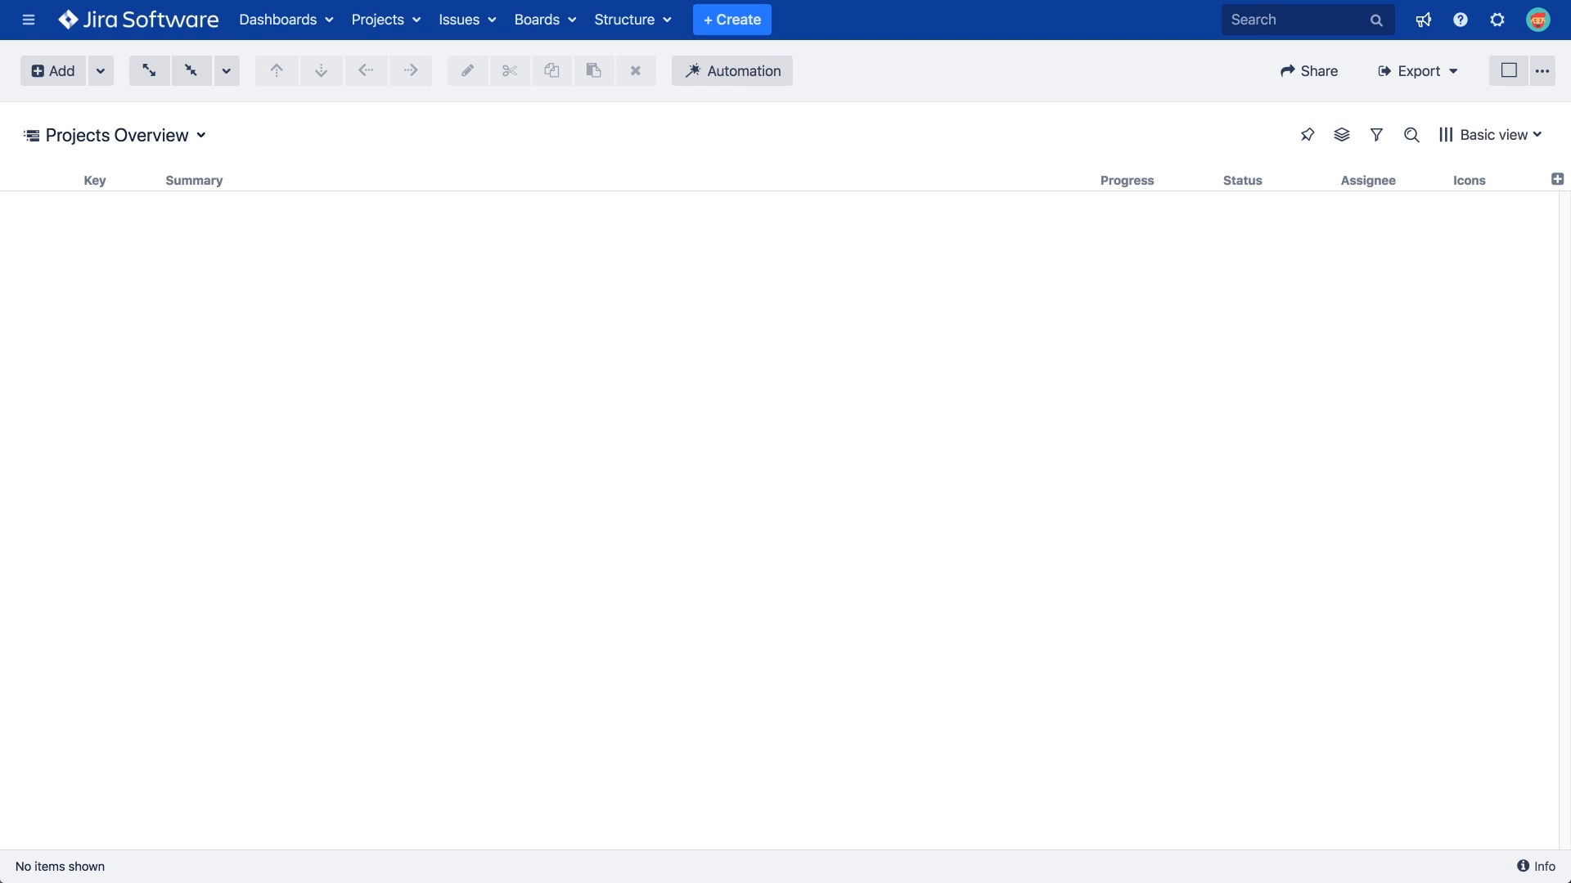
{"action": "mouse_move", "coordinate": [701, 333]}
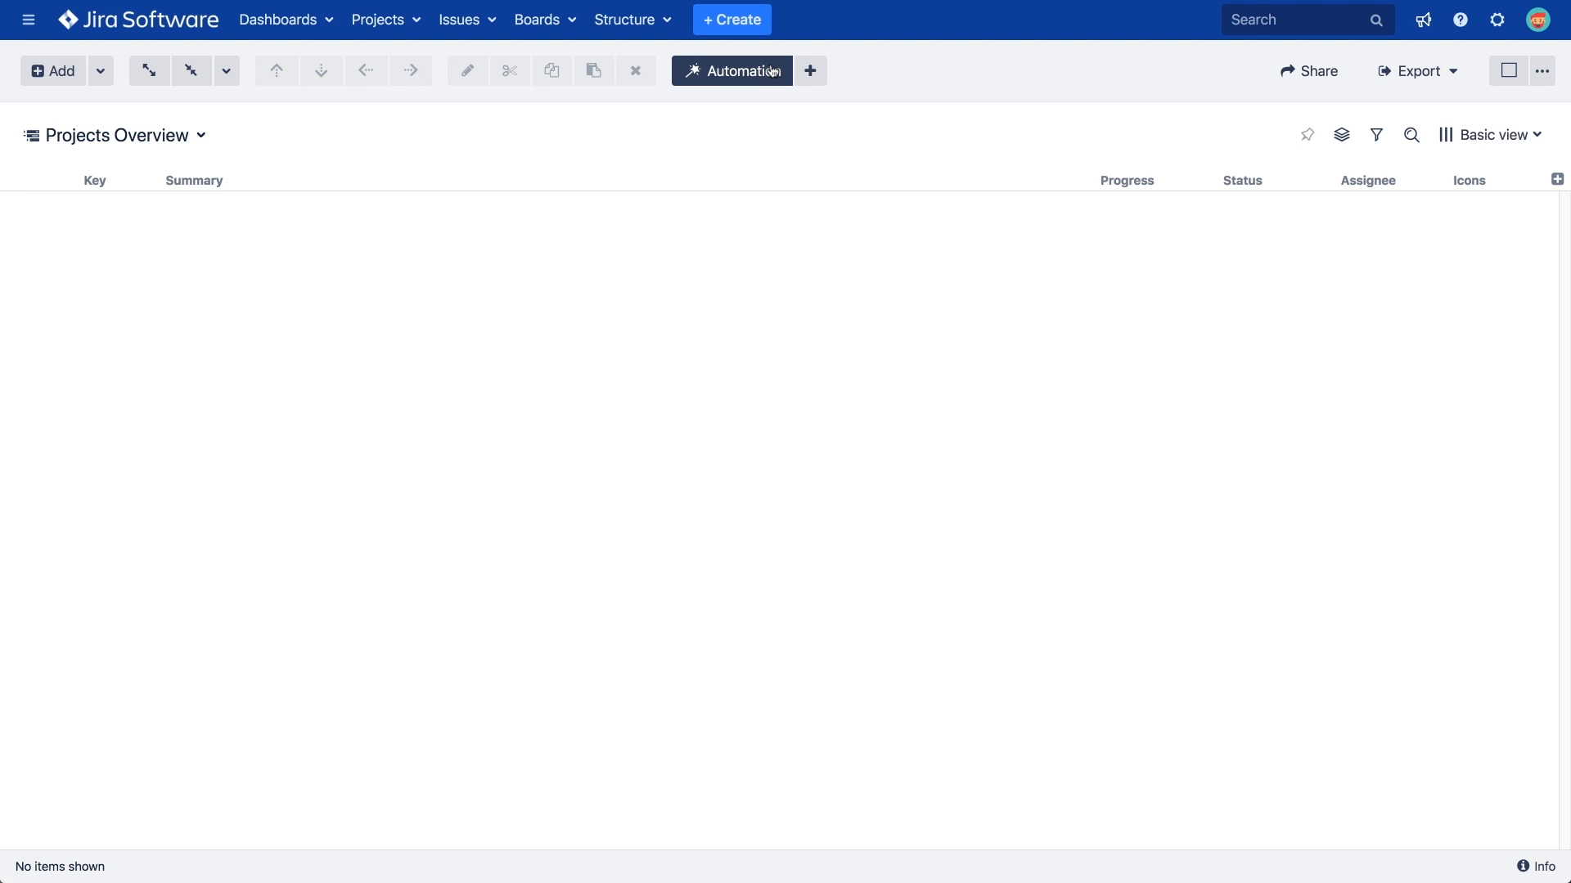
Turn on Automation for the Projects Overview structure
{"action": "left_click", "coordinate": [809, 70]}
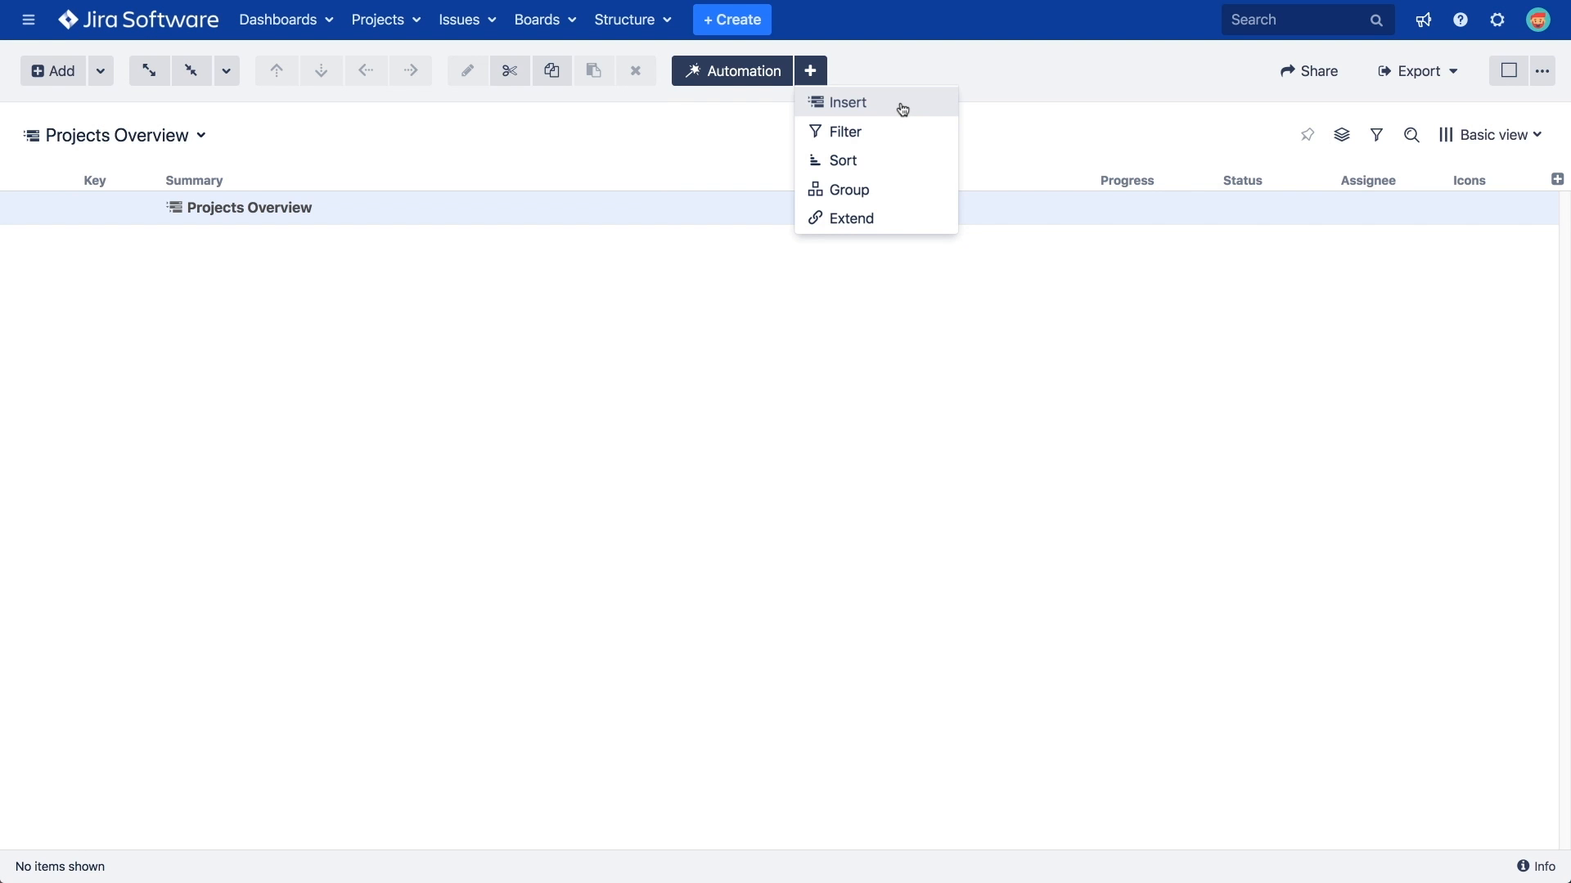
Choose Insert as the type of generator to add
{"action": "left_click", "coordinate": [848, 103]}
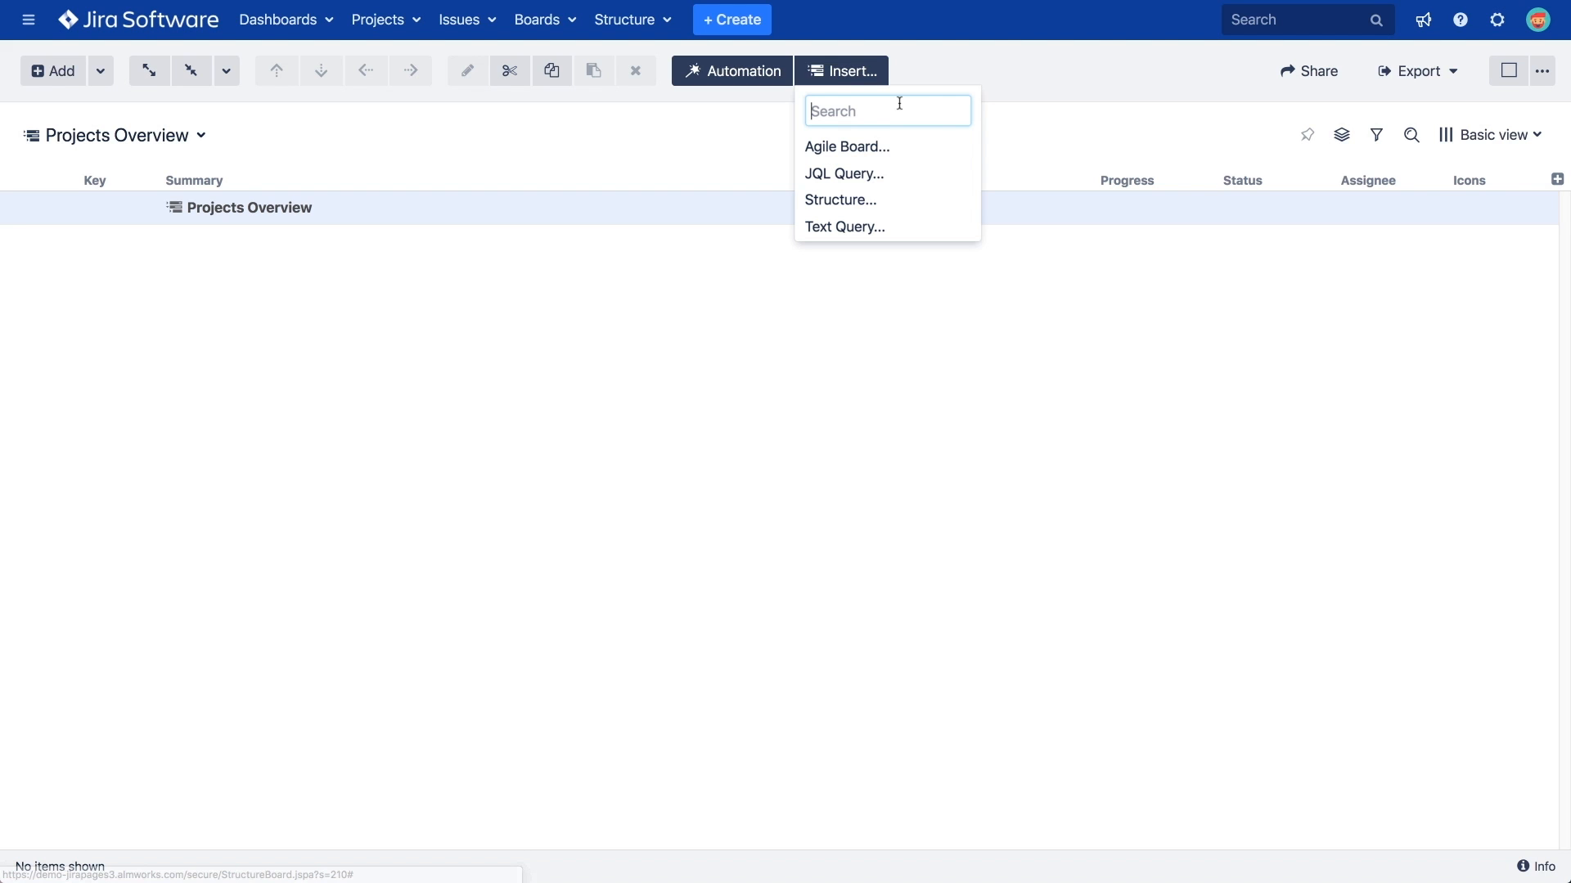
{"action": "mouse_move", "coordinate": [850, 173]}
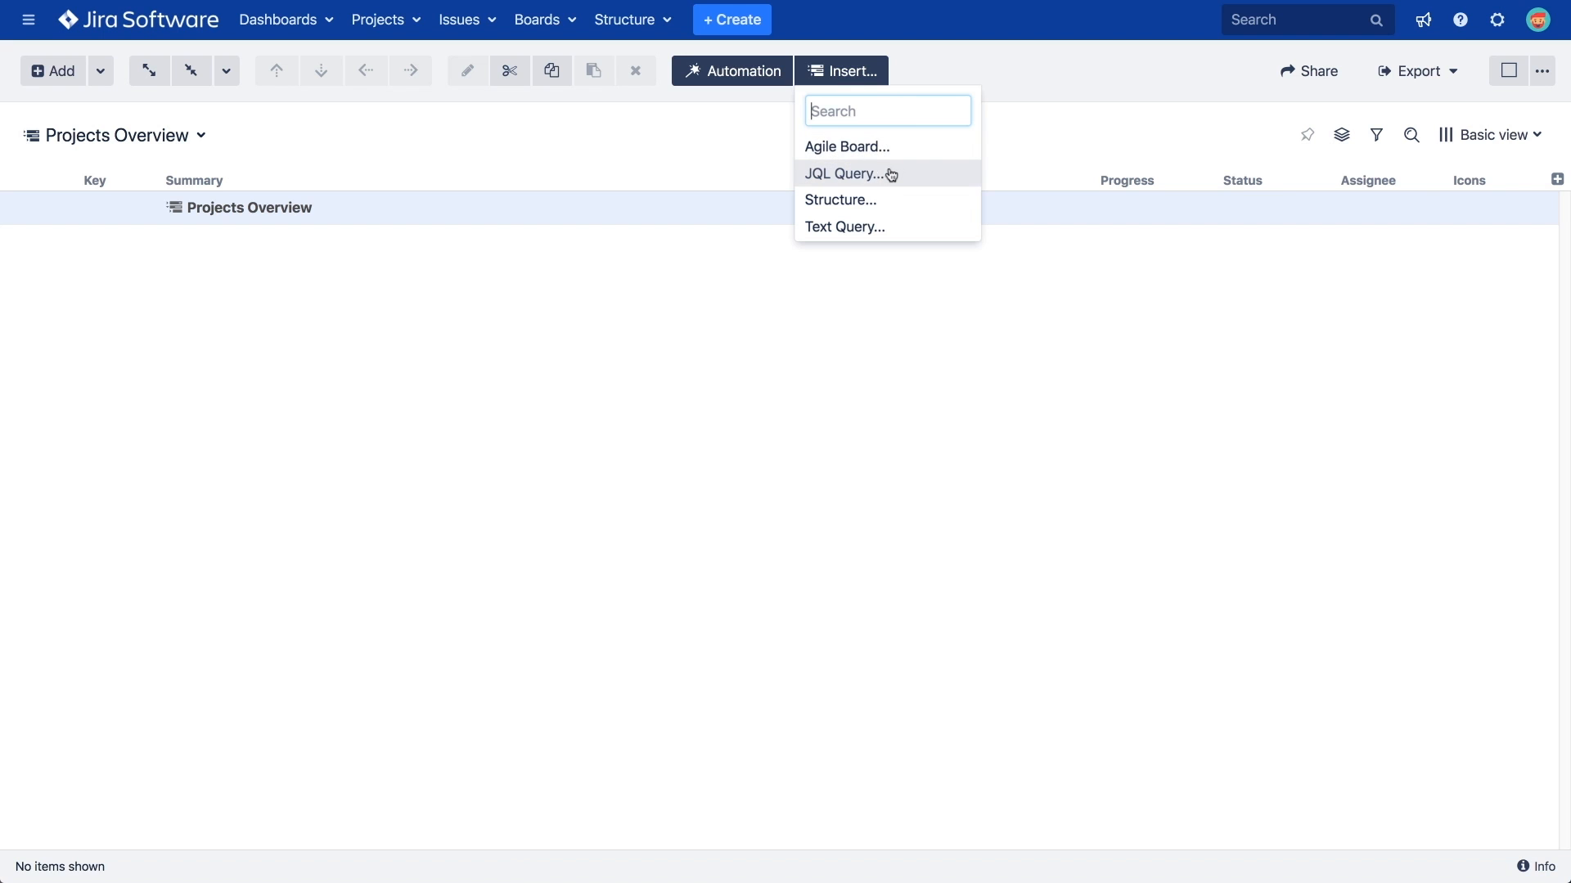
{"action": "mouse_move", "coordinate": [847, 174]}
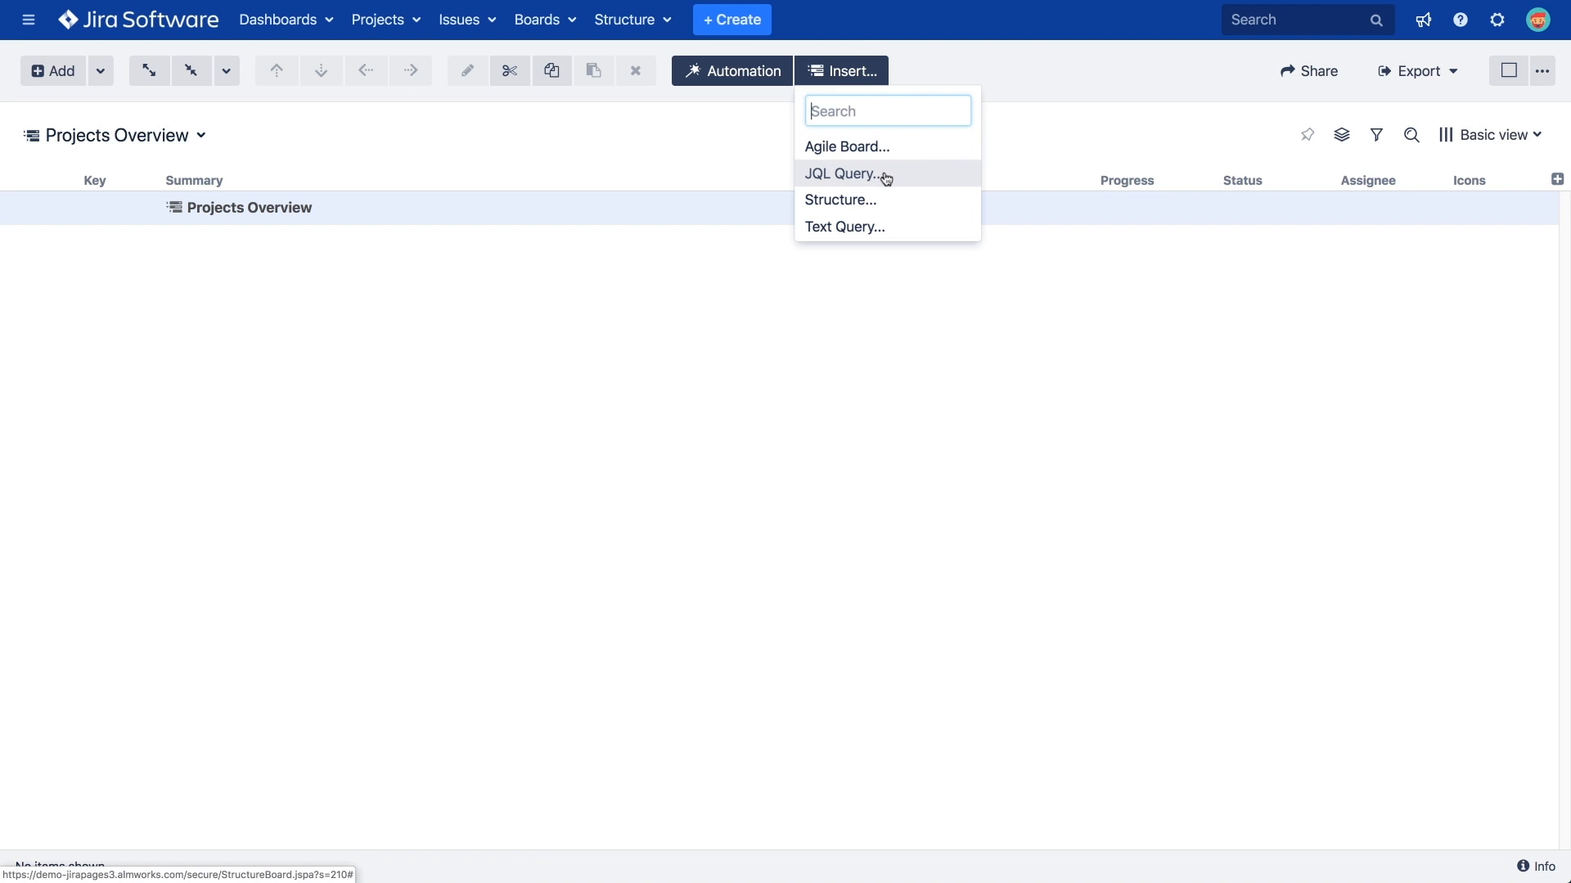
Add a JQL Query insert generator for type=Theme, pulling in the two Theme issues
{"action": "left_click", "coordinate": [847, 173]}
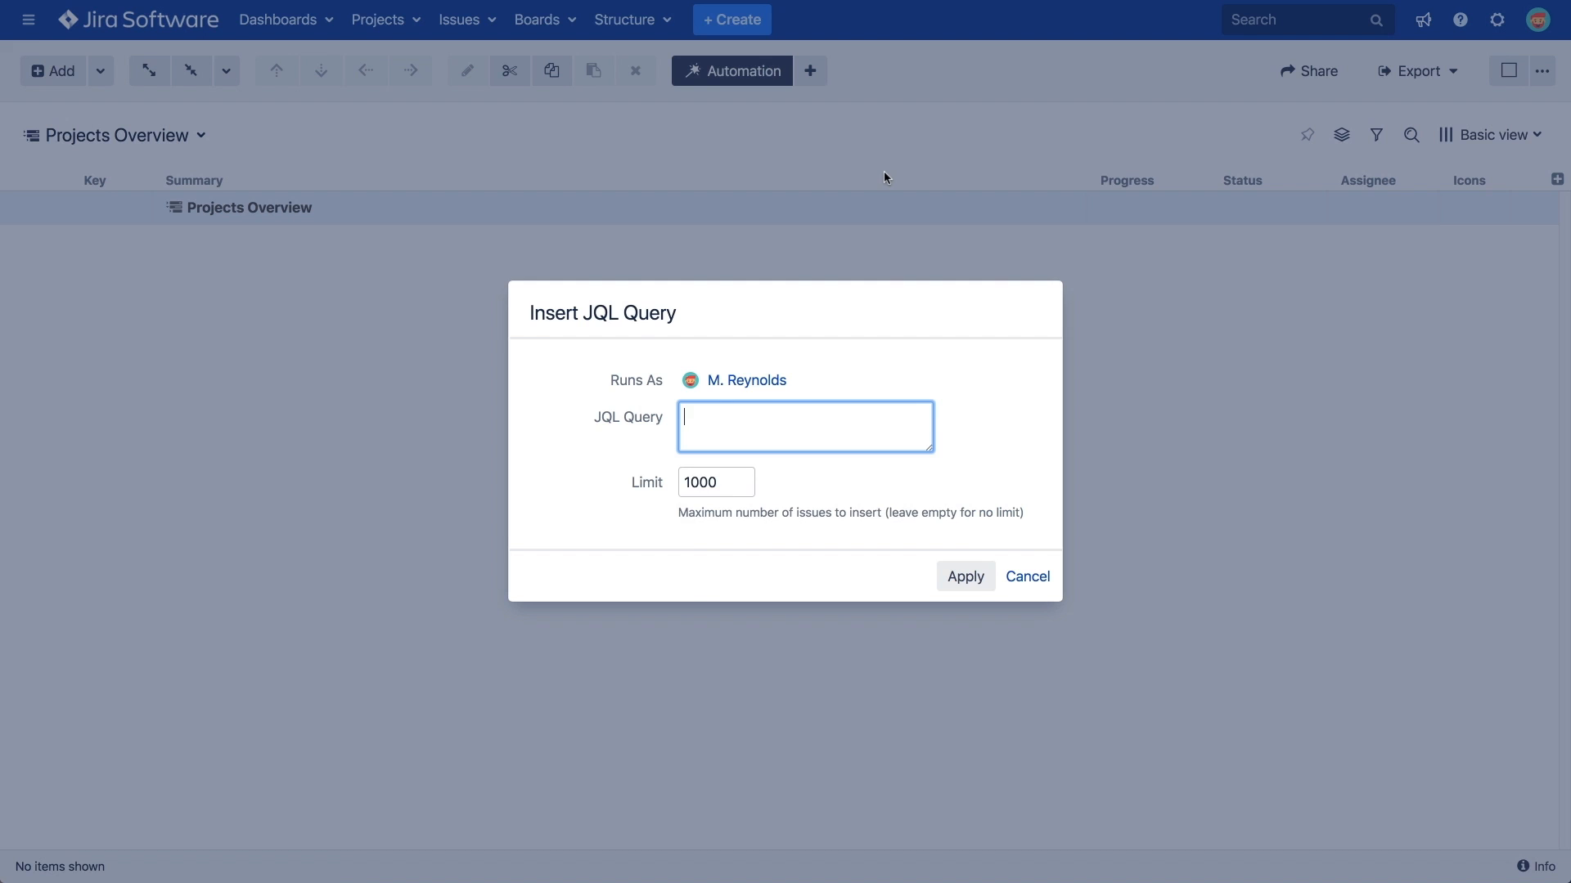
{"action": "type", "text": "type=t"}
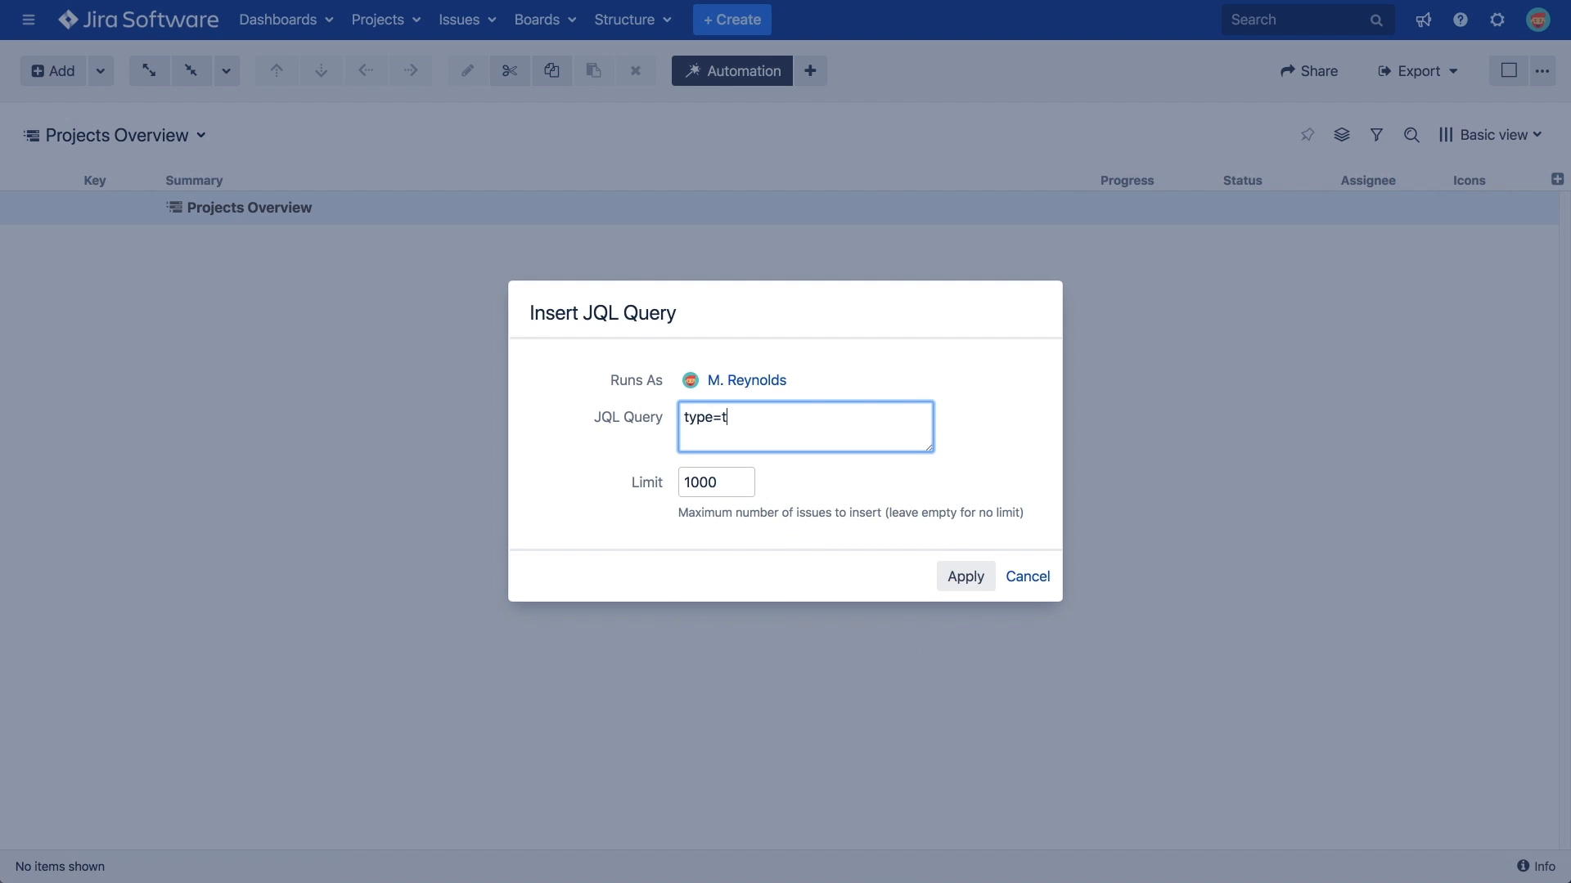
{"action": "type", "text": "h"}
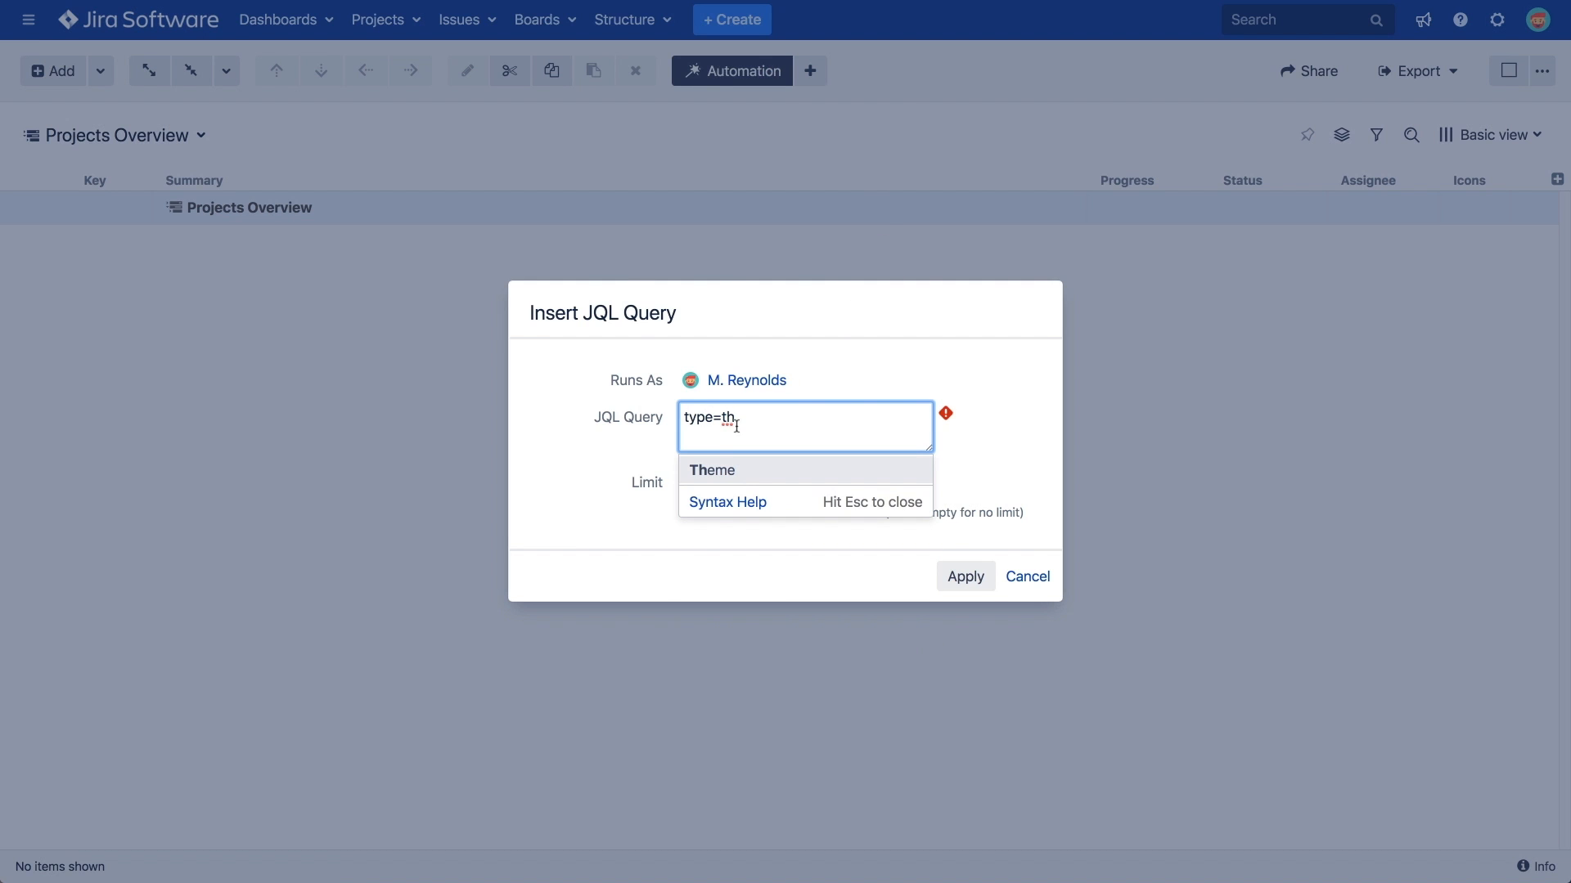
{"action": "left_click", "coordinate": [710, 470]}
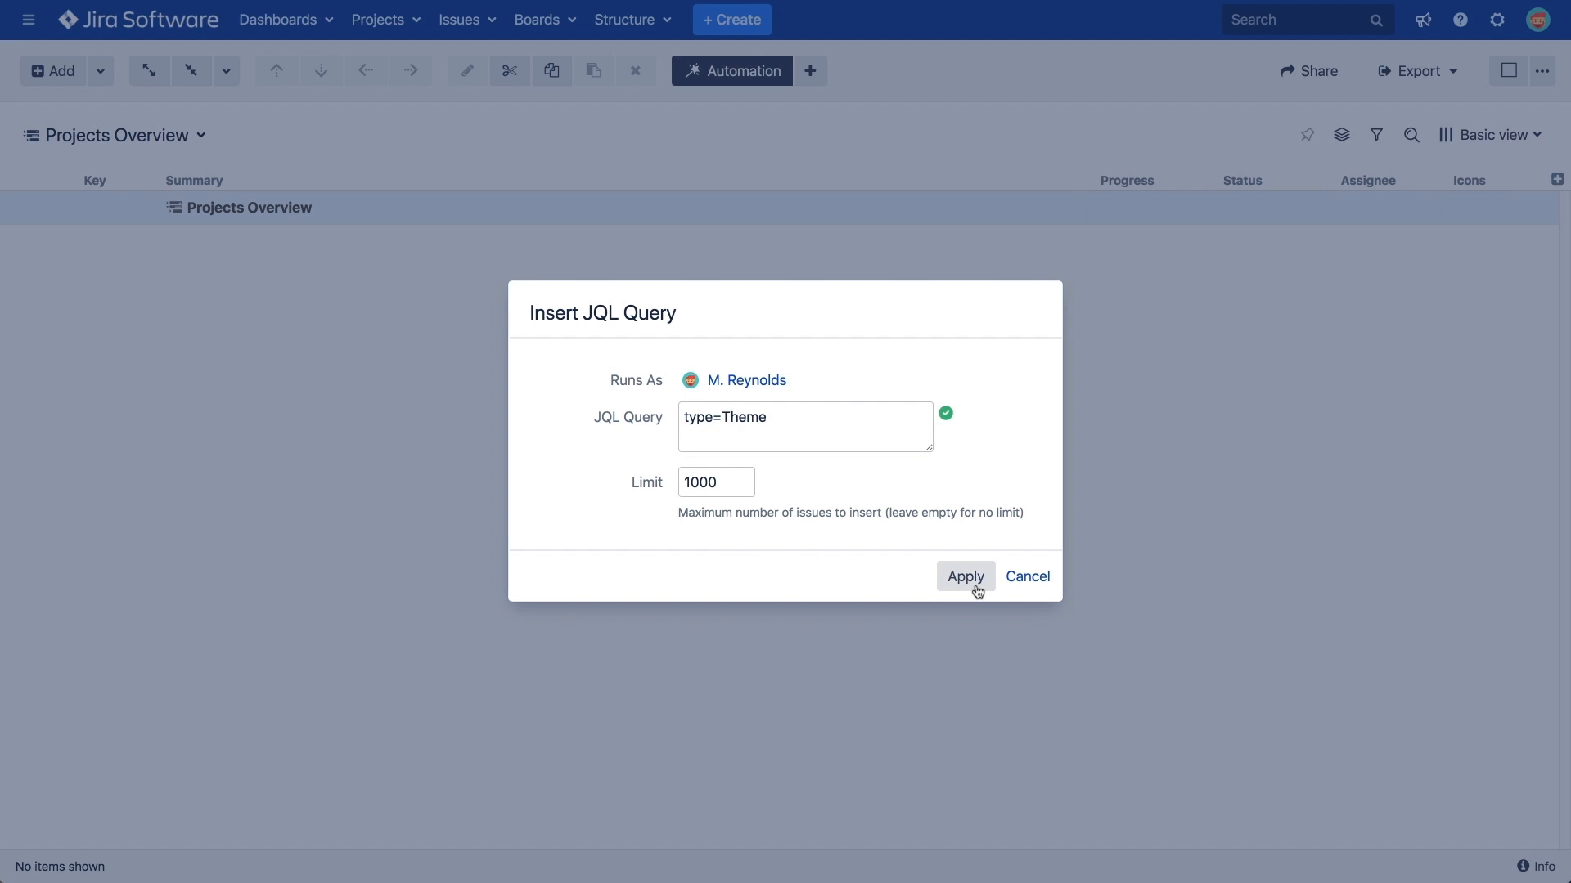
{"action": "left_click", "coordinate": [964, 576]}
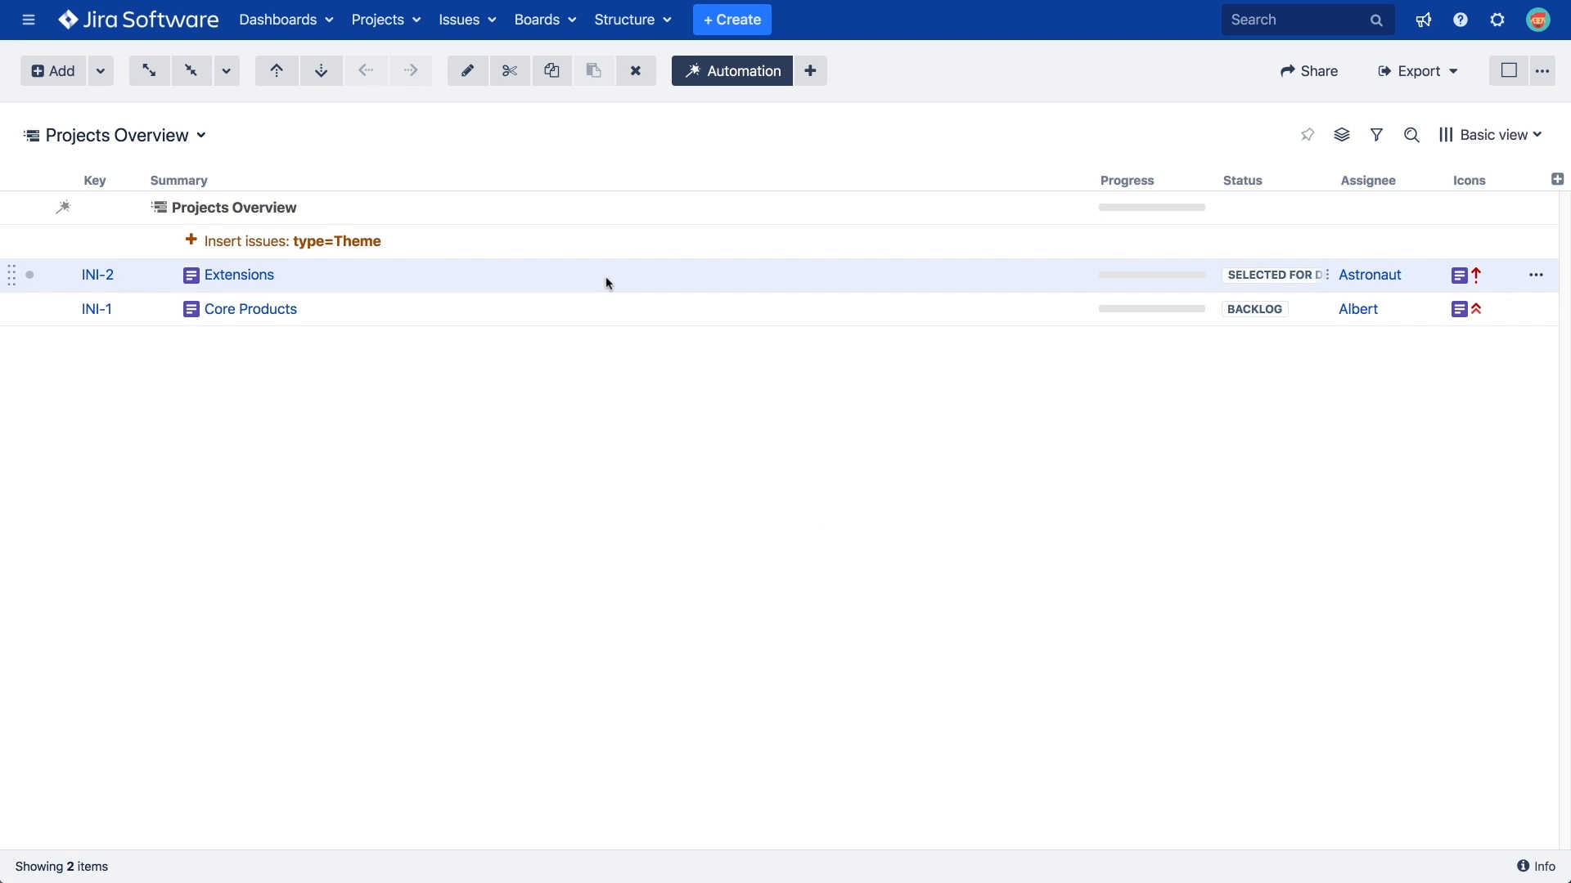
{"action": "left_click", "coordinate": [809, 71]}
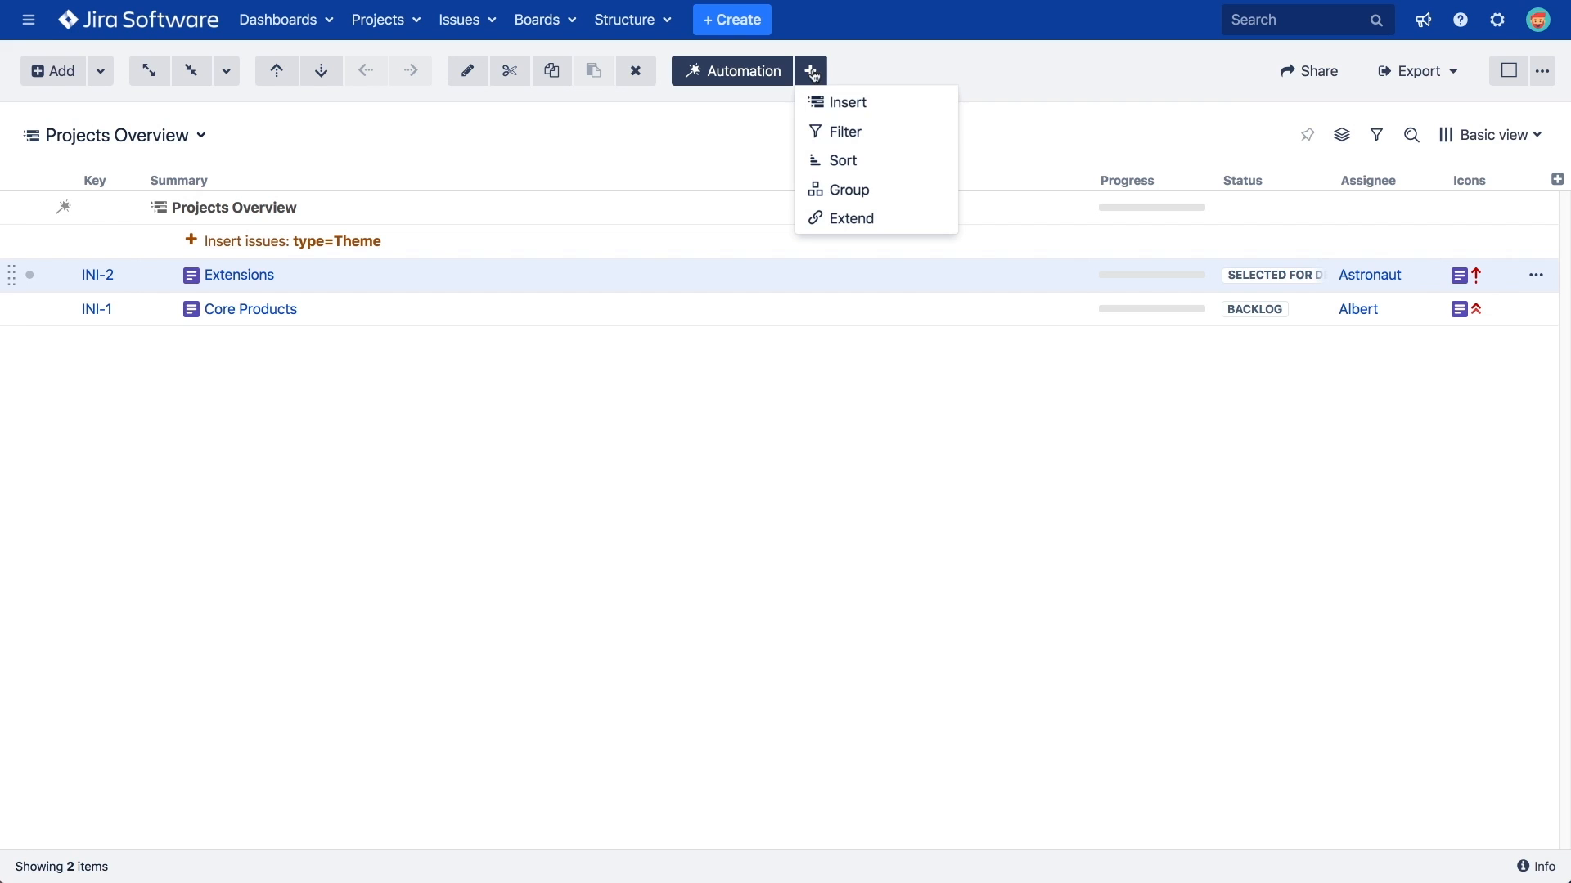
{"action": "left_click", "coordinate": [843, 160]}
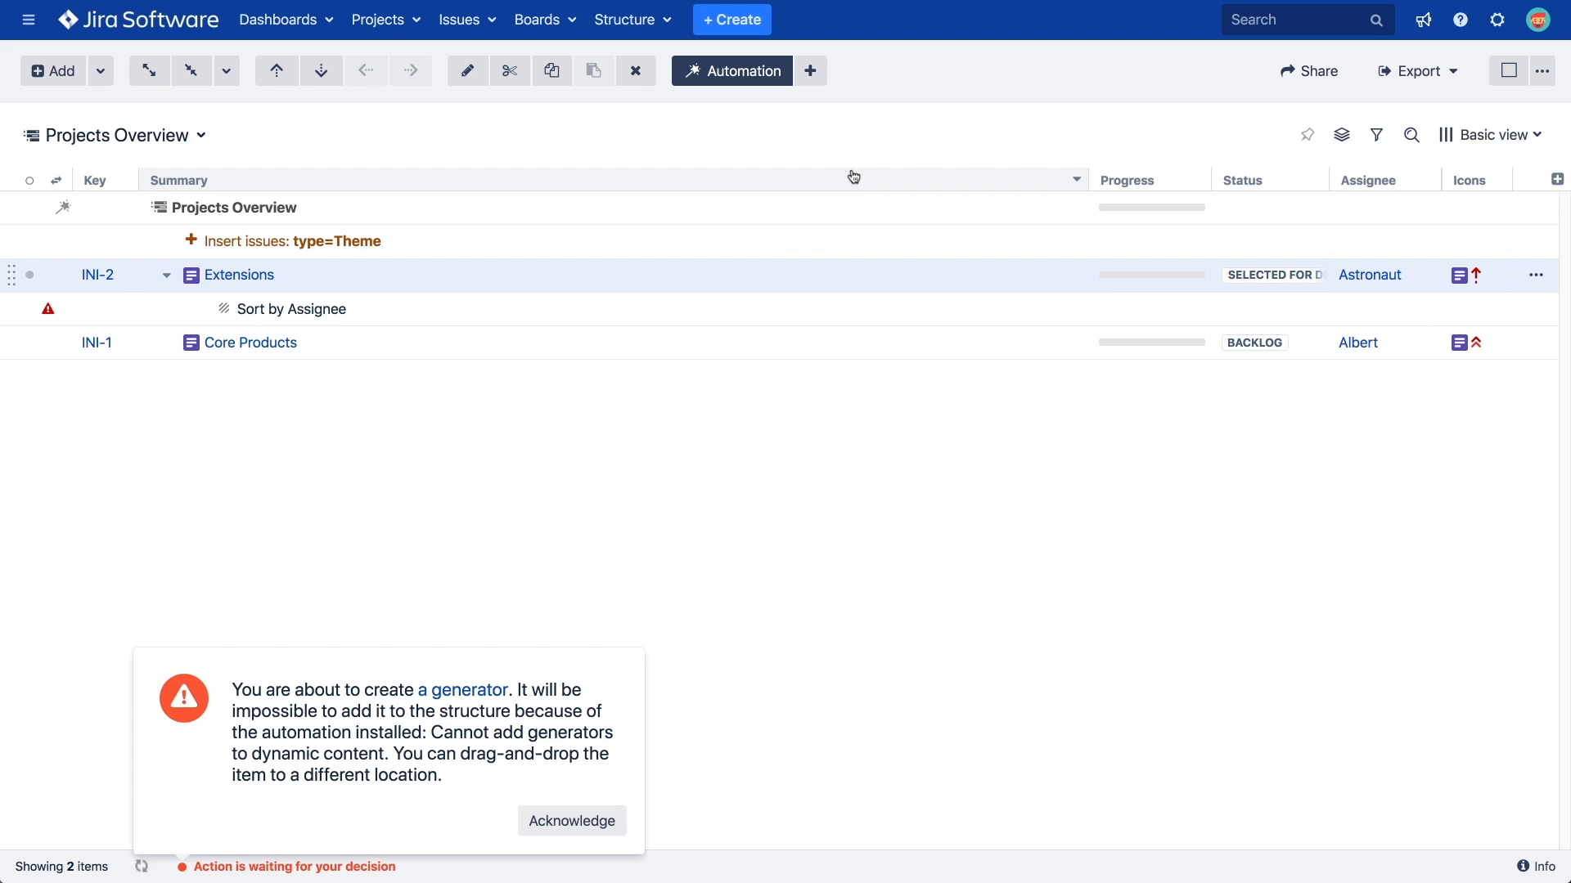
{"action": "left_click", "coordinate": [571, 821]}
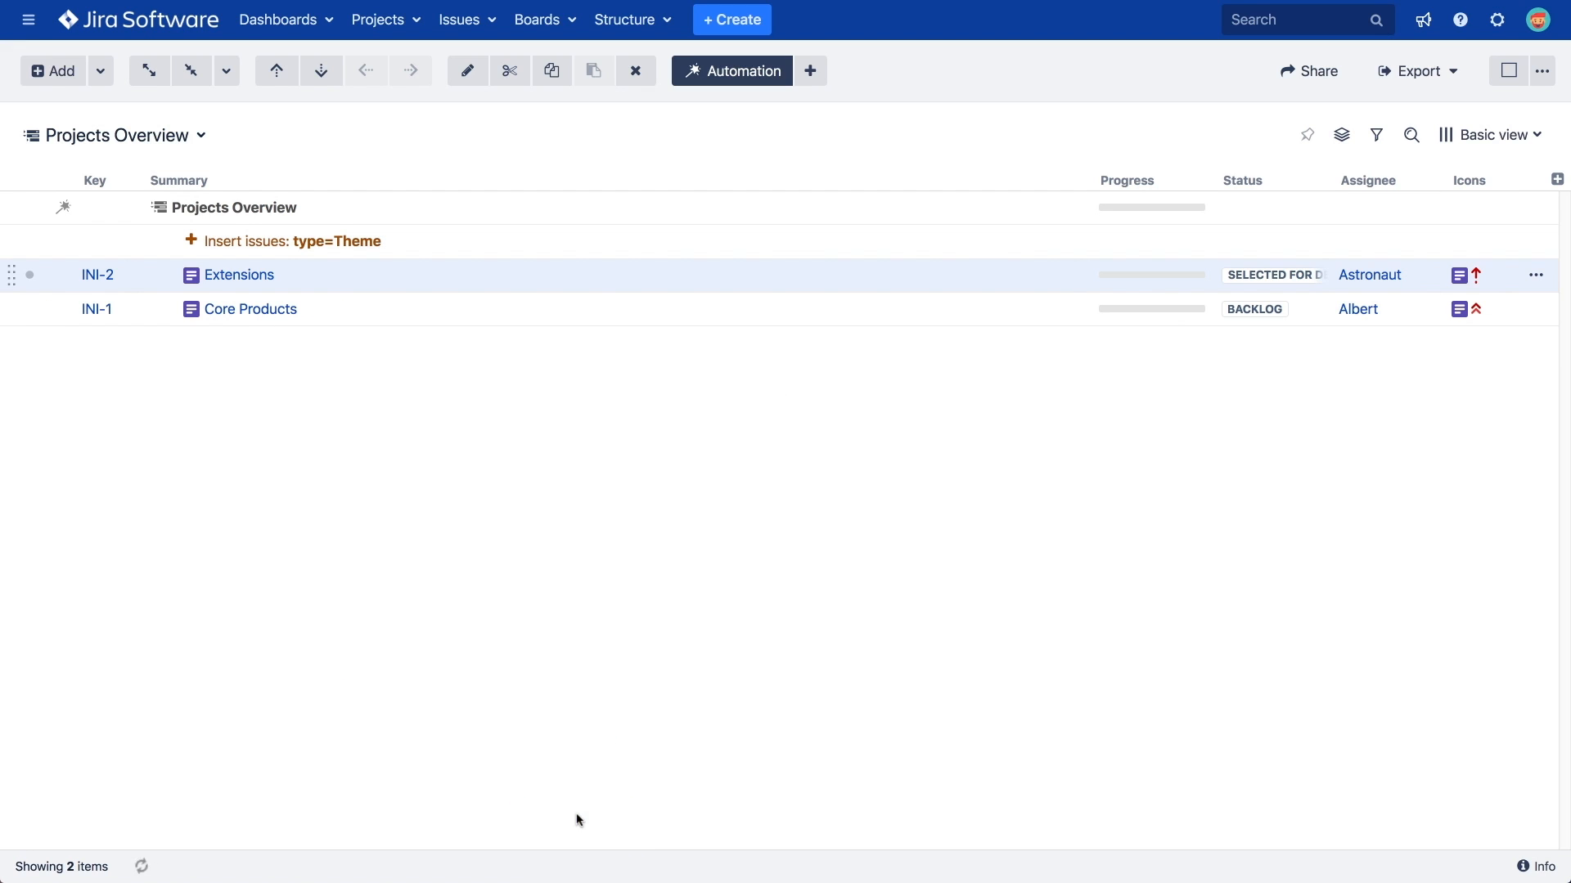
{"action": "mouse_move", "coordinate": [598, 754]}
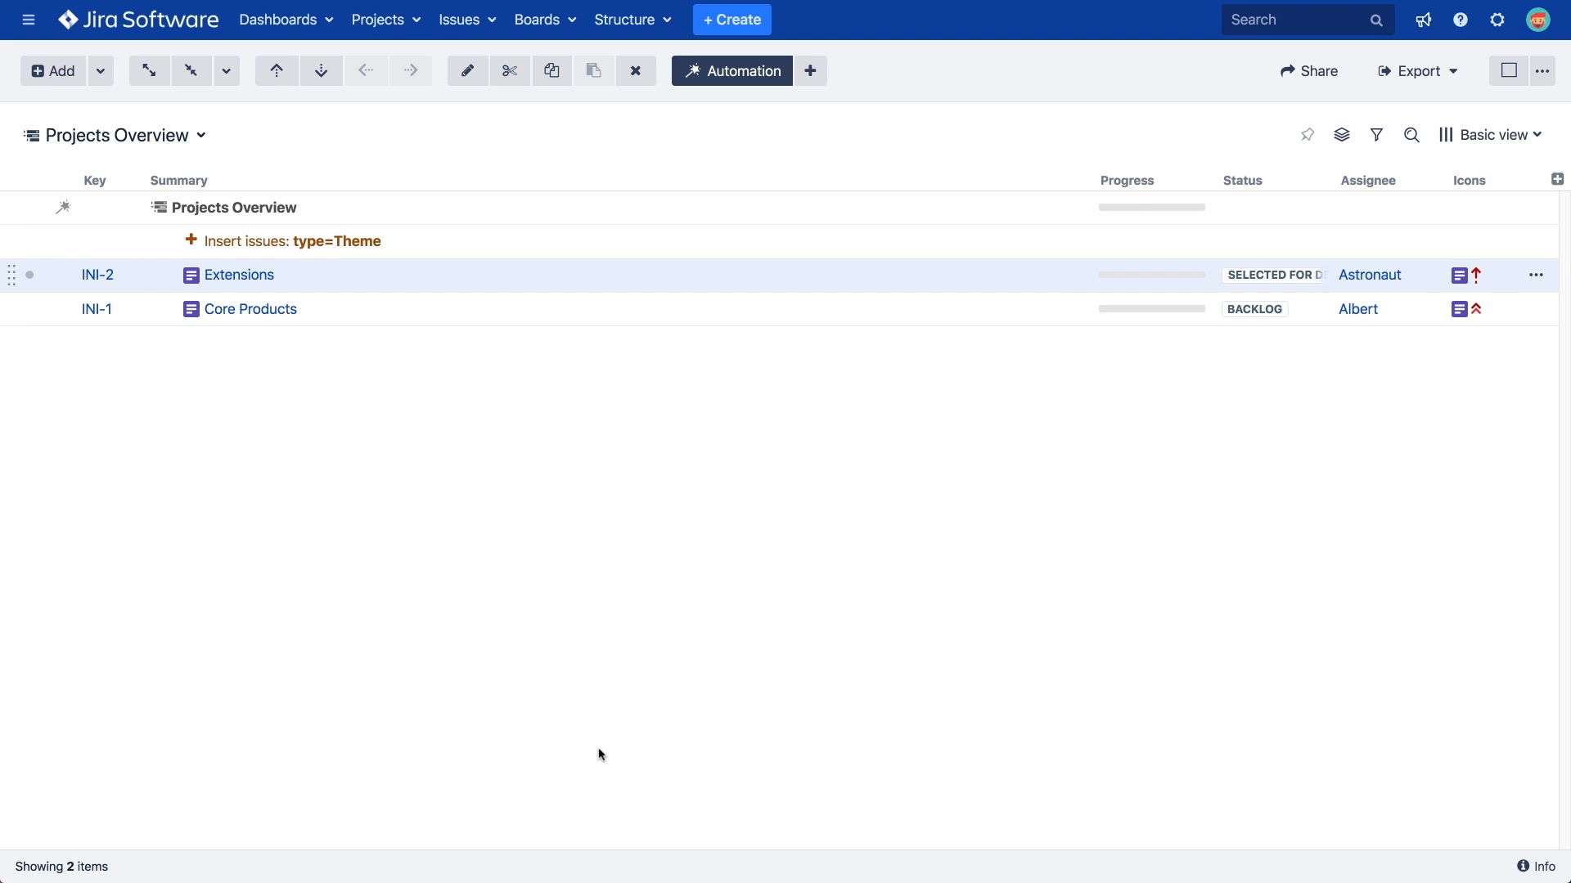
{"action": "mouse_move", "coordinate": [730, 309]}
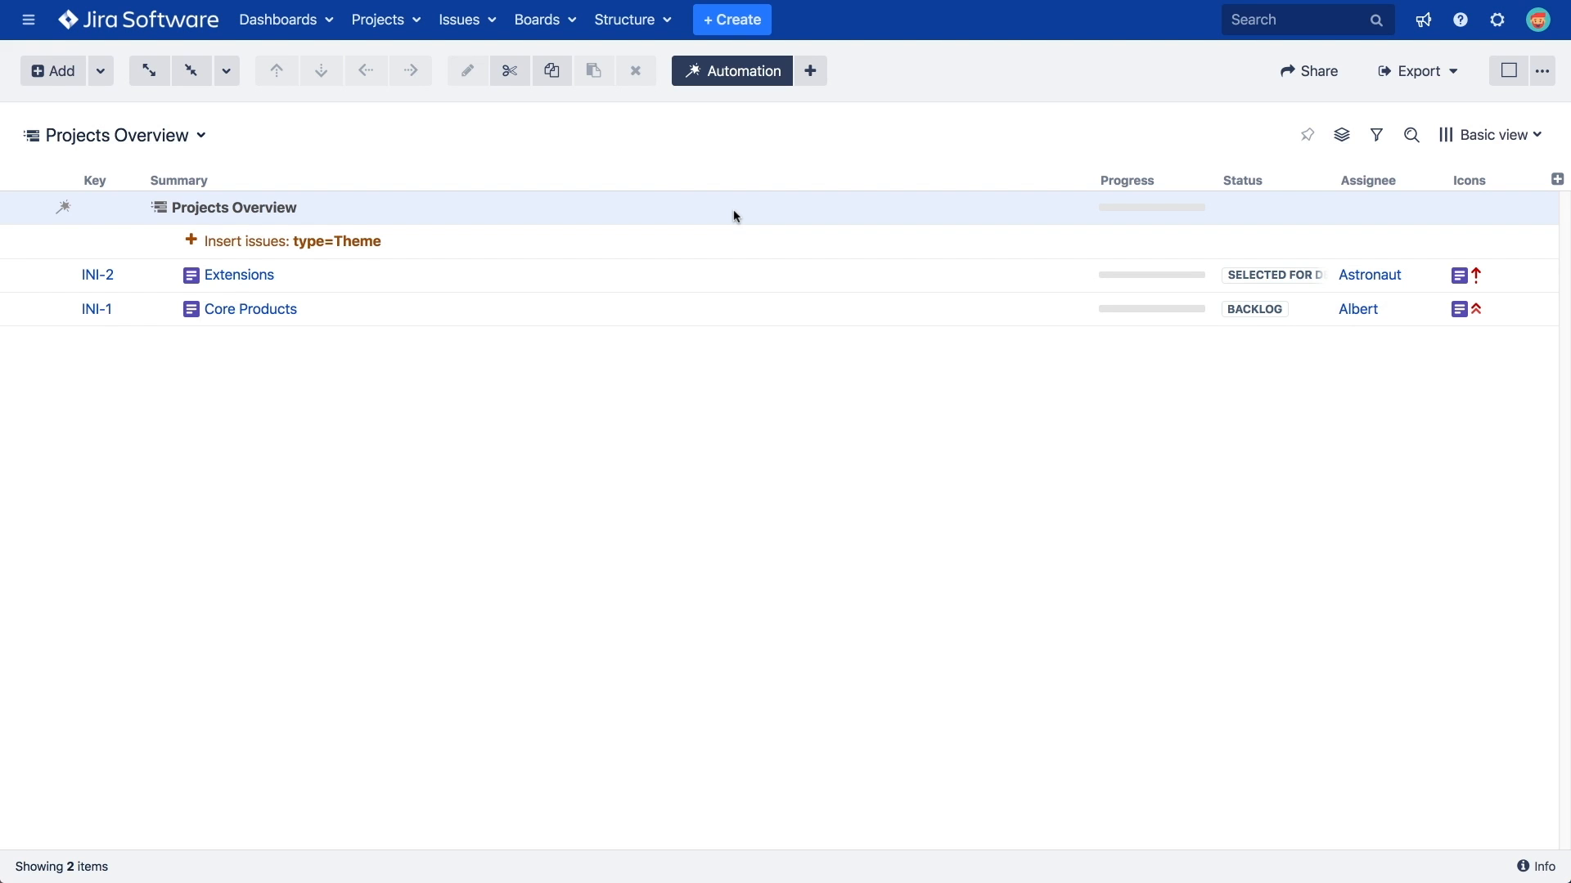
{"action": "mouse_move", "coordinate": [810, 70]}
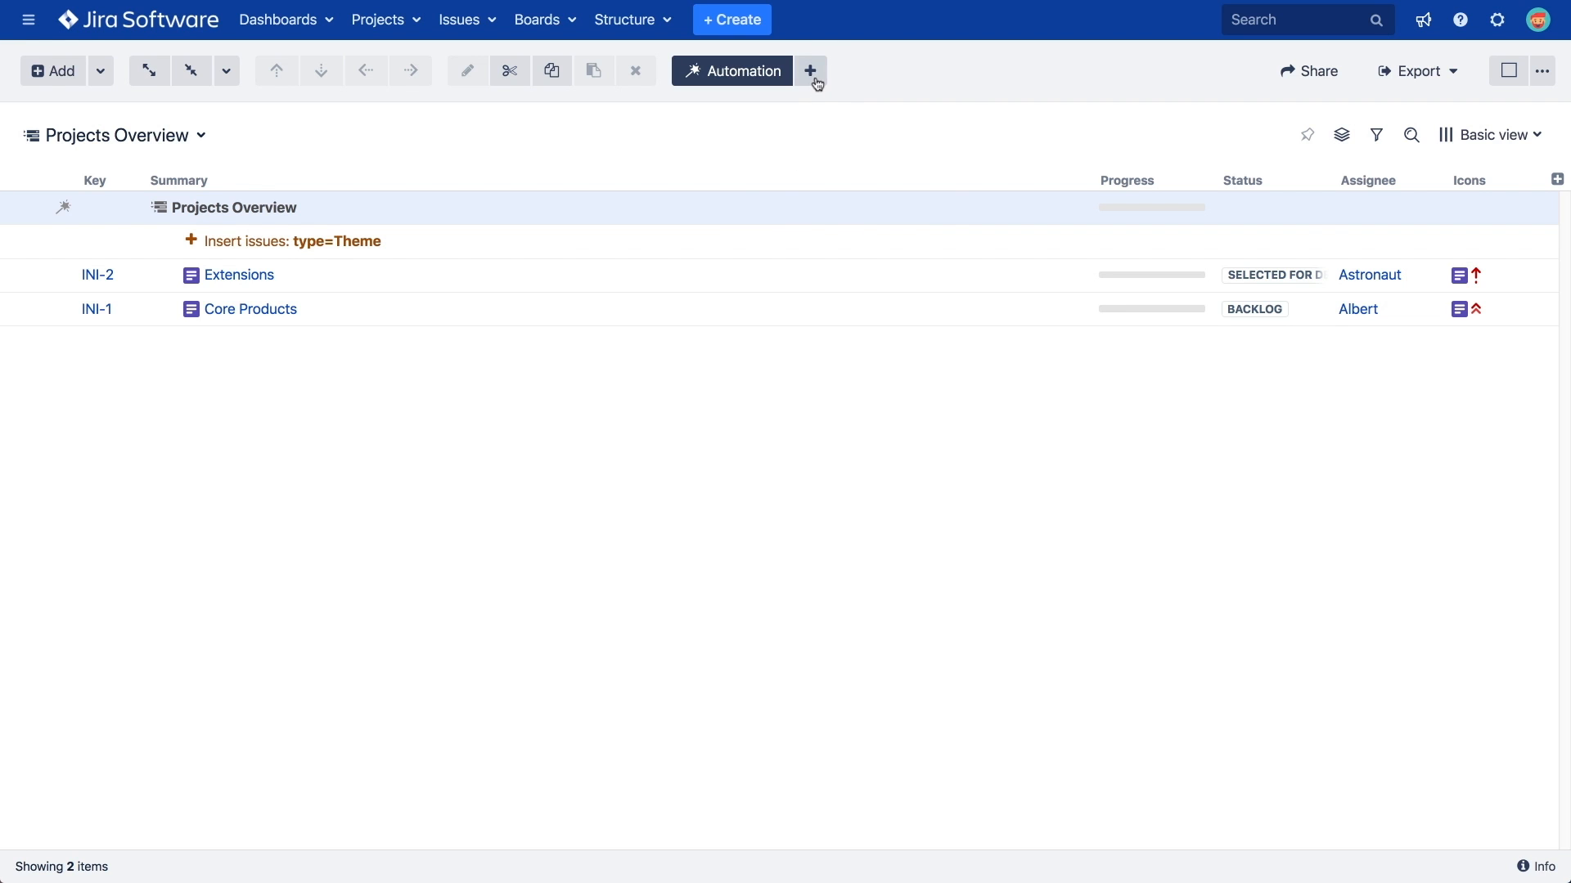
Start adding an Extend generator that uses Linked Issues
{"action": "left_click", "coordinate": [811, 70]}
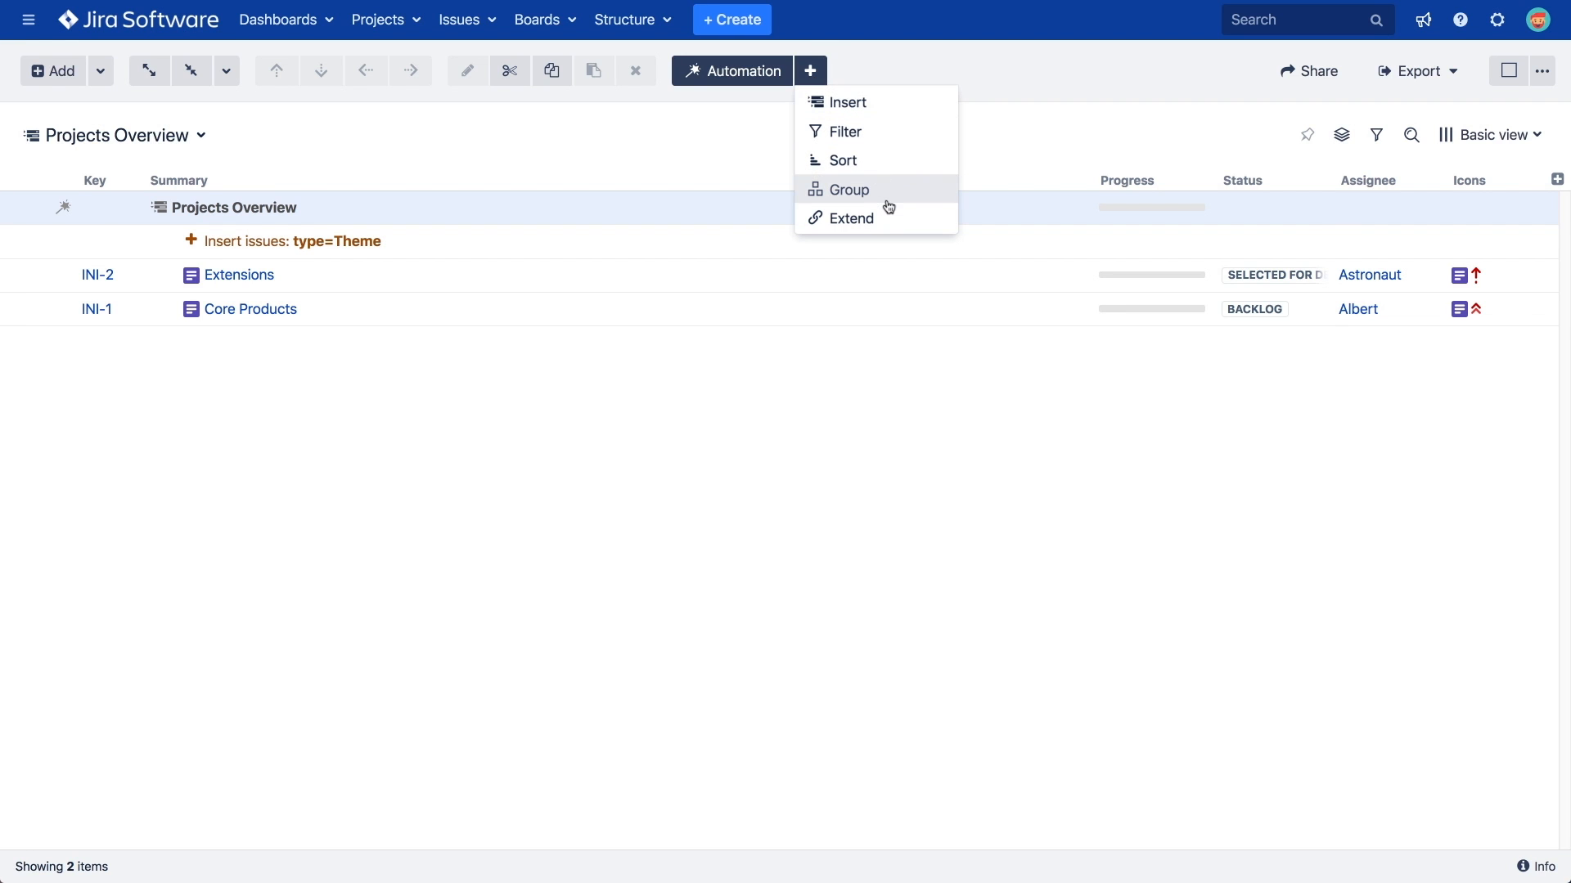
{"action": "left_click", "coordinate": [851, 219]}
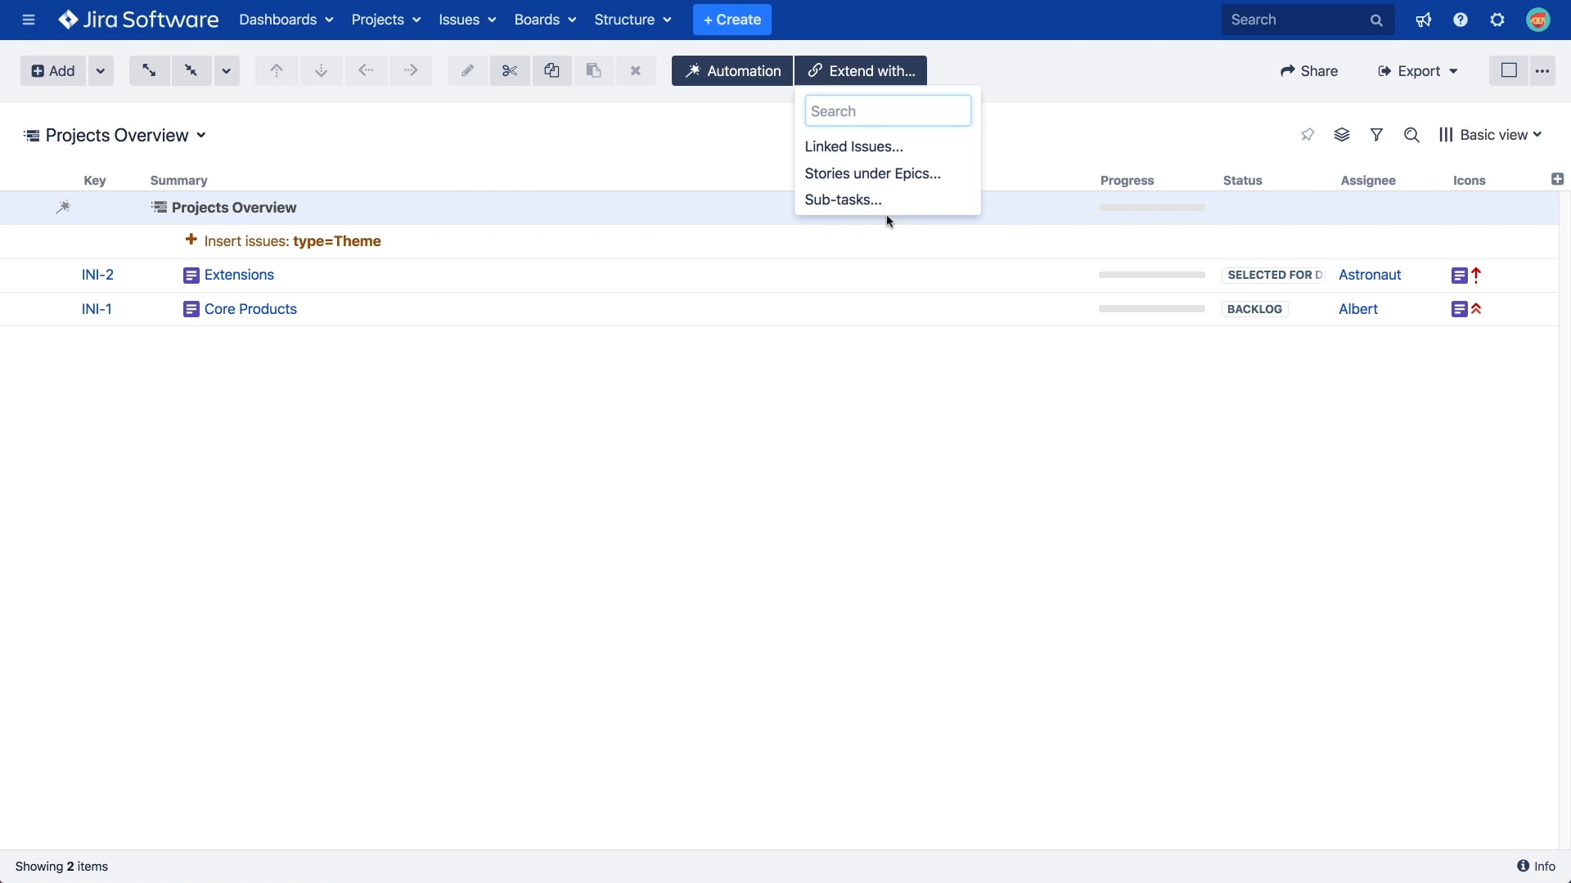
{"action": "mouse_move", "coordinate": [853, 146]}
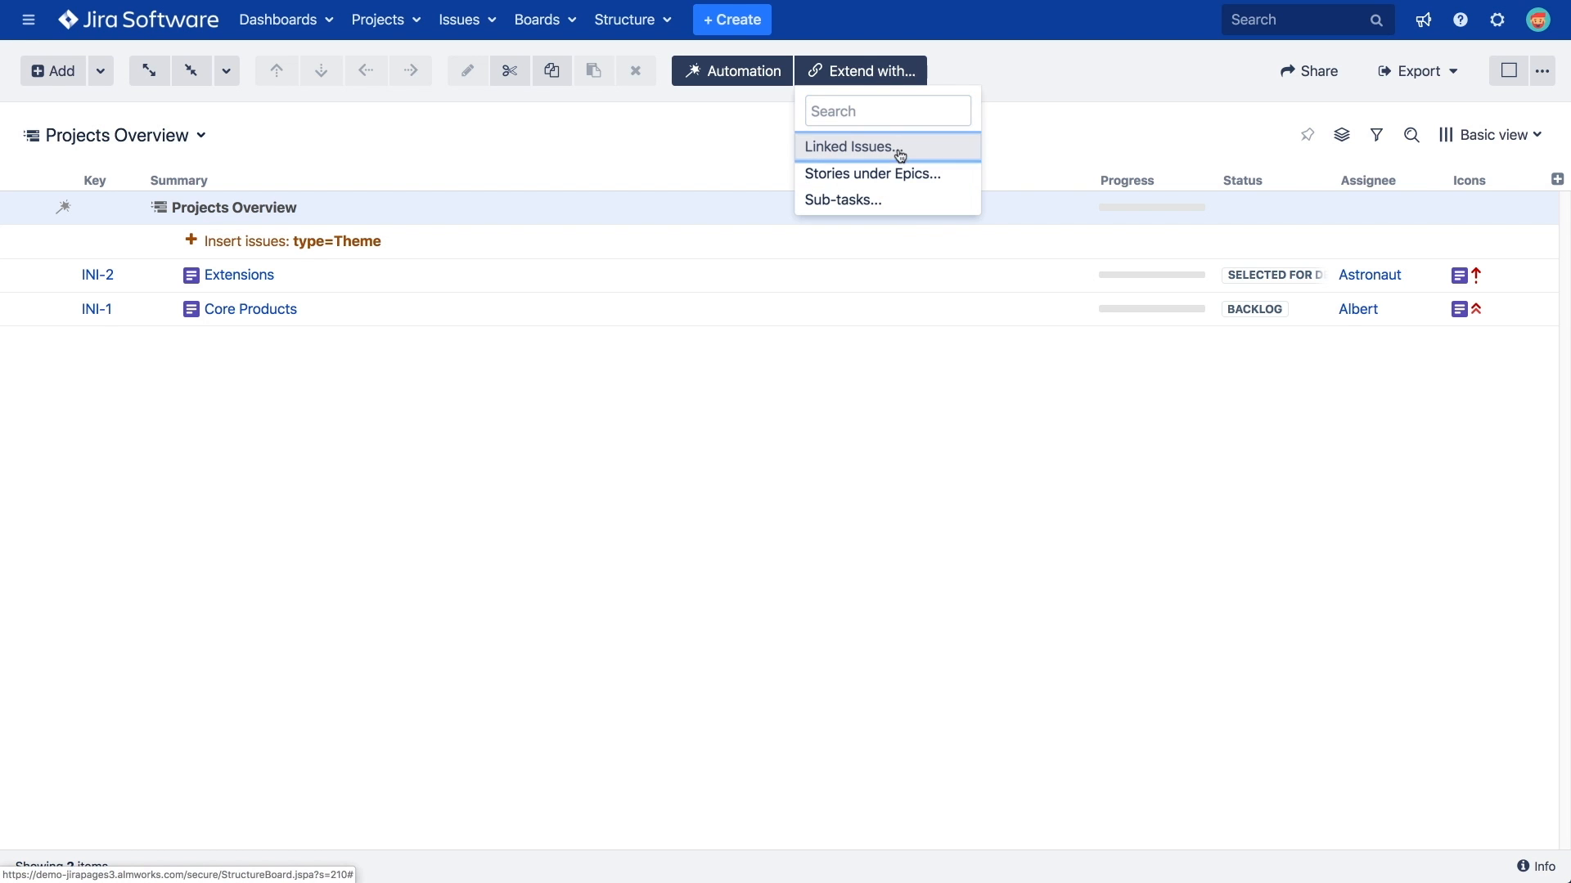
{"action": "left_click", "coordinate": [851, 146]}
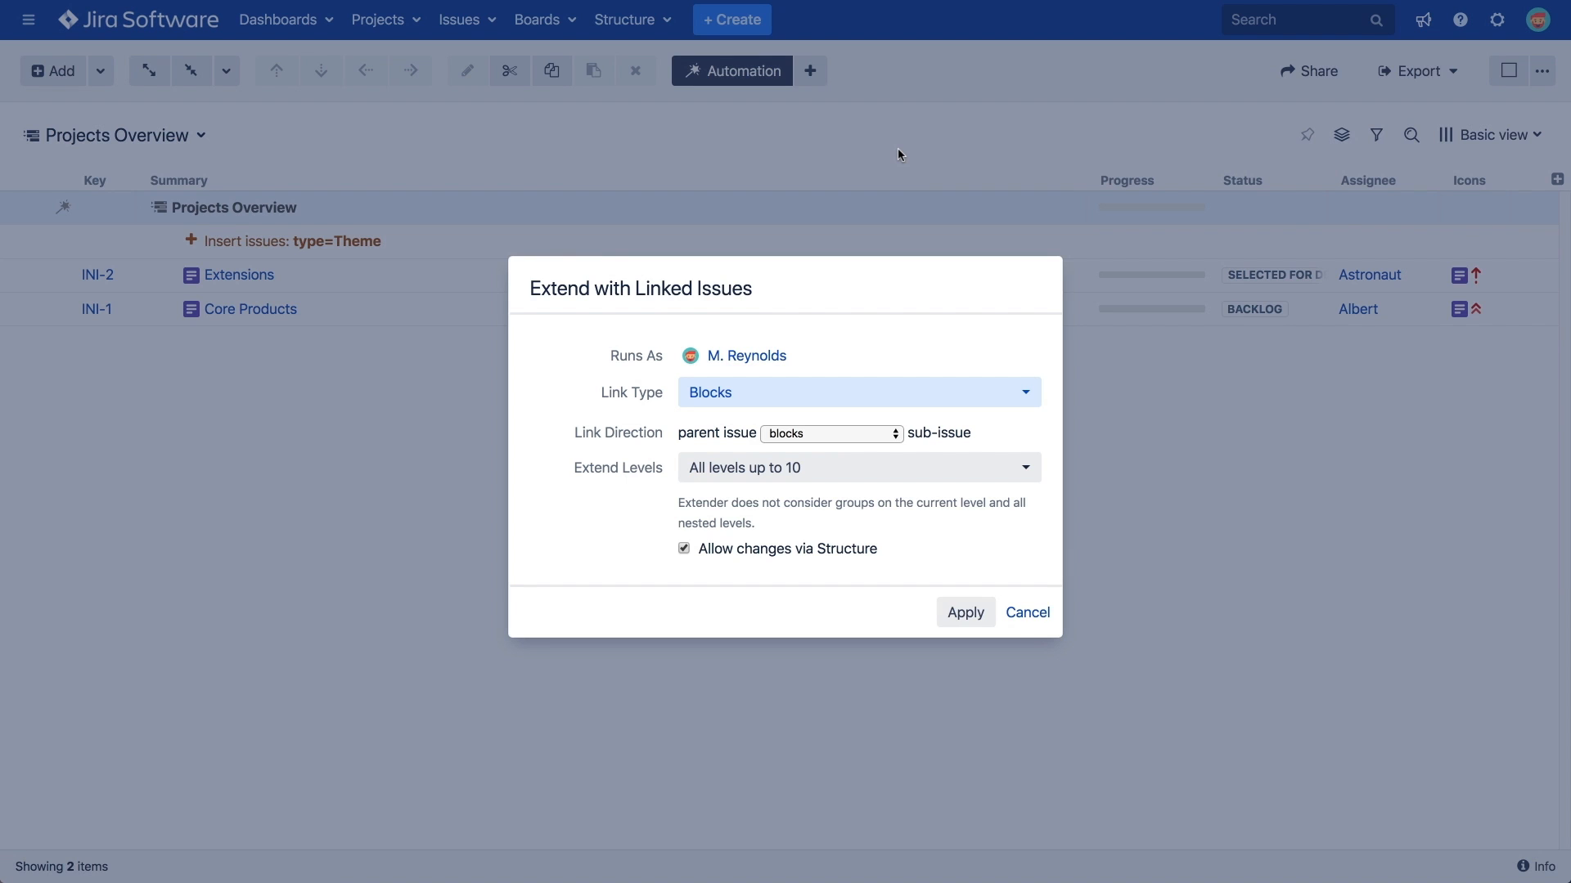
{"action": "mouse_move", "coordinate": [1001, 391]}
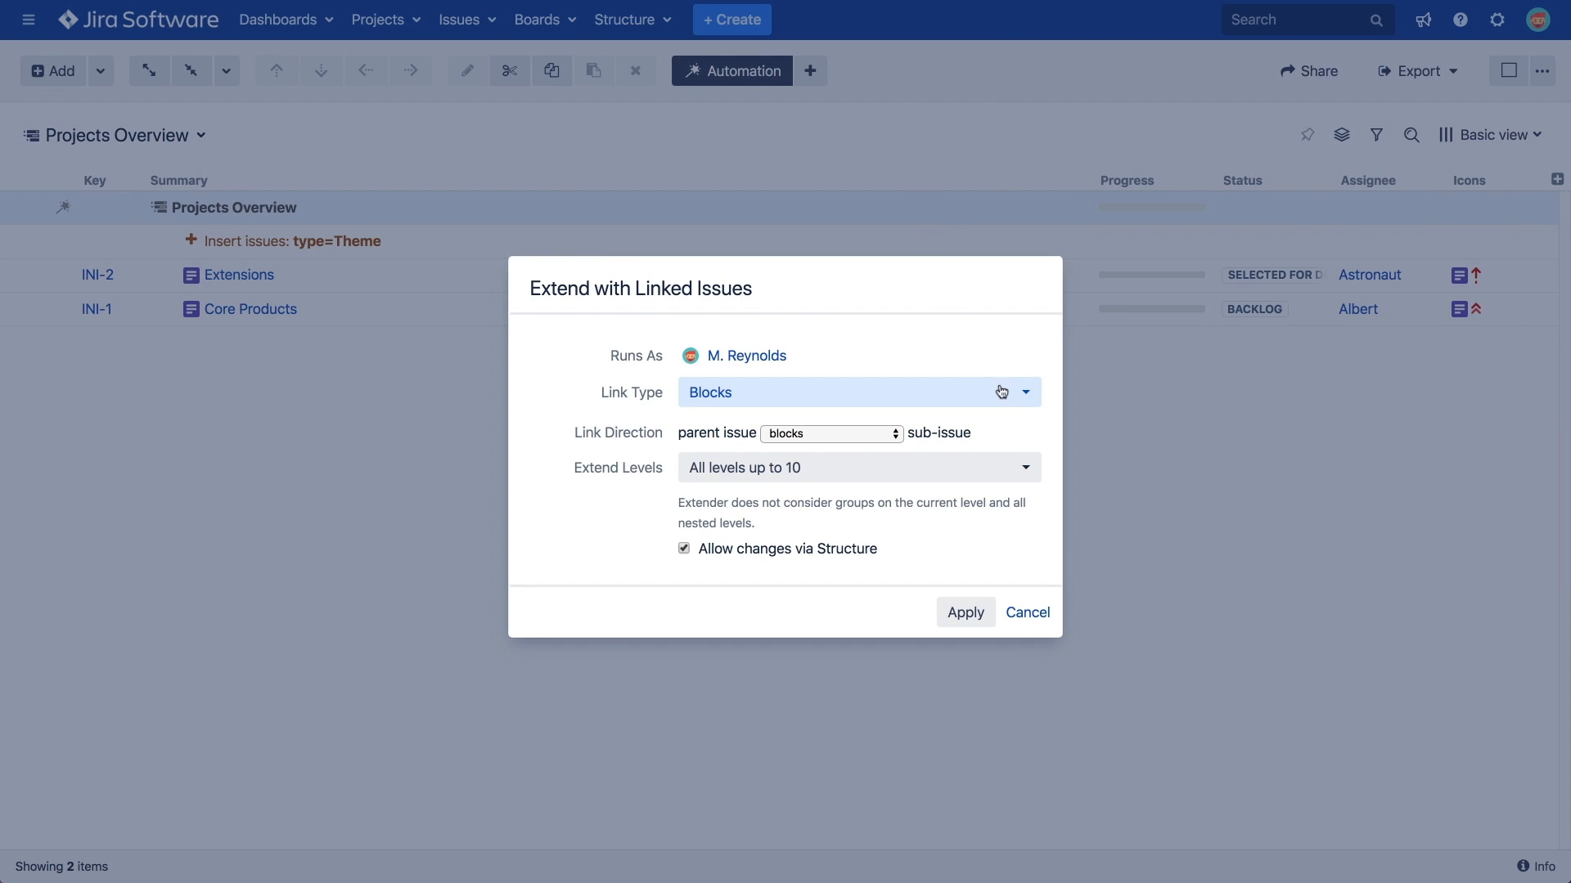
Set the extender to Implements links, direction 'is implemented by', current level only
{"action": "left_click", "coordinate": [1024, 392]}
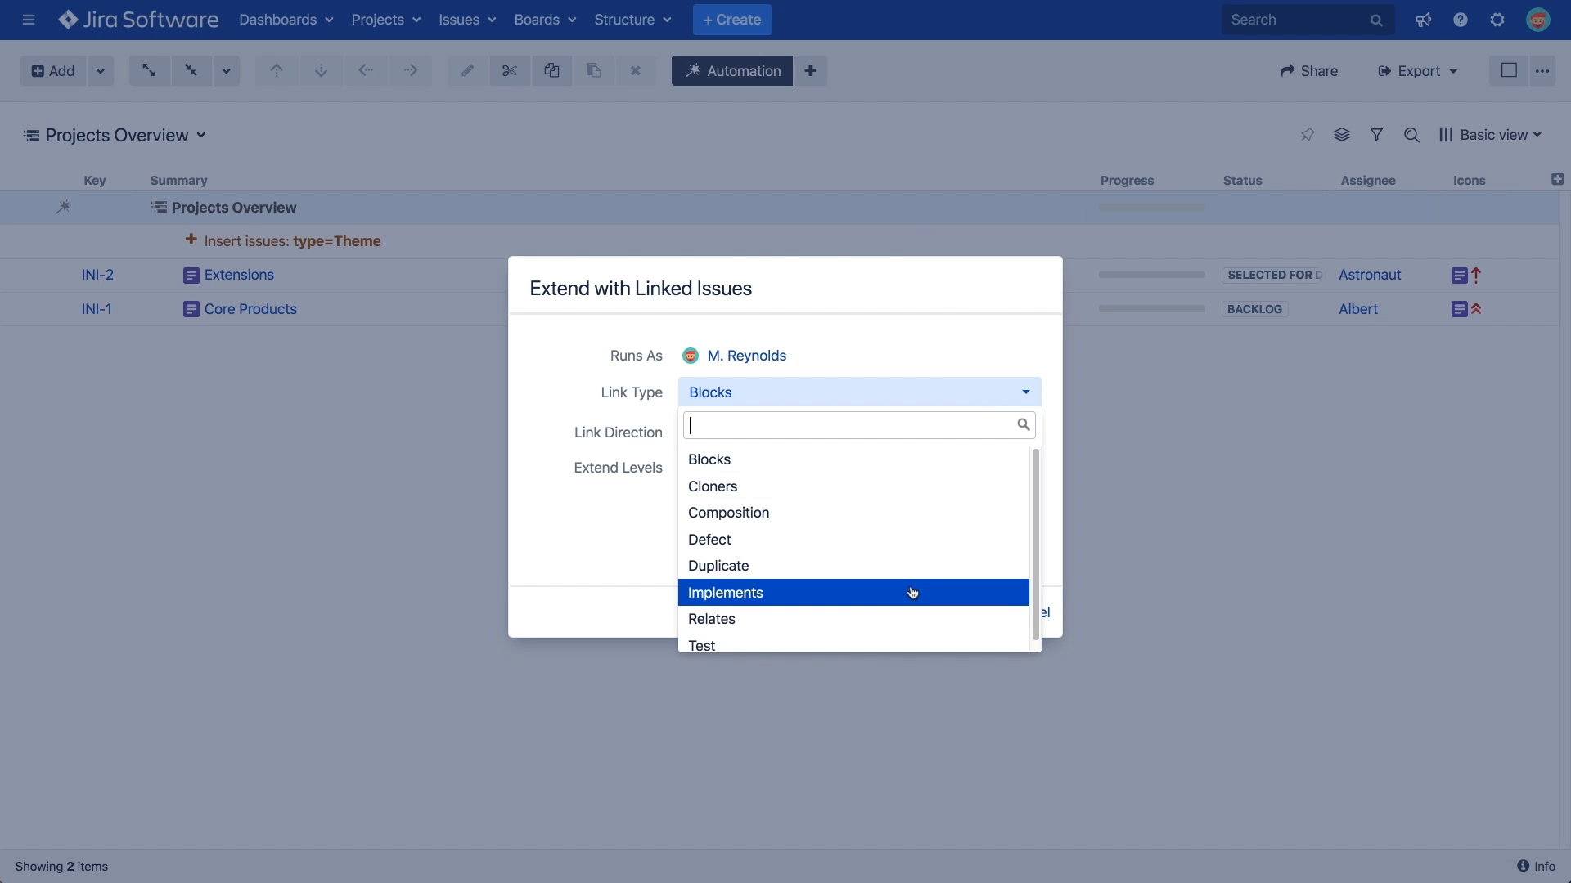
{"action": "left_click", "coordinate": [724, 592]}
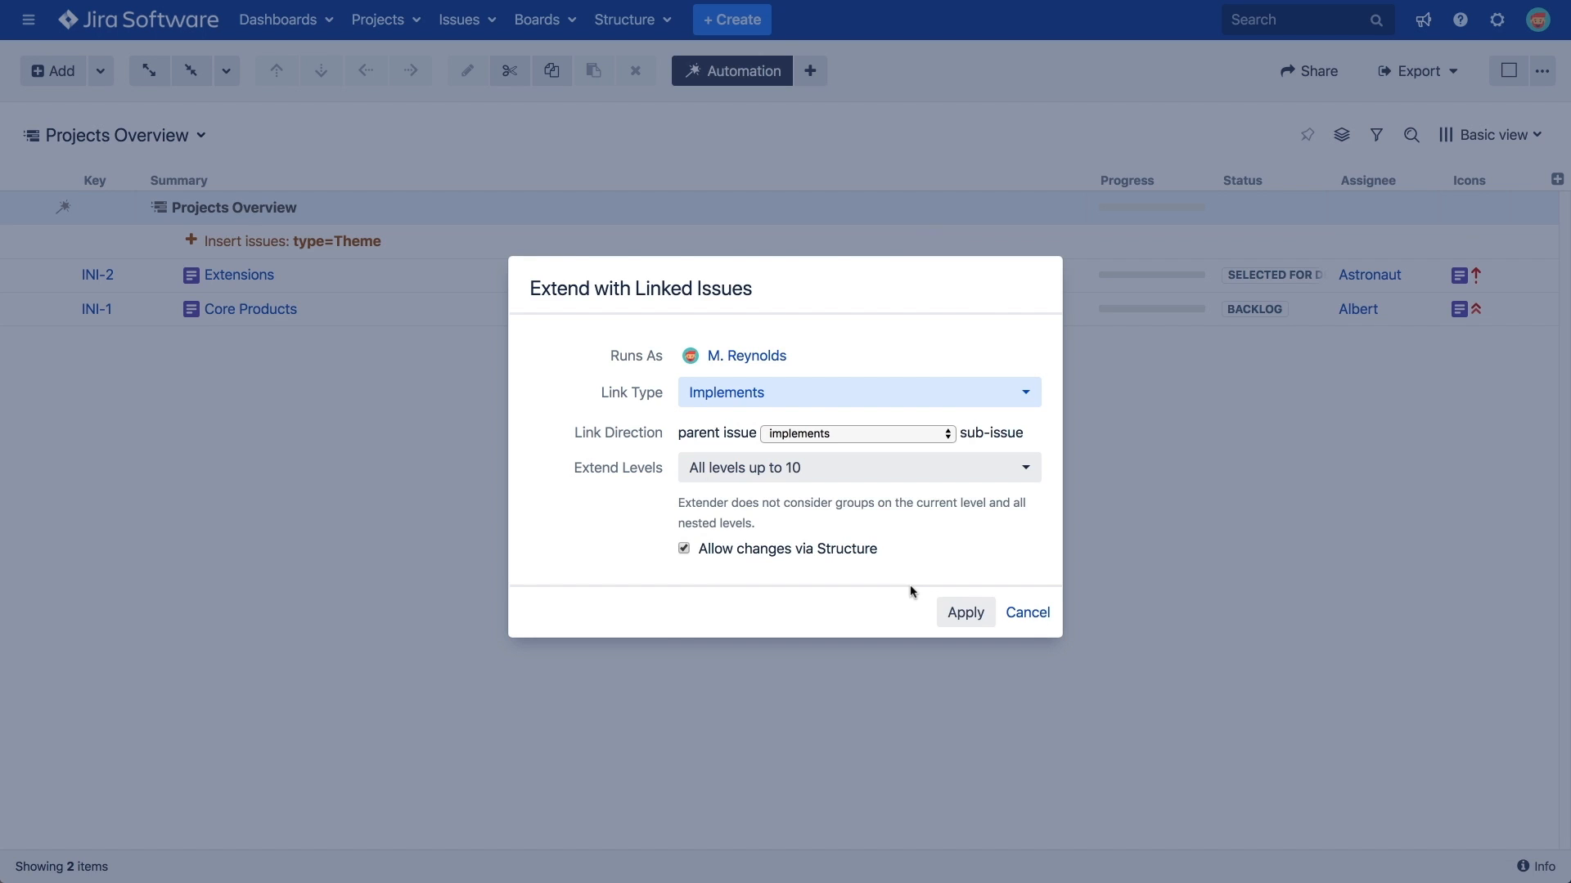
{"action": "left_click", "coordinate": [854, 433]}
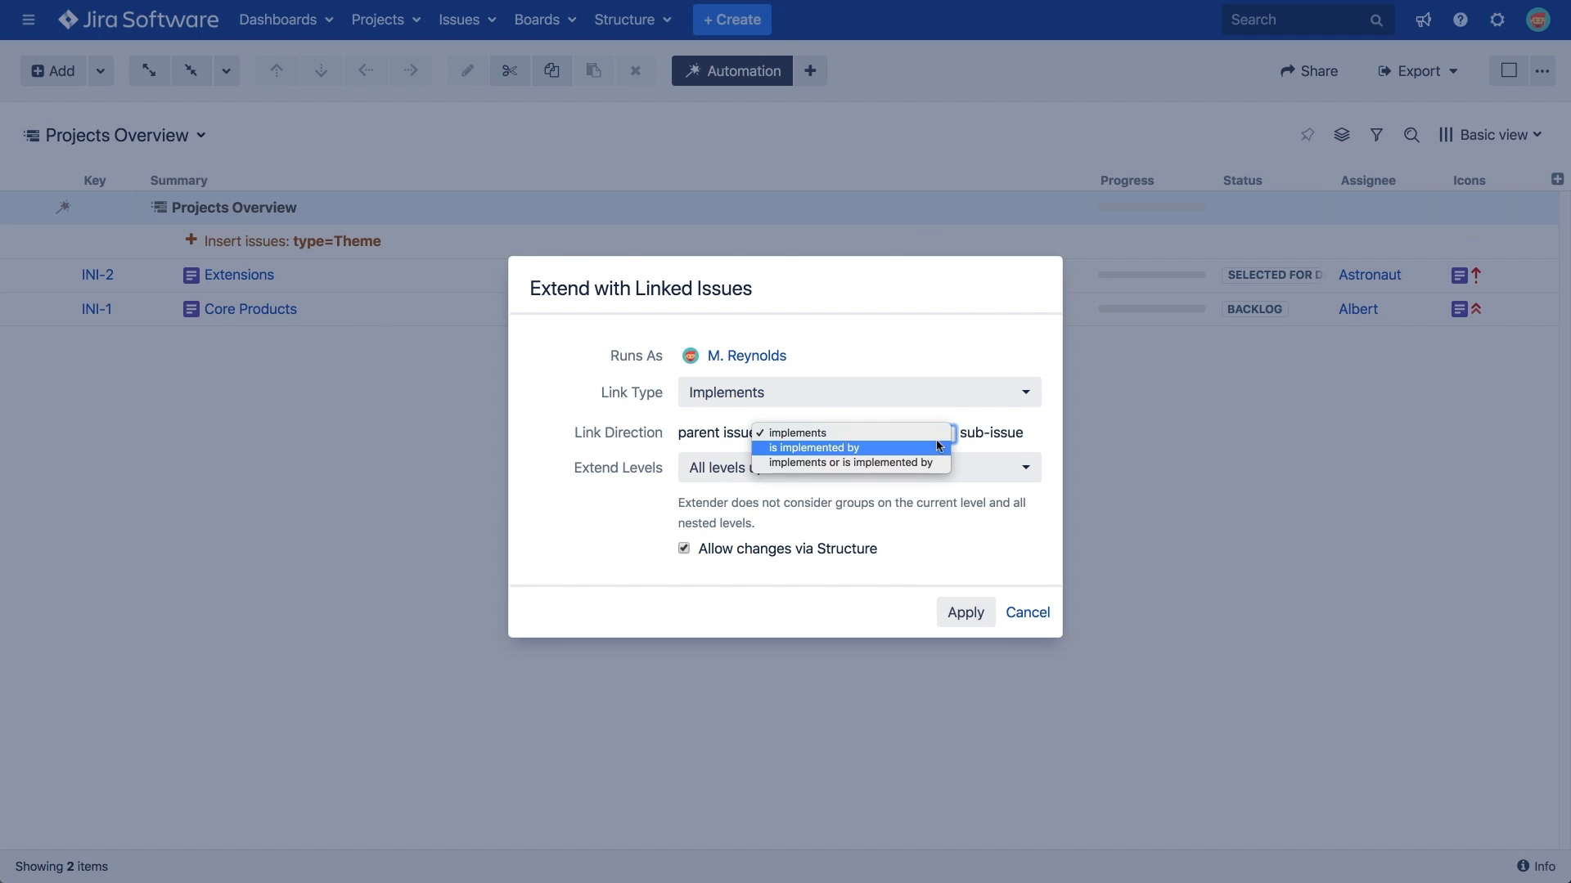
{"action": "left_click", "coordinate": [811, 447]}
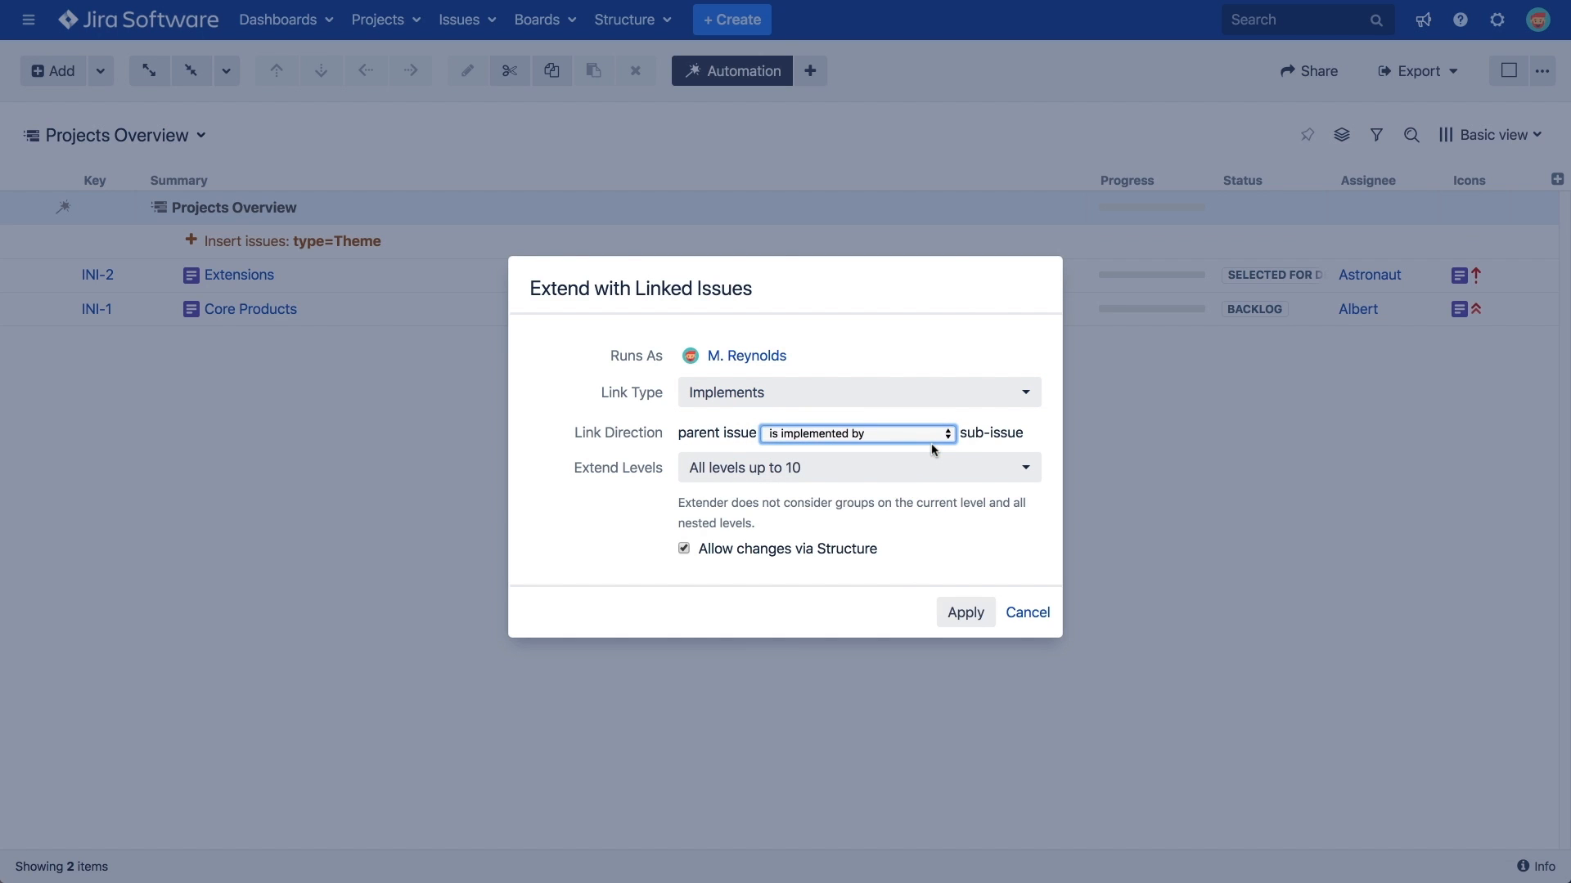
{"action": "mouse_move", "coordinate": [932, 464]}
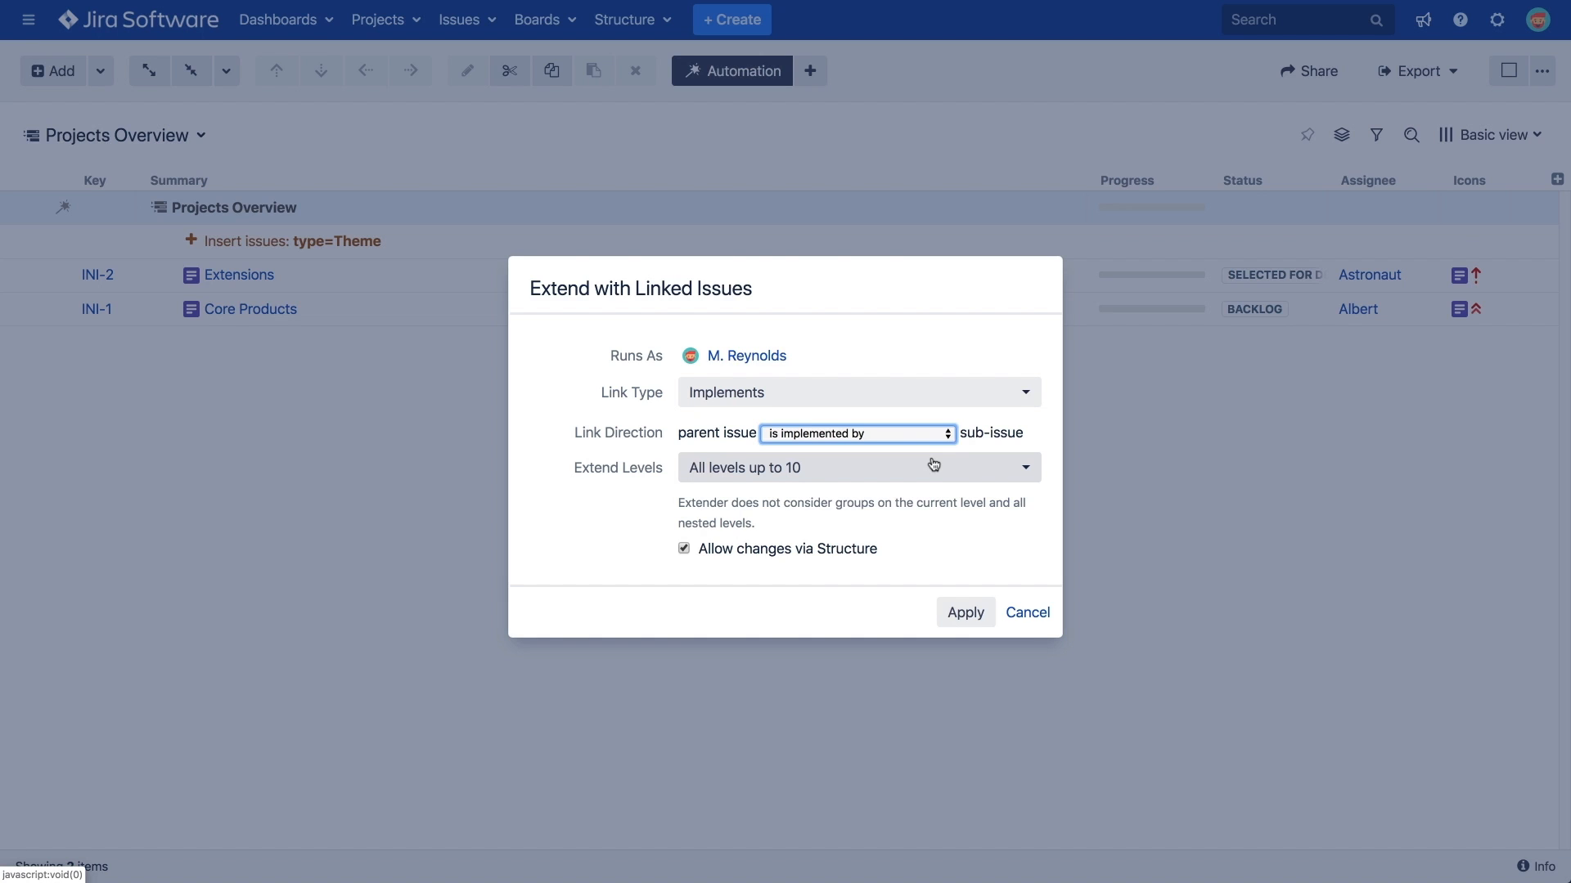
{"action": "mouse_move", "coordinate": [932, 463]}
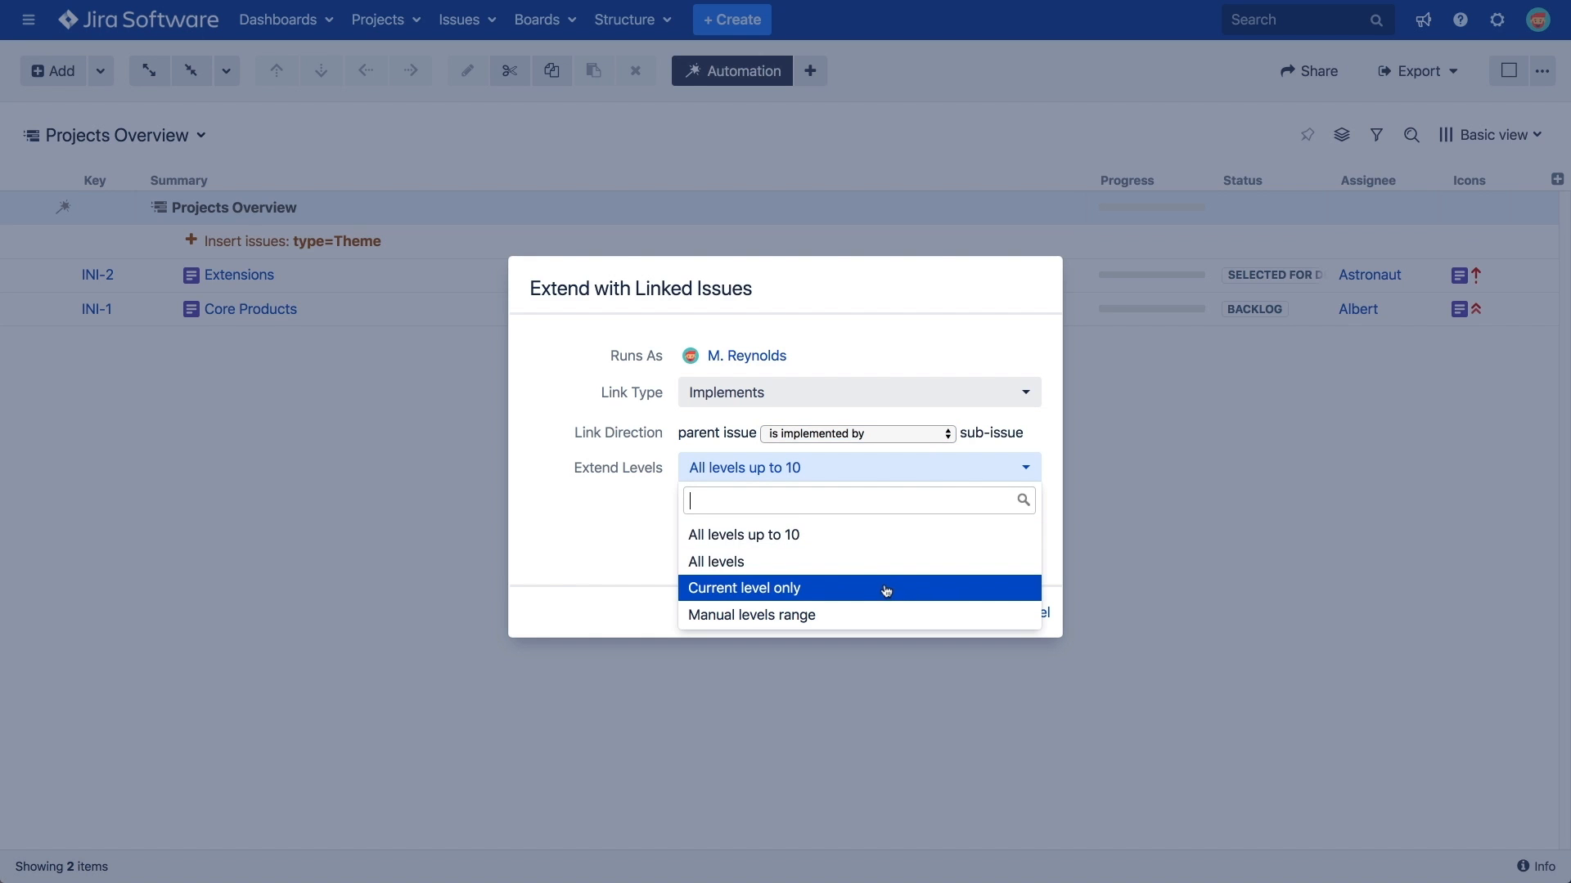
{"action": "left_click", "coordinate": [744, 589]}
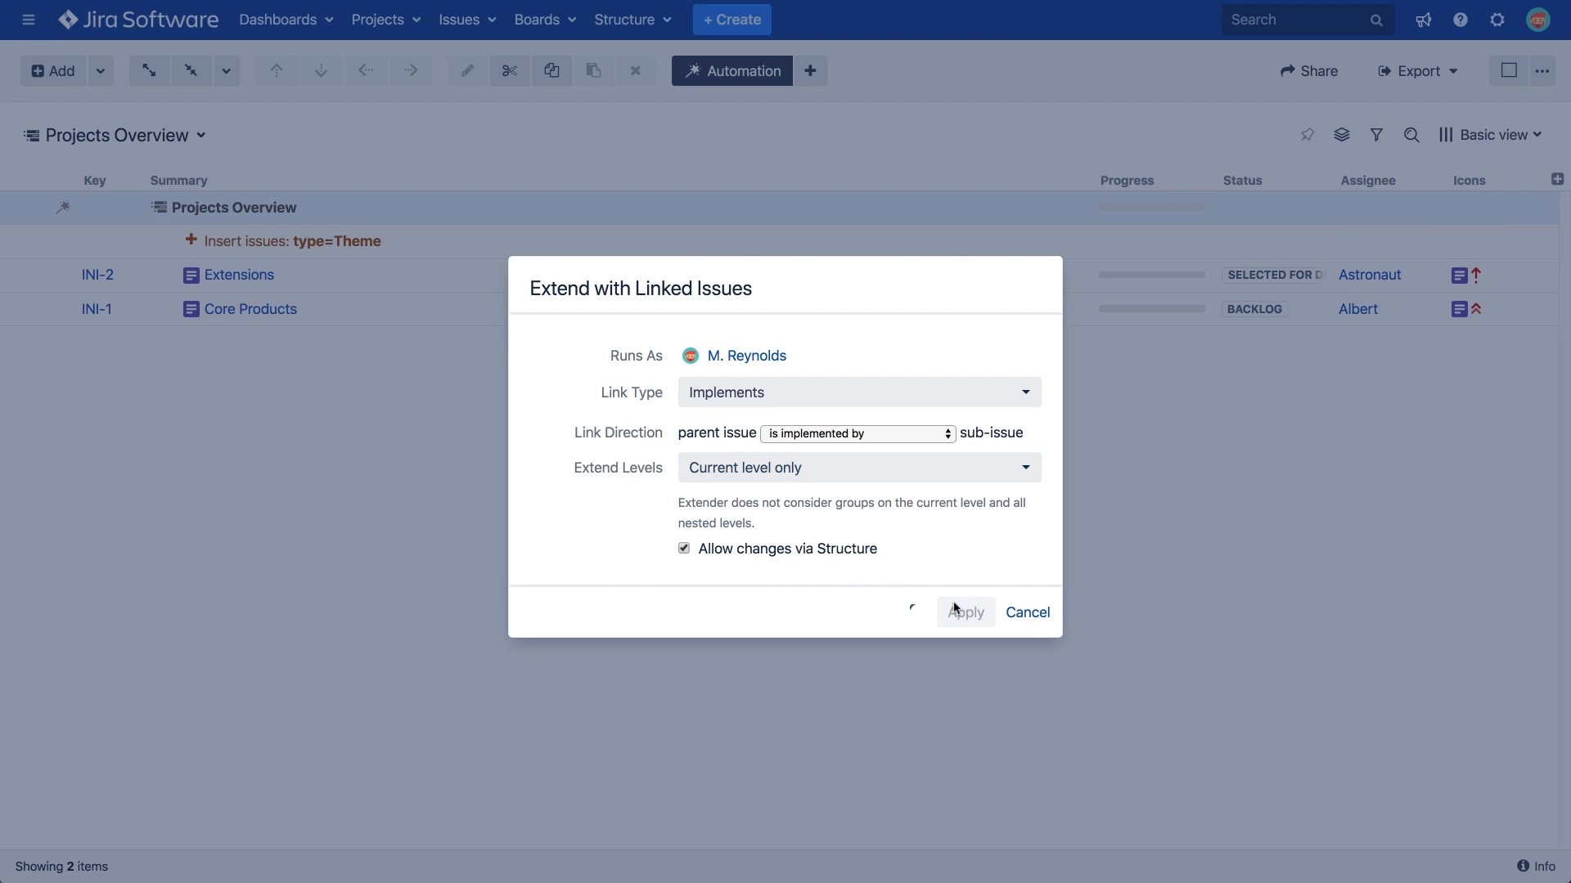
Apply the Implements extender so implementing issues nest under each Theme
{"action": "left_click", "coordinate": [963, 612]}
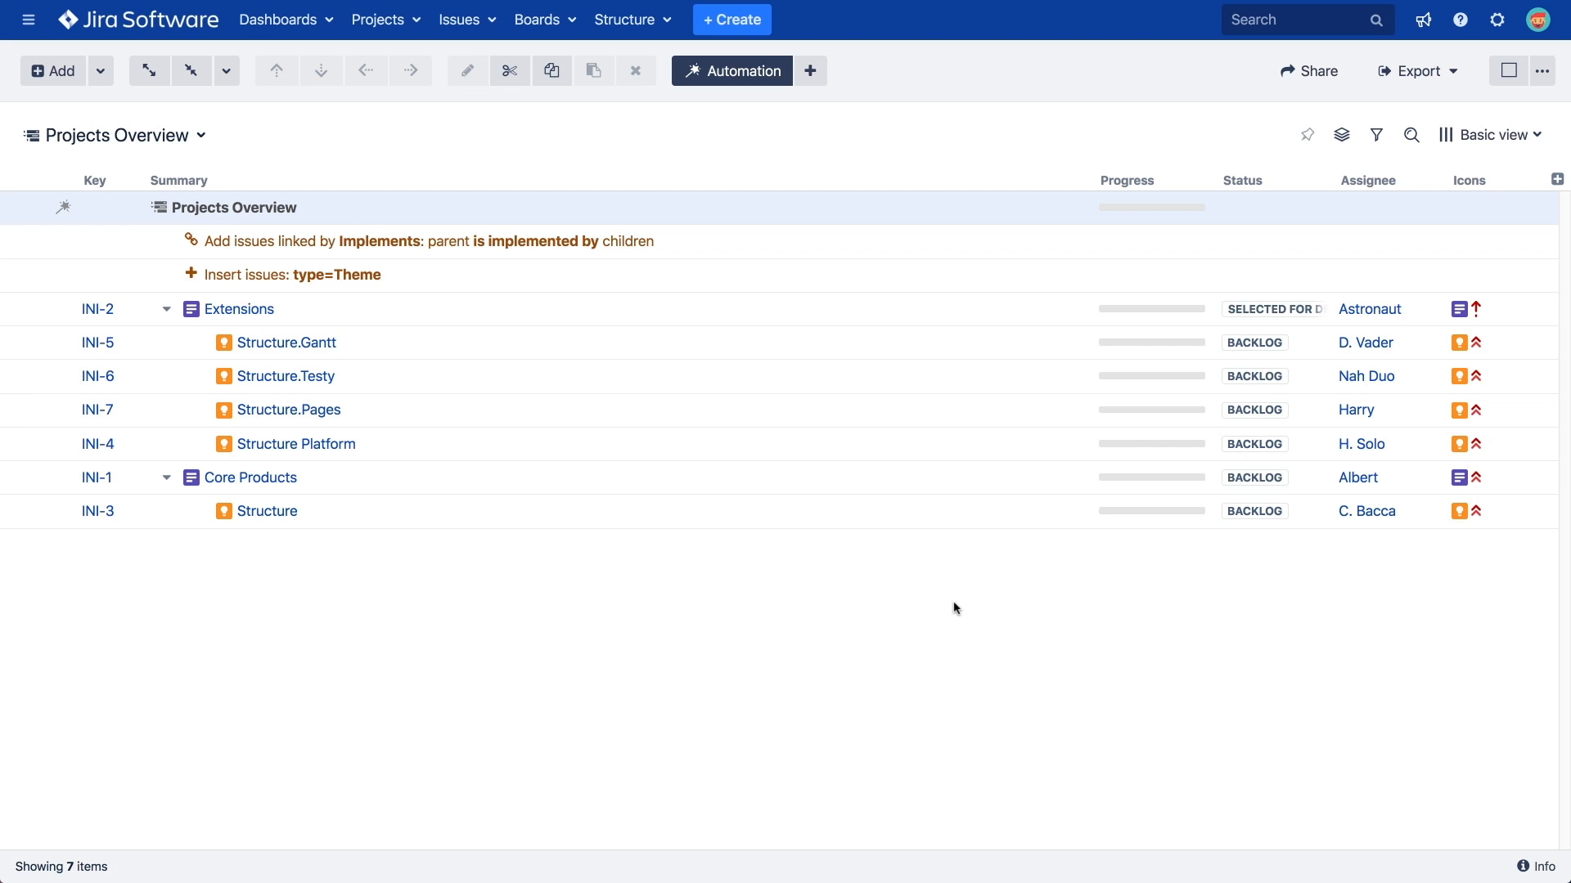
{"action": "mouse_move", "coordinate": [806, 309]}
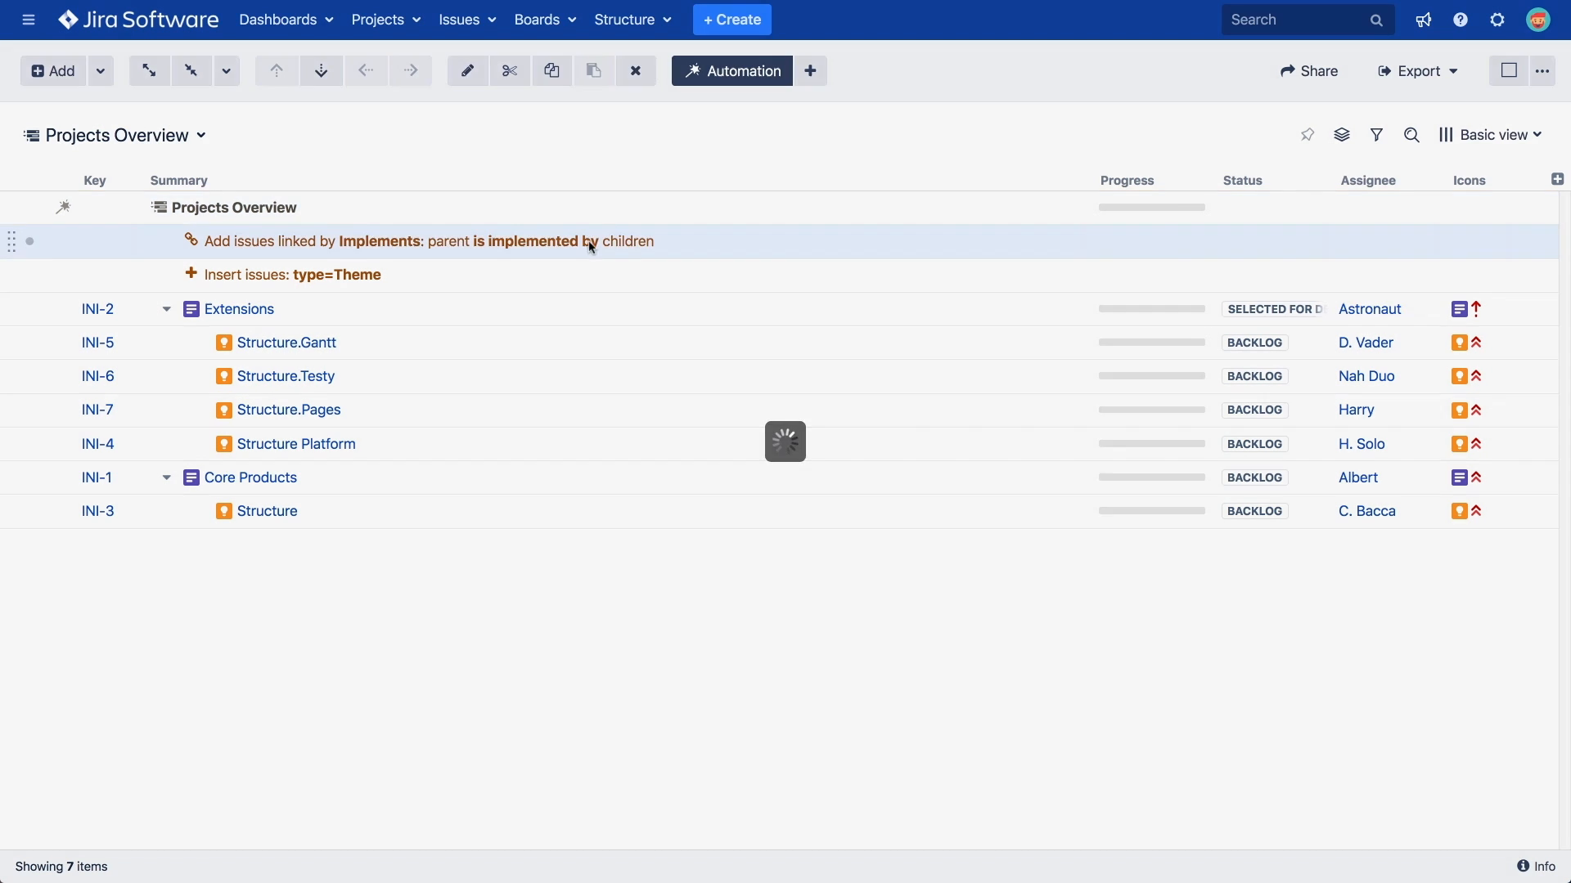
Change the extender to a manual levels range from level 1 to level 2
{"action": "left_click", "coordinate": [854, 468]}
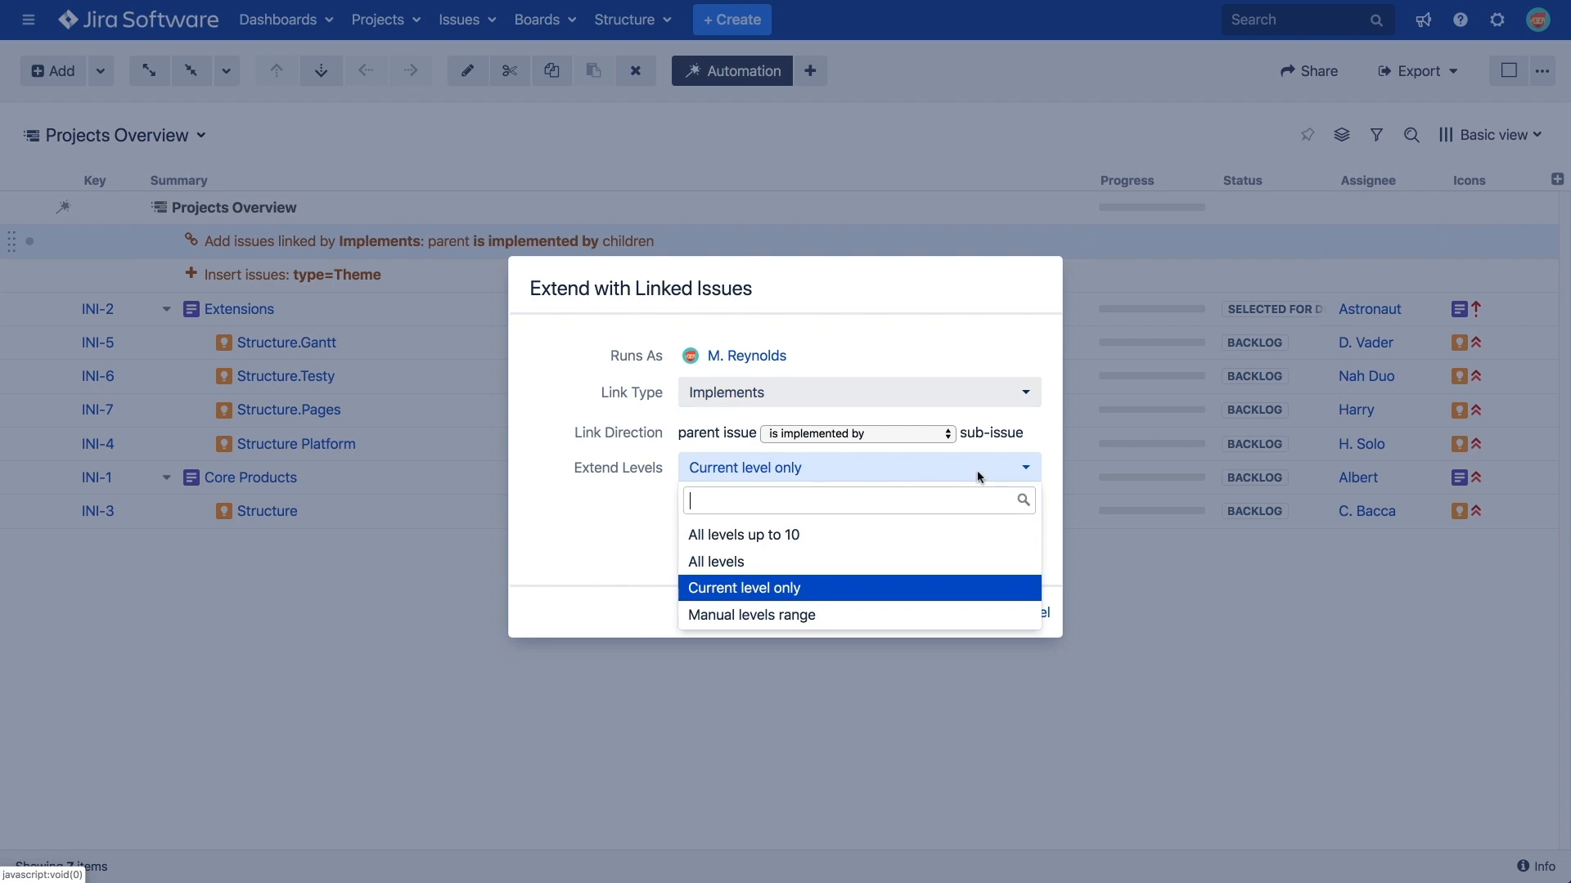
{"action": "mouse_move", "coordinate": [814, 621]}
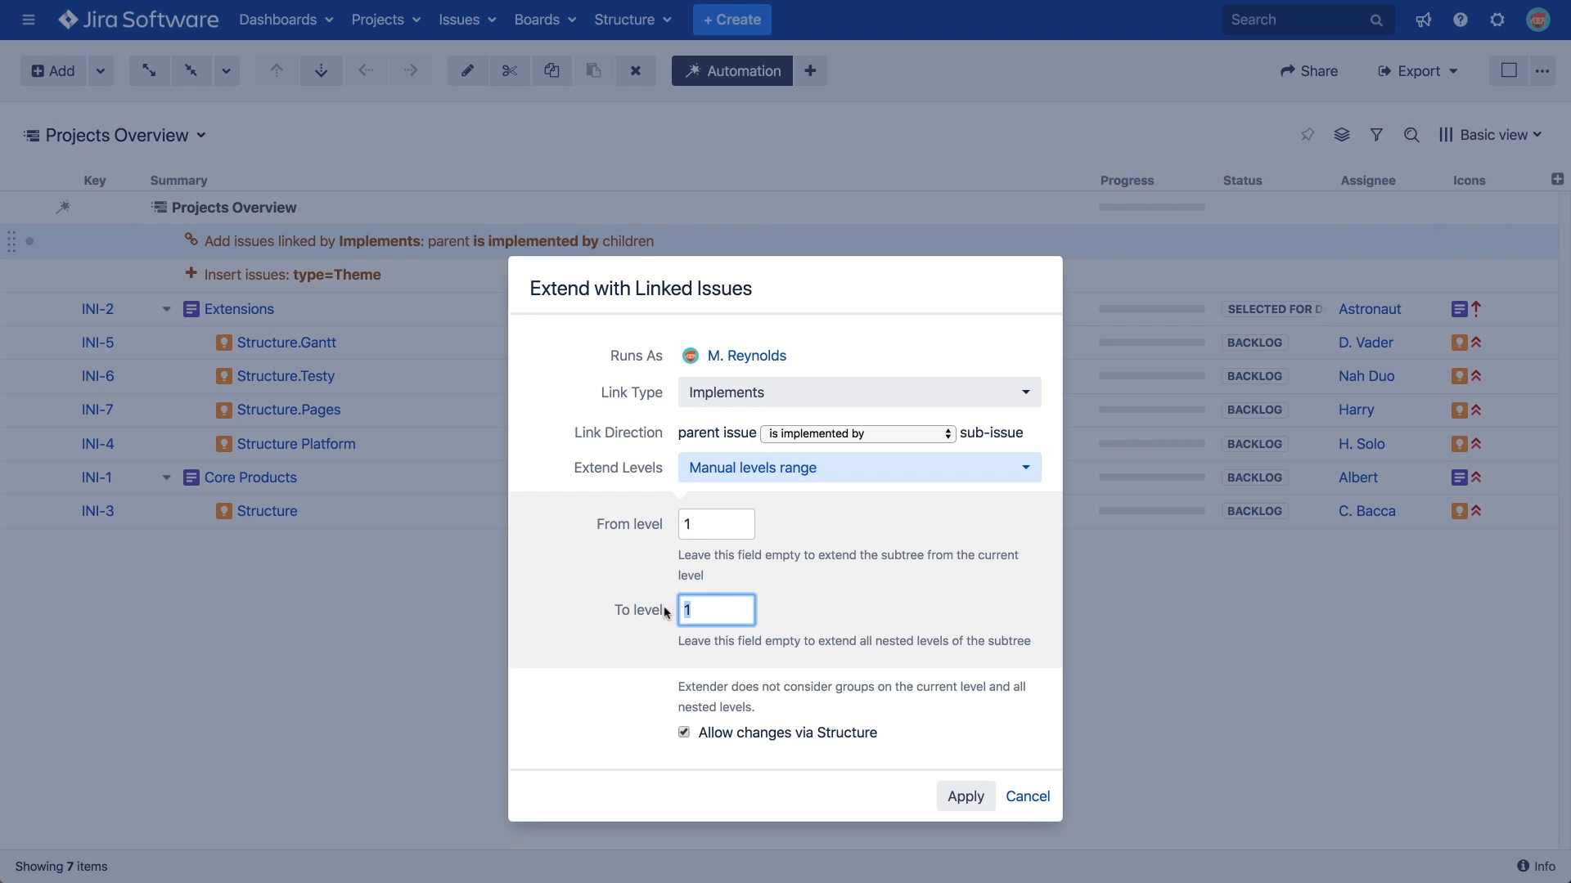
{"action": "type", "text": "2"}
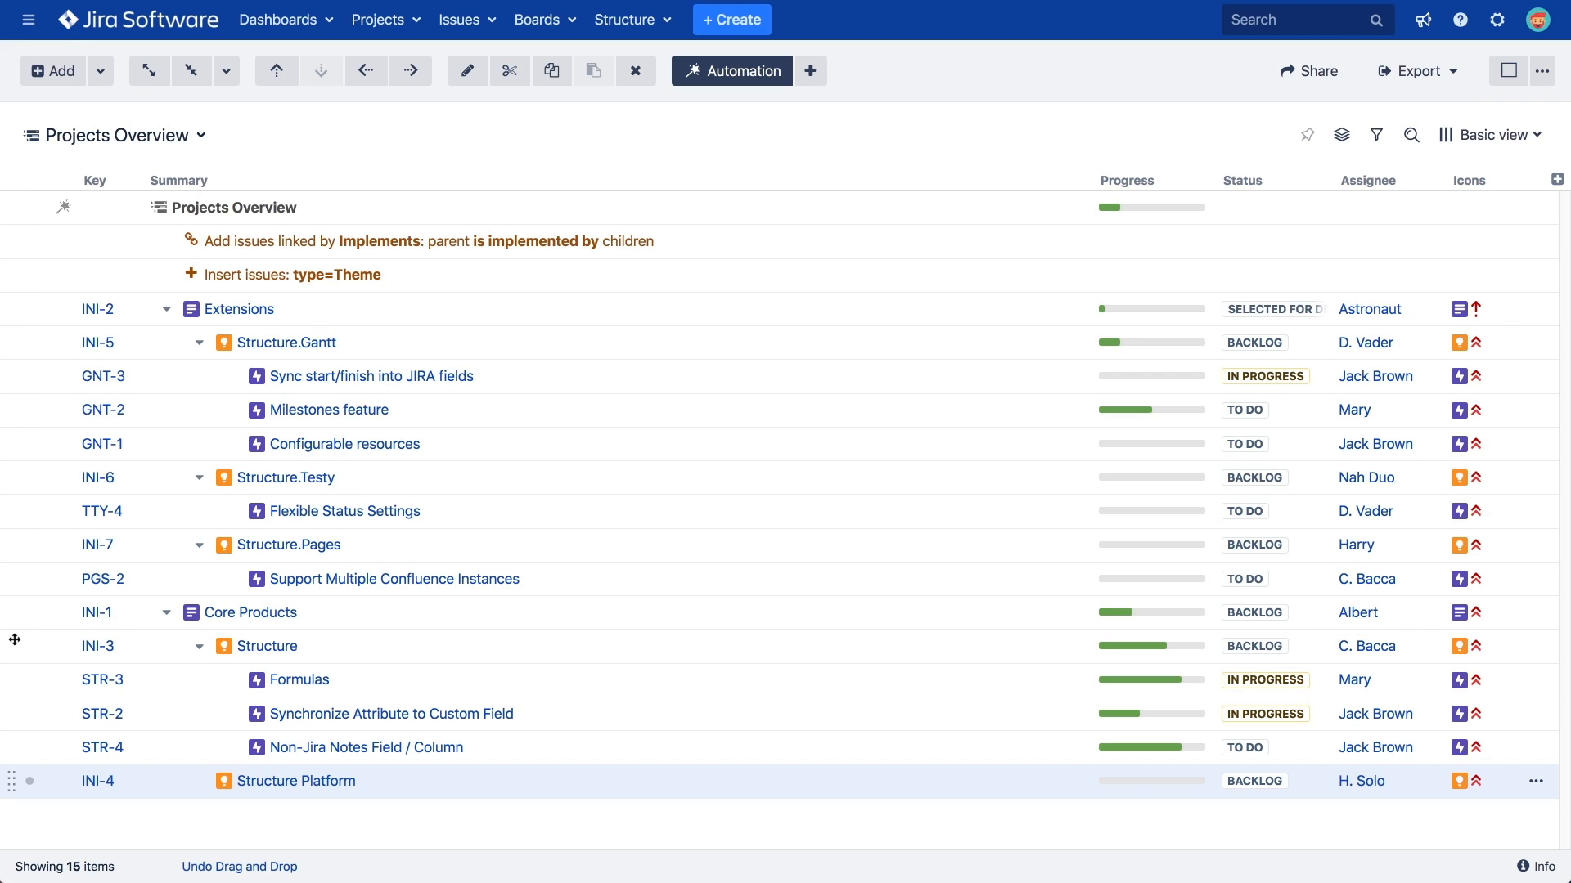
{"action": "mouse_move", "coordinate": [431, 227]}
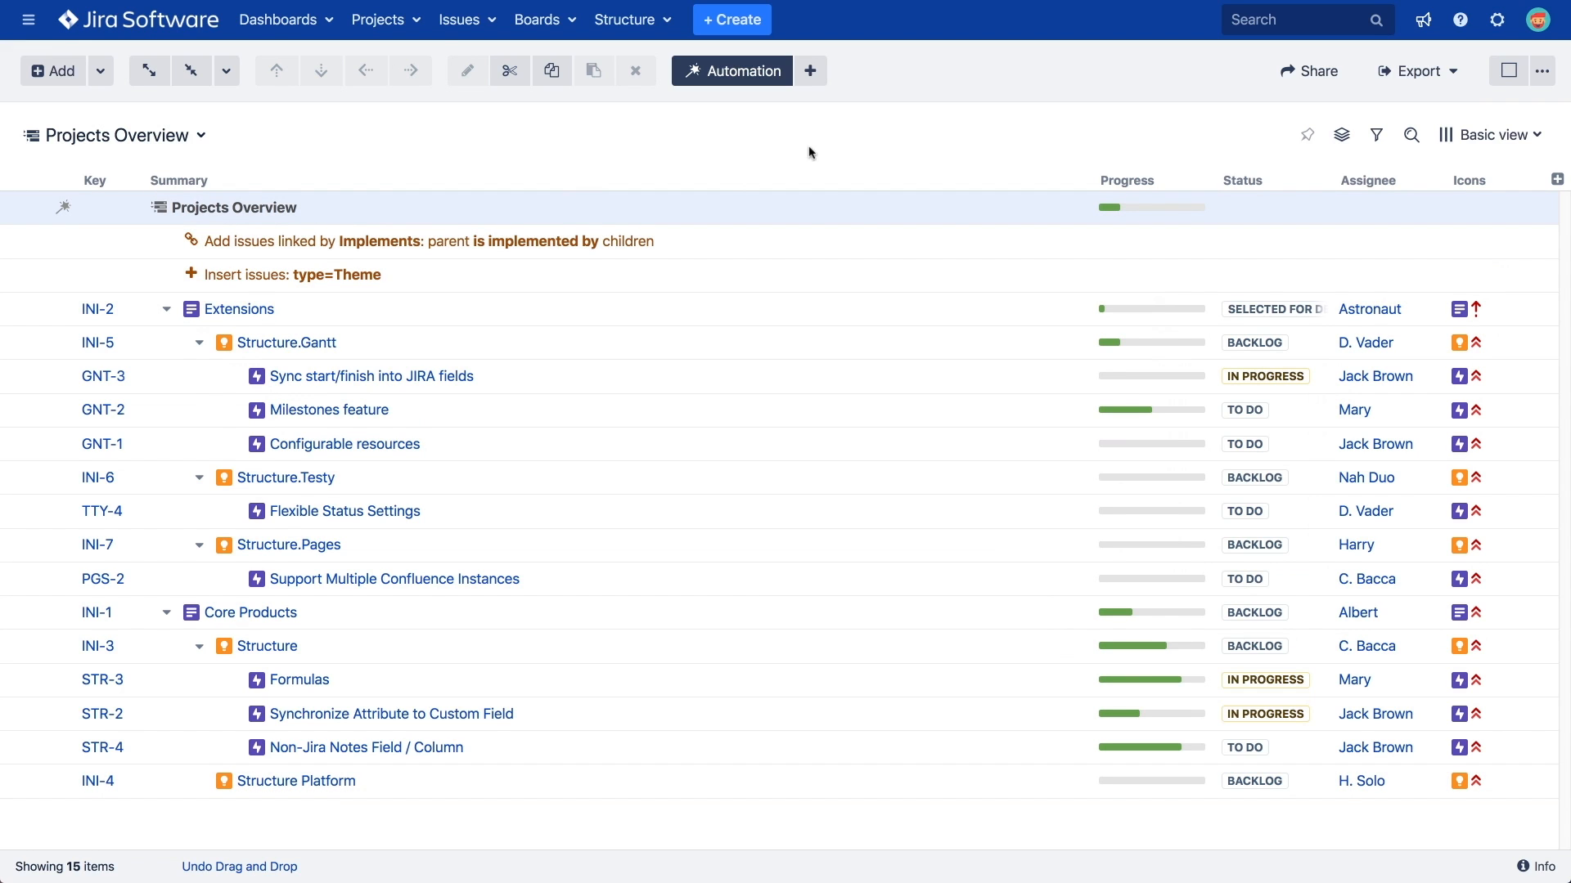
Add a Group generator that groups issues by Assignee
{"action": "left_click", "coordinate": [809, 70]}
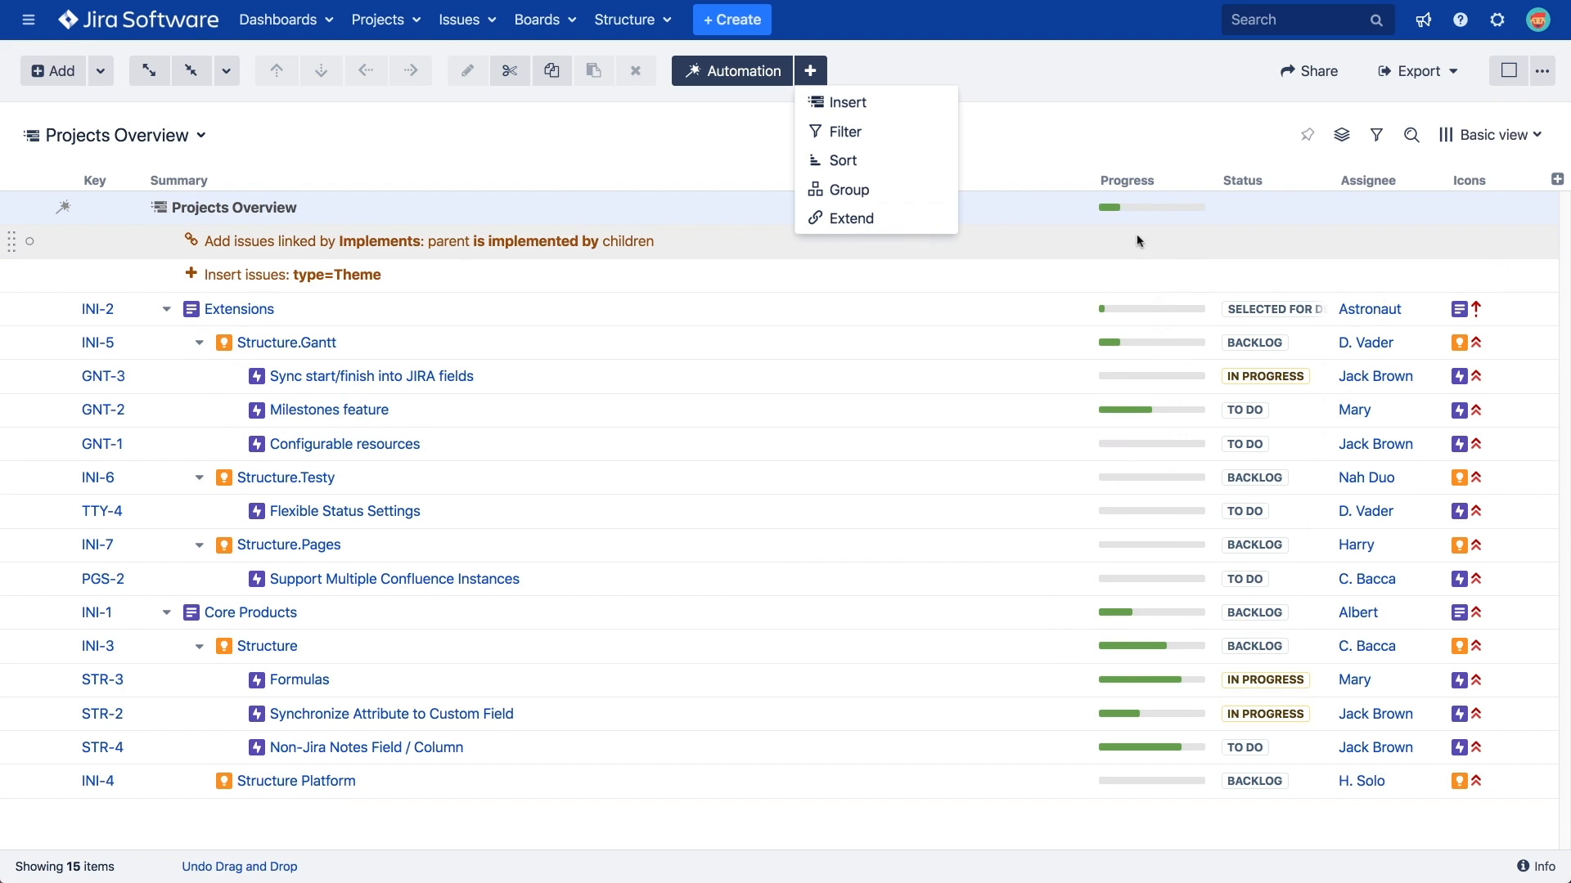
{"action": "left_click", "coordinate": [847, 189]}
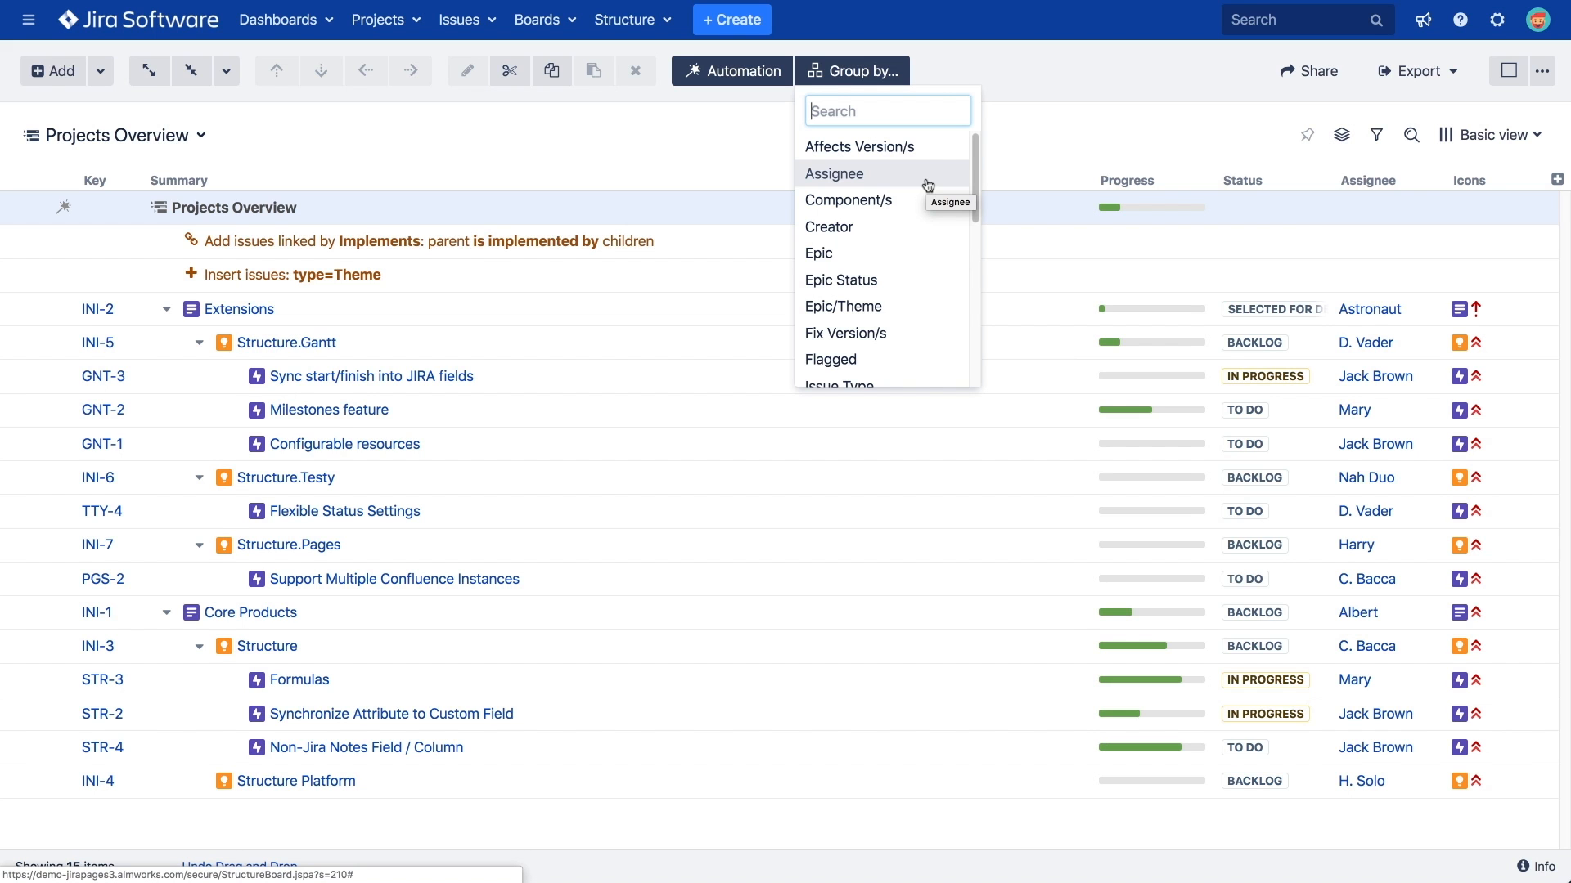
{"action": "left_click", "coordinate": [833, 173]}
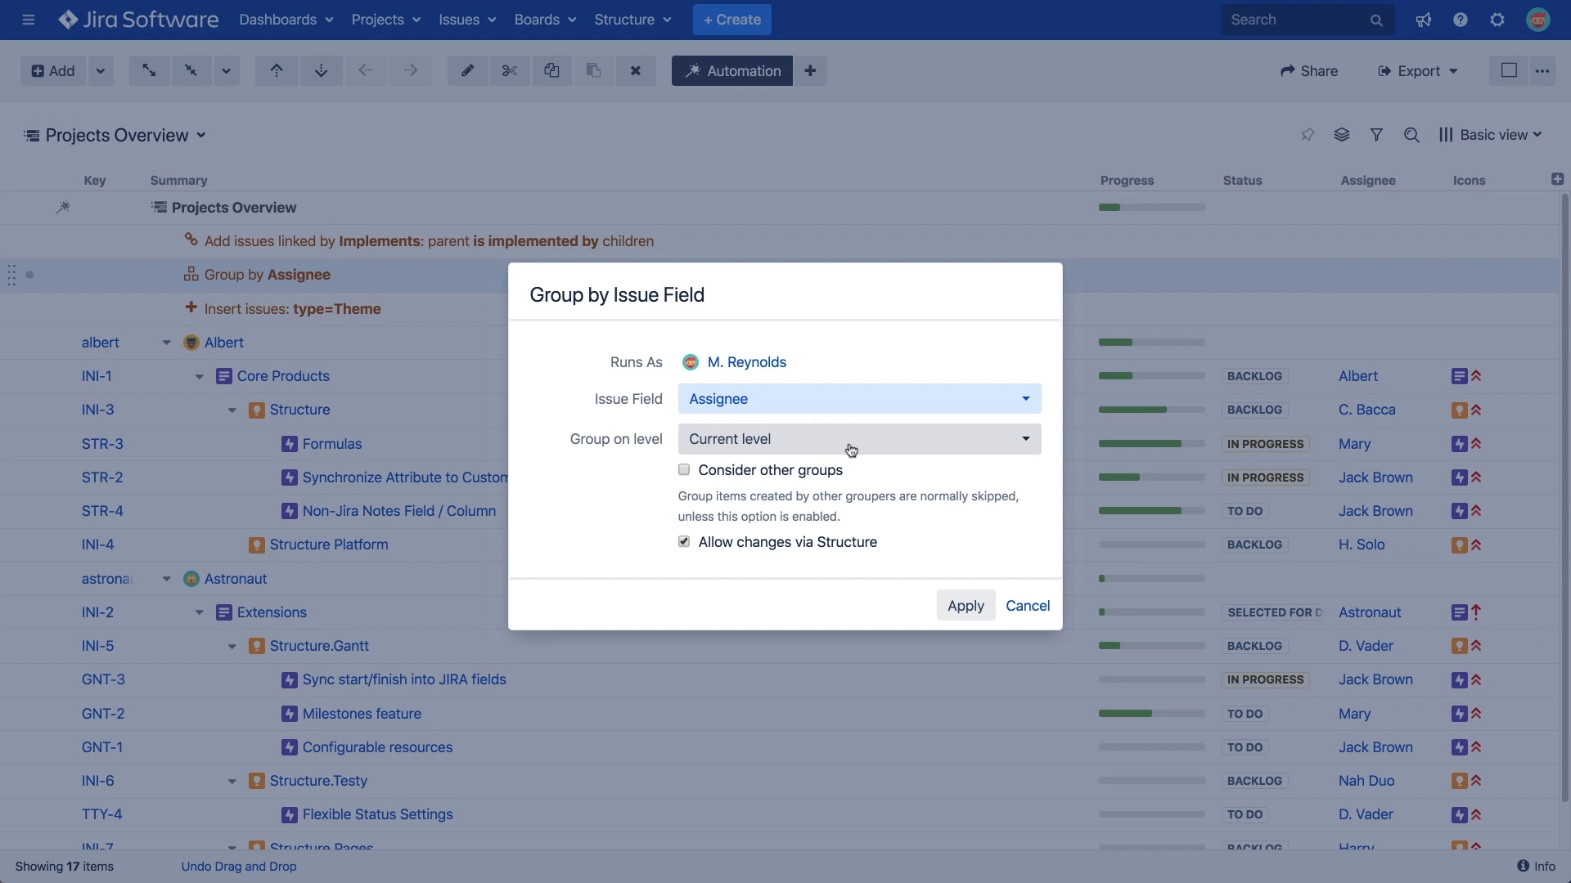
Set the Assignee grouping to a manual level of 3
{"action": "left_click", "coordinate": [857, 438]}
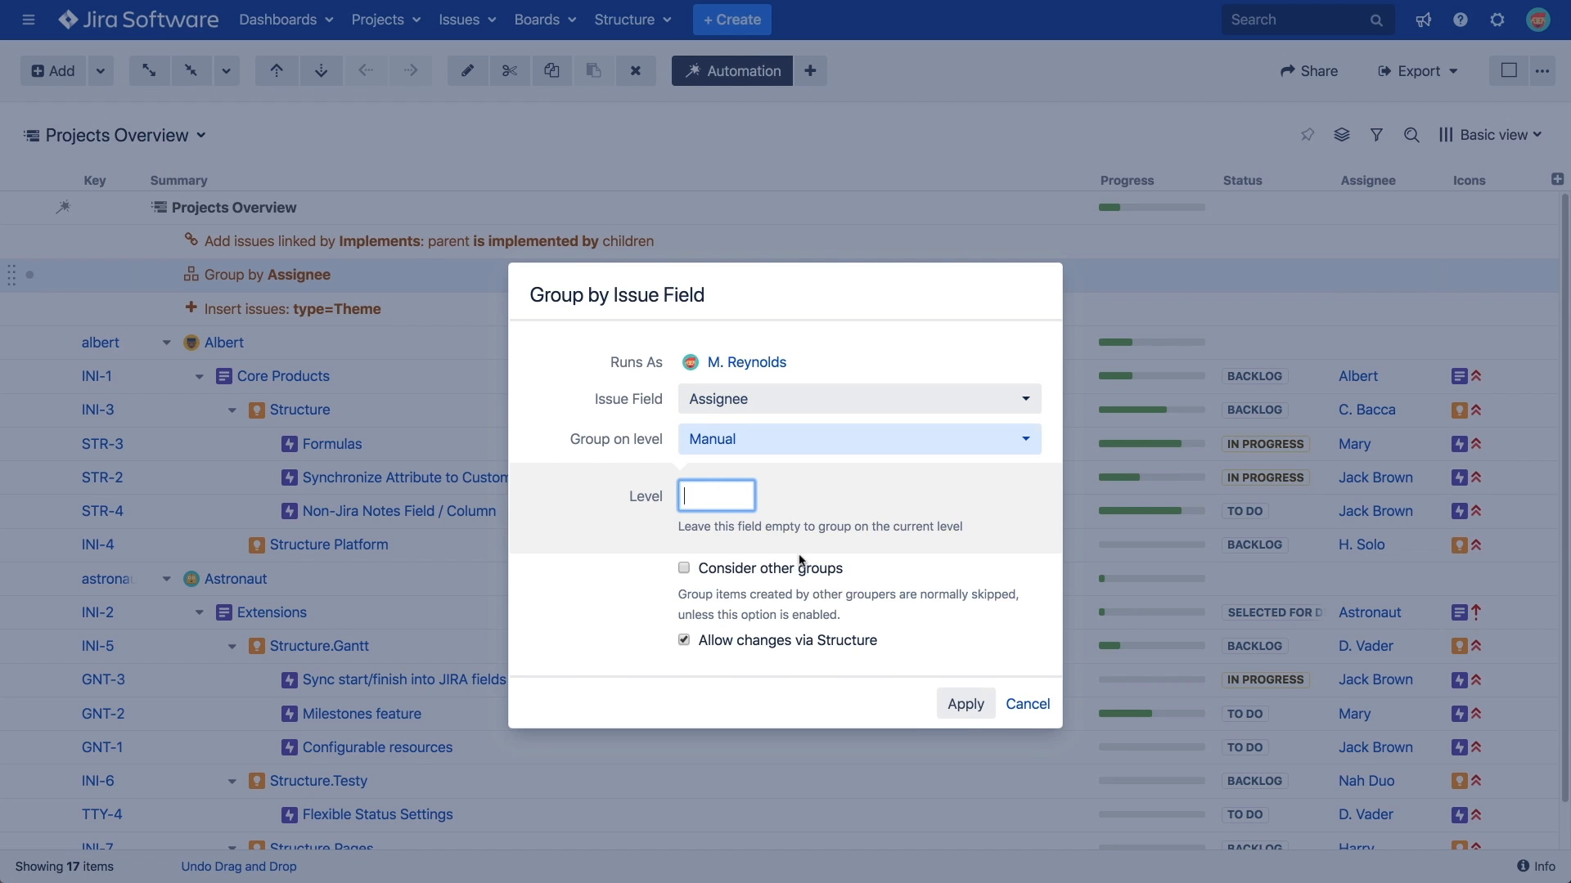
{"action": "type", "text": "3"}
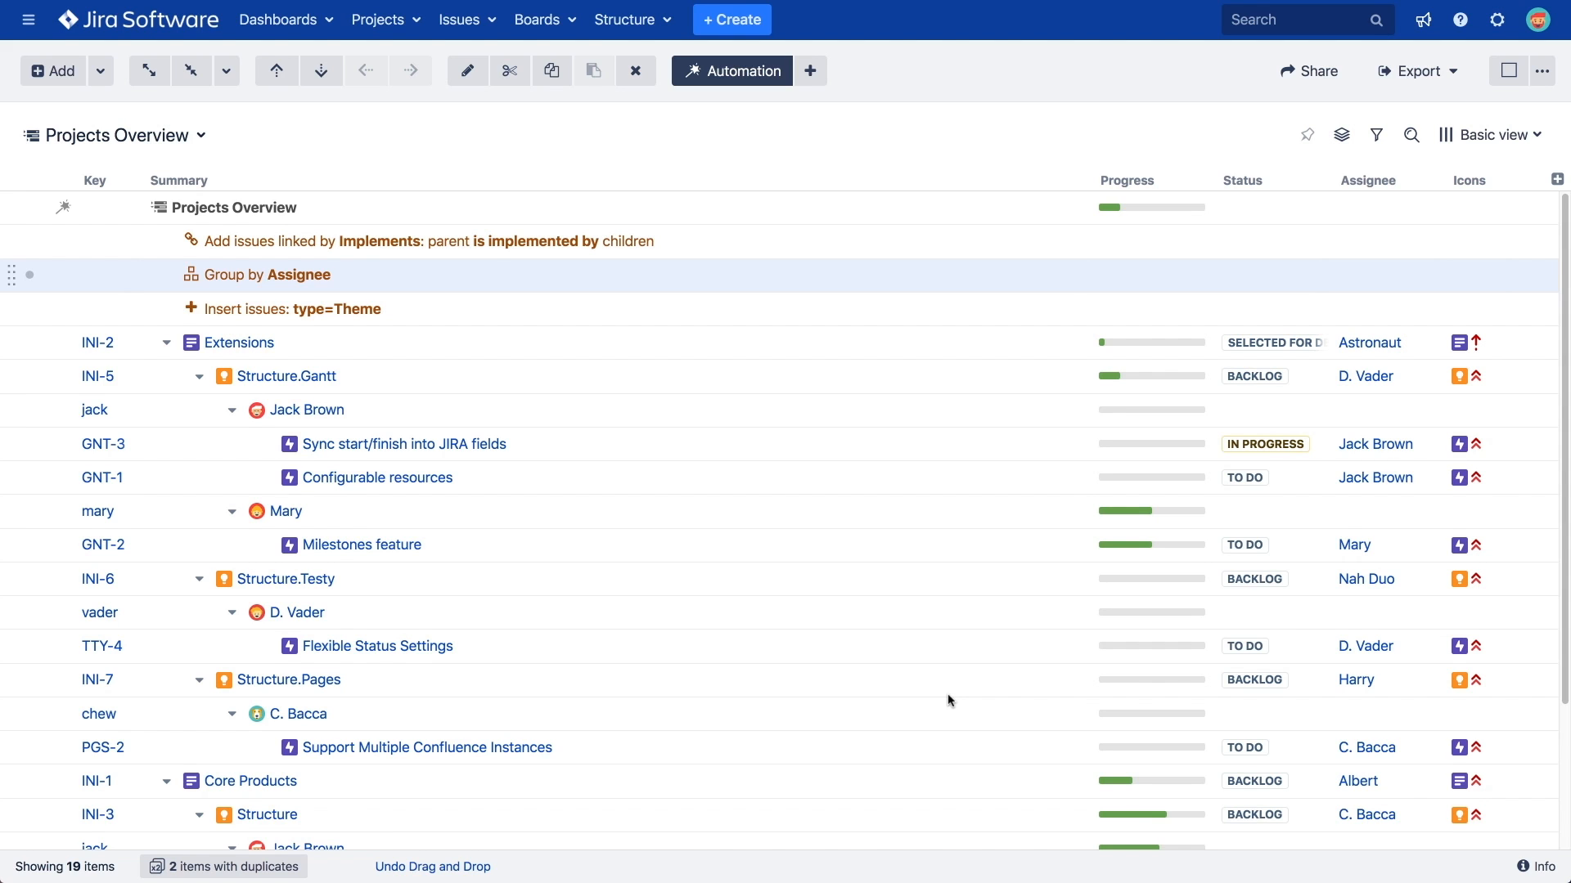
{"action": "mouse_move", "coordinate": [65, 520]}
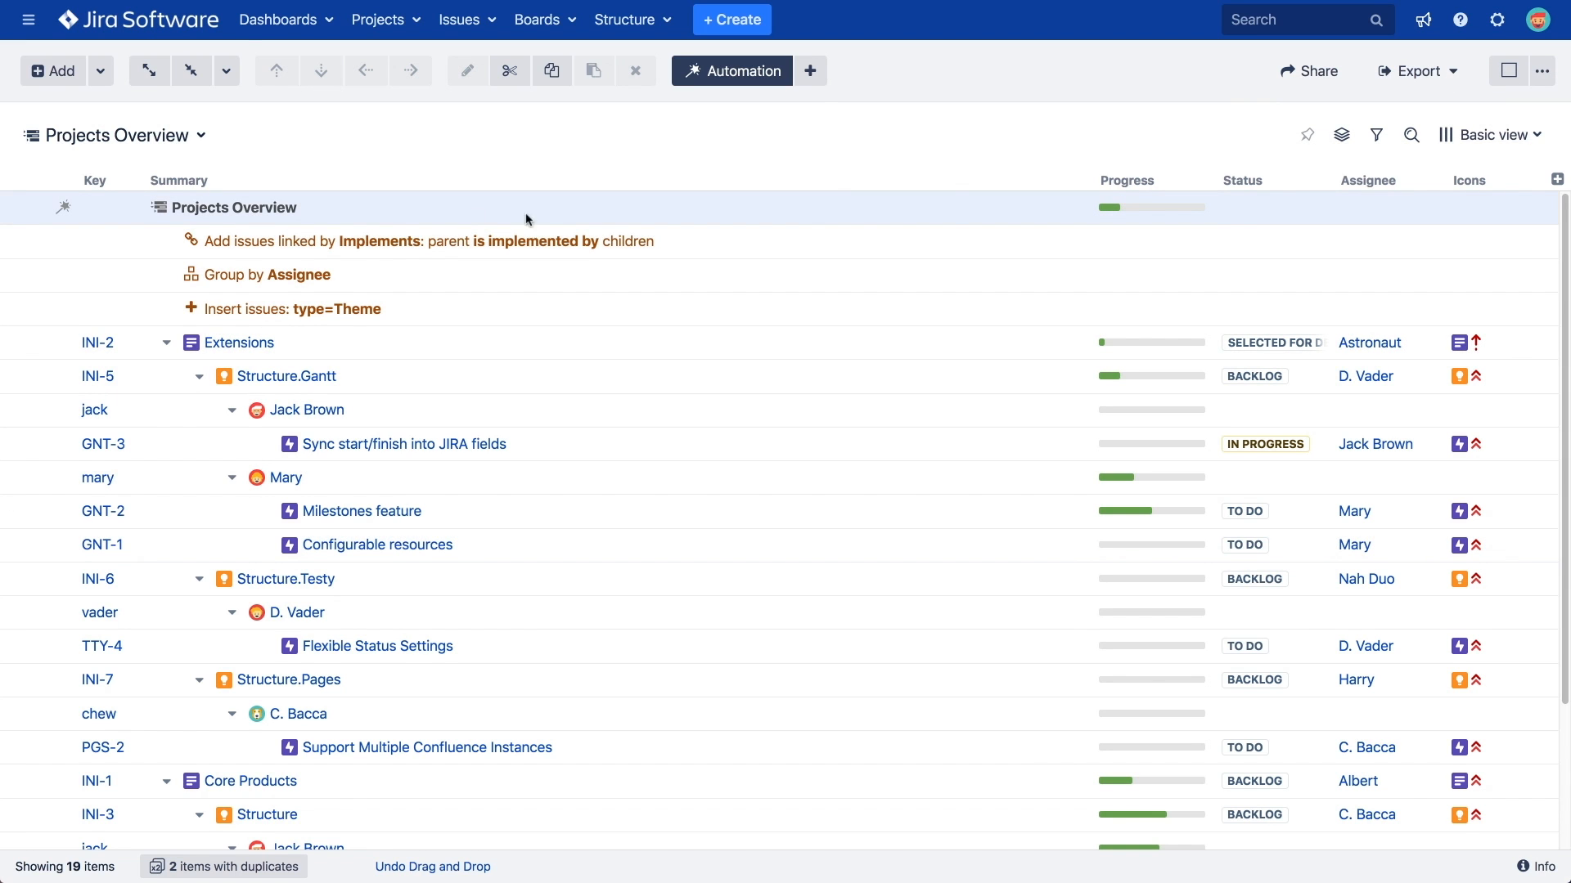
Add Status and Priority groupings, then remove the grouping generators, keeping insert and extender
{"action": "left_click", "coordinate": [851, 71]}
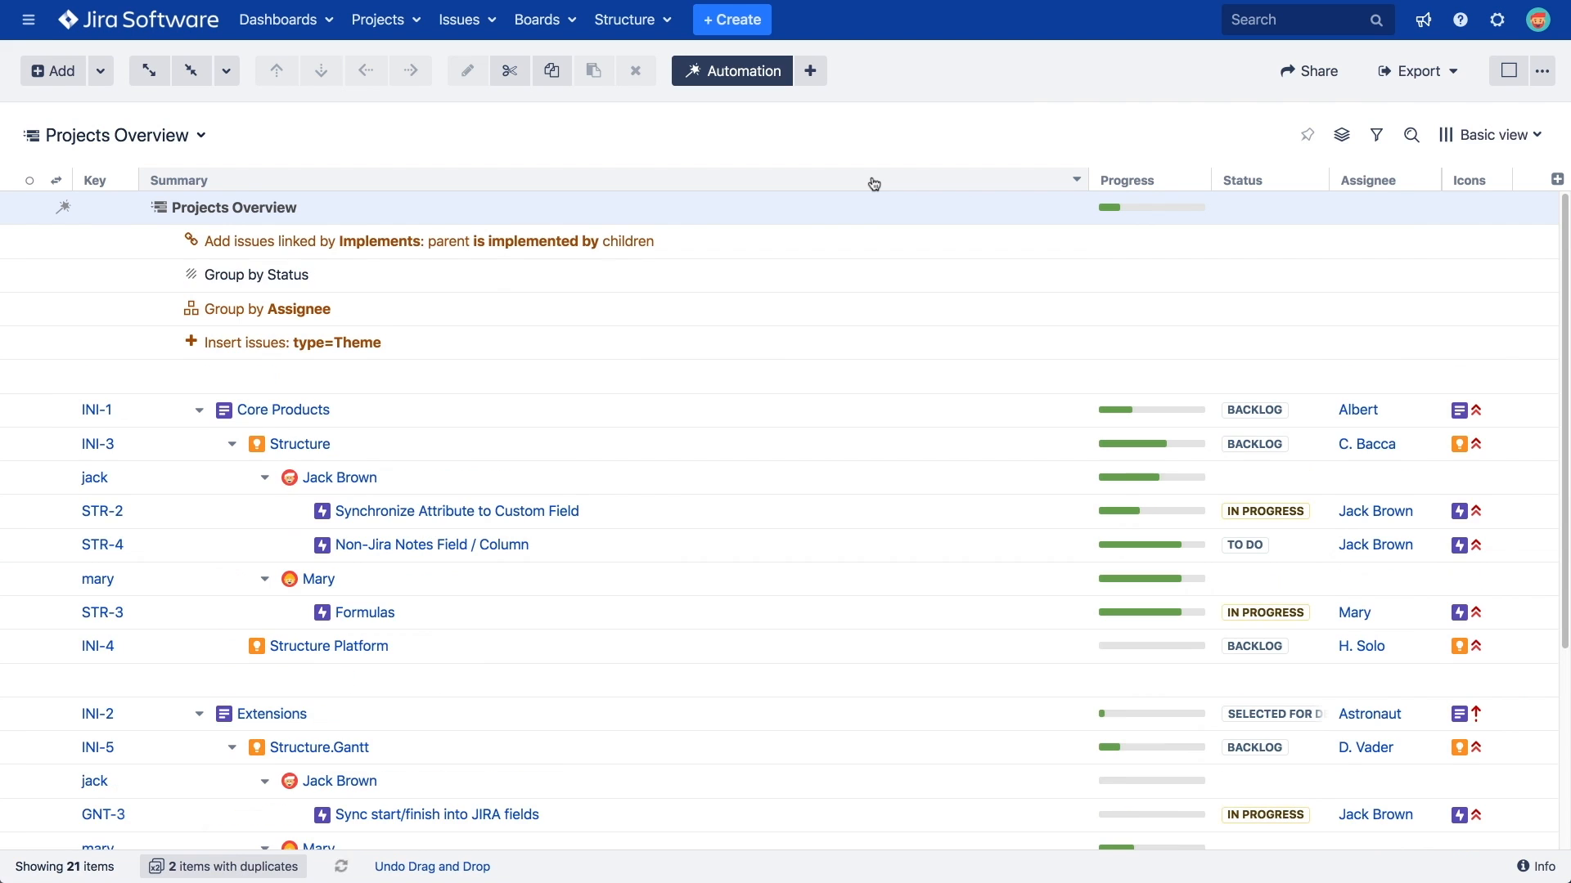
{"action": "left_click", "coordinate": [809, 71]}
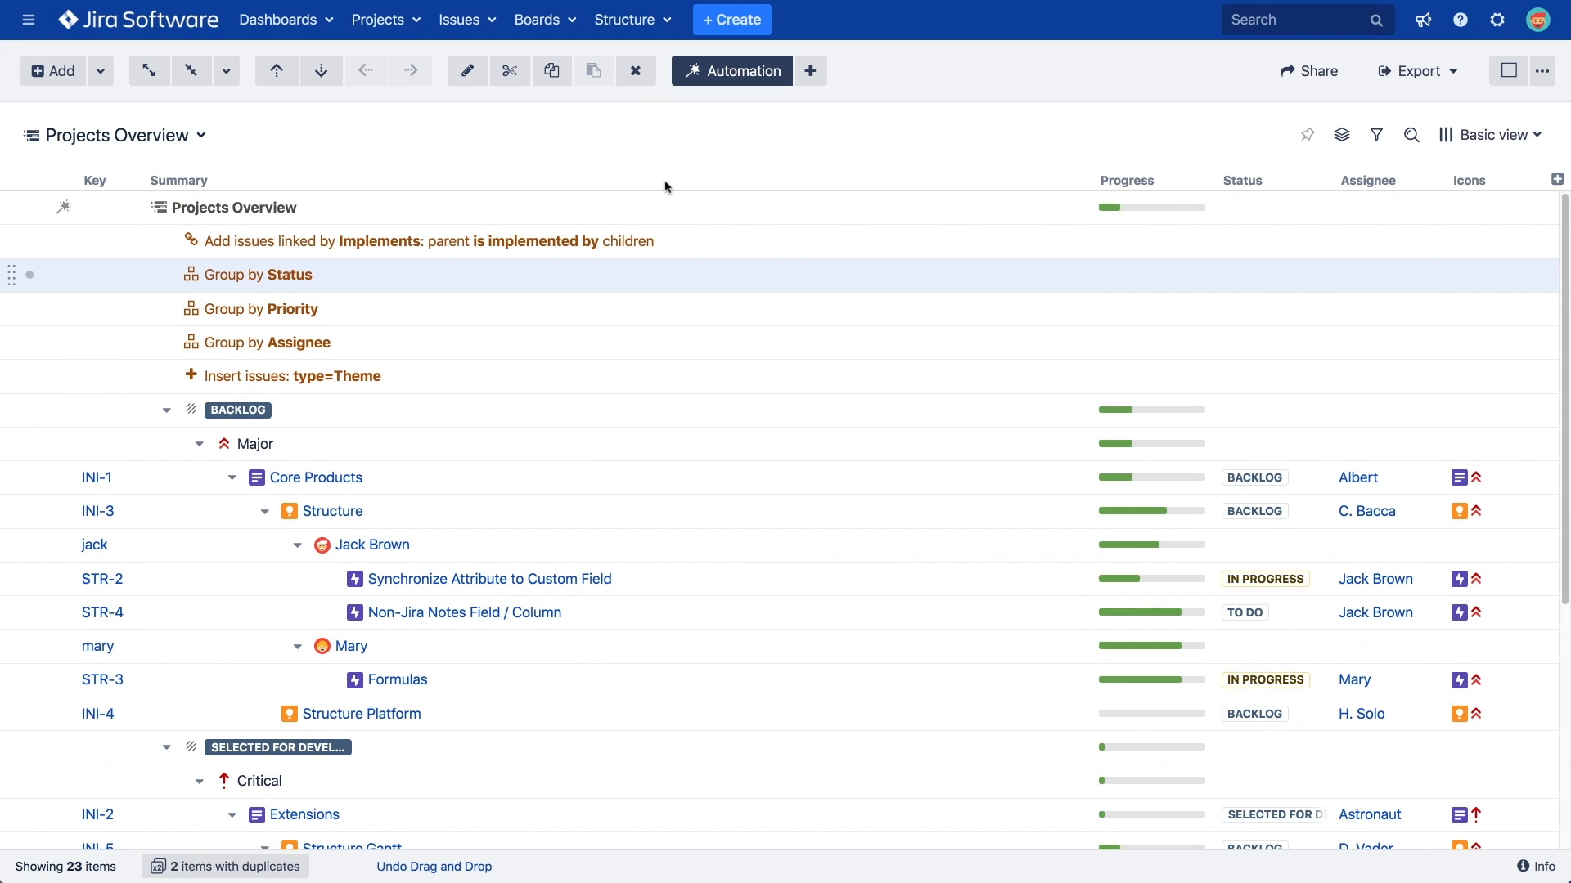
{"action": "left_click", "coordinate": [633, 70]}
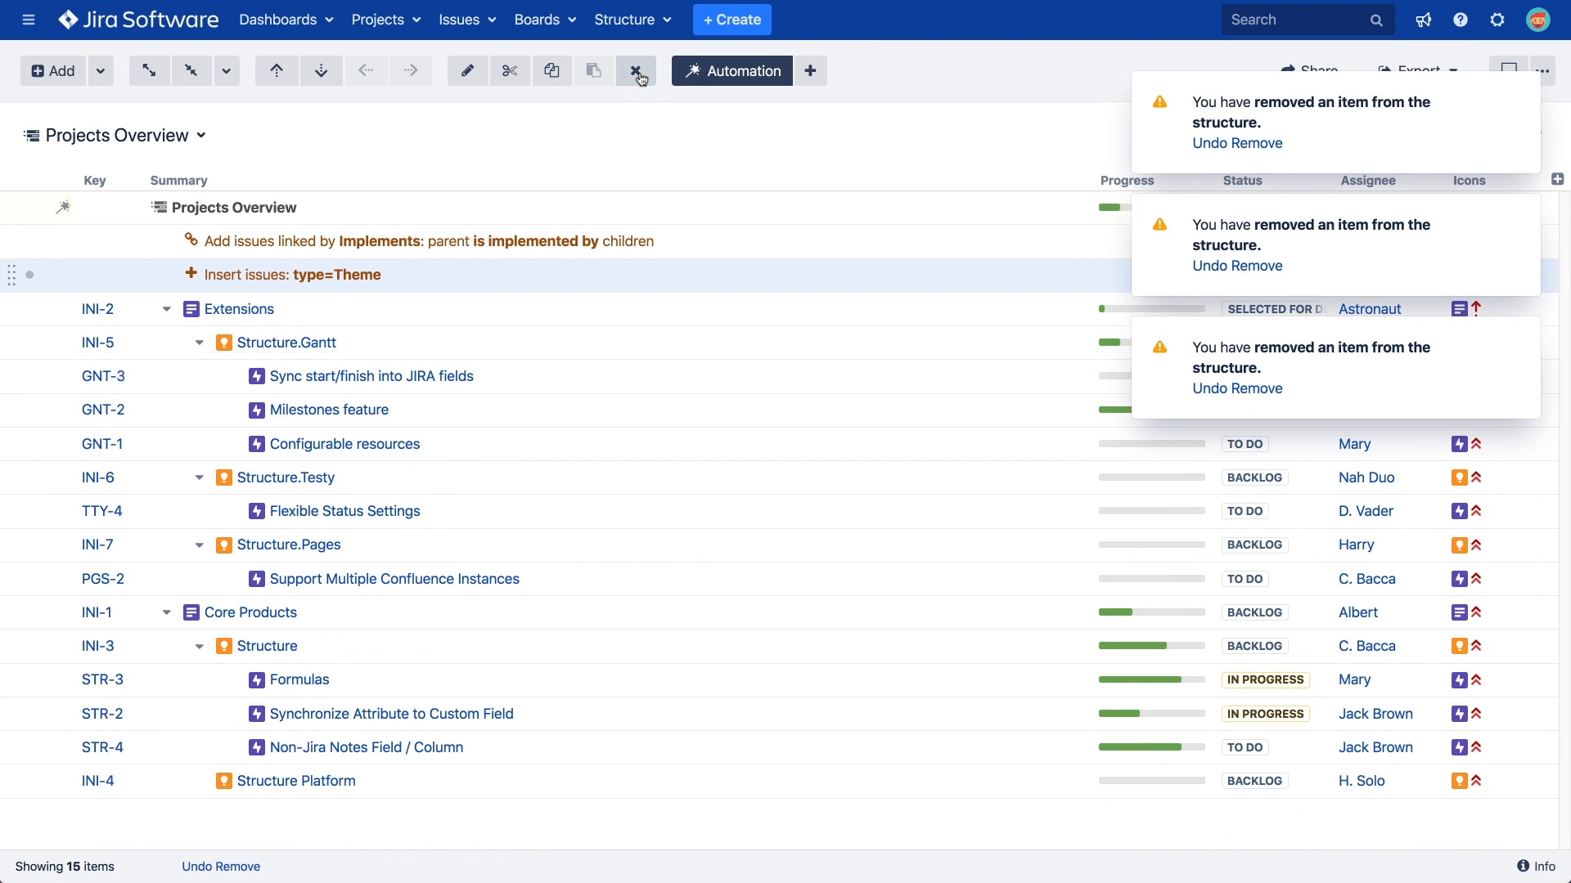
{"action": "left_click", "coordinate": [634, 72]}
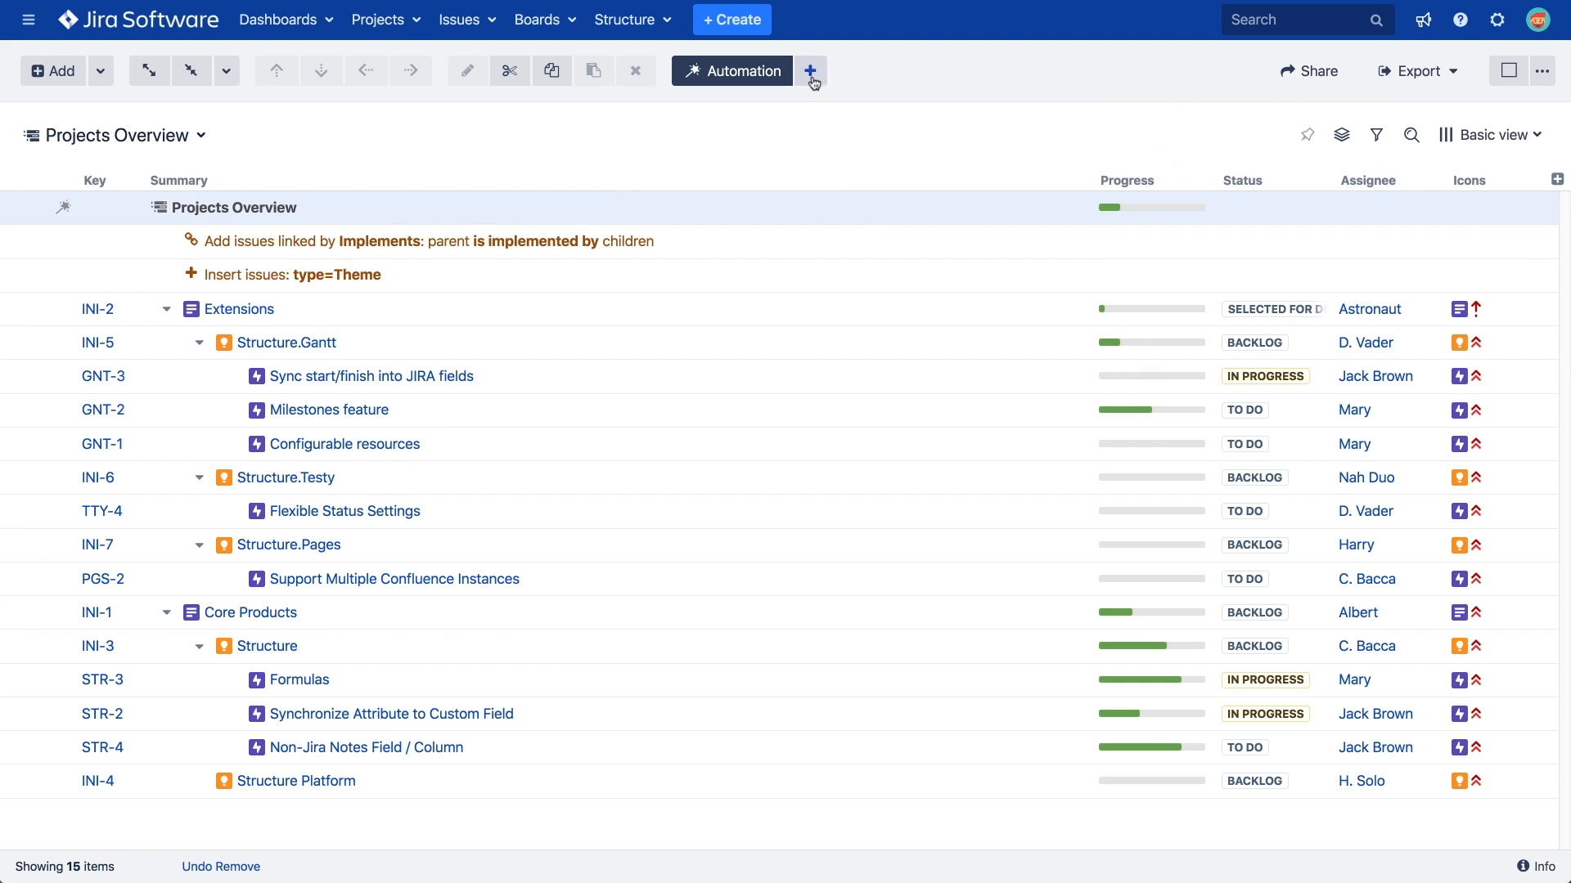
Add a Sort generator ordering Projects Overview by Rank
{"action": "left_click", "coordinate": [809, 71]}
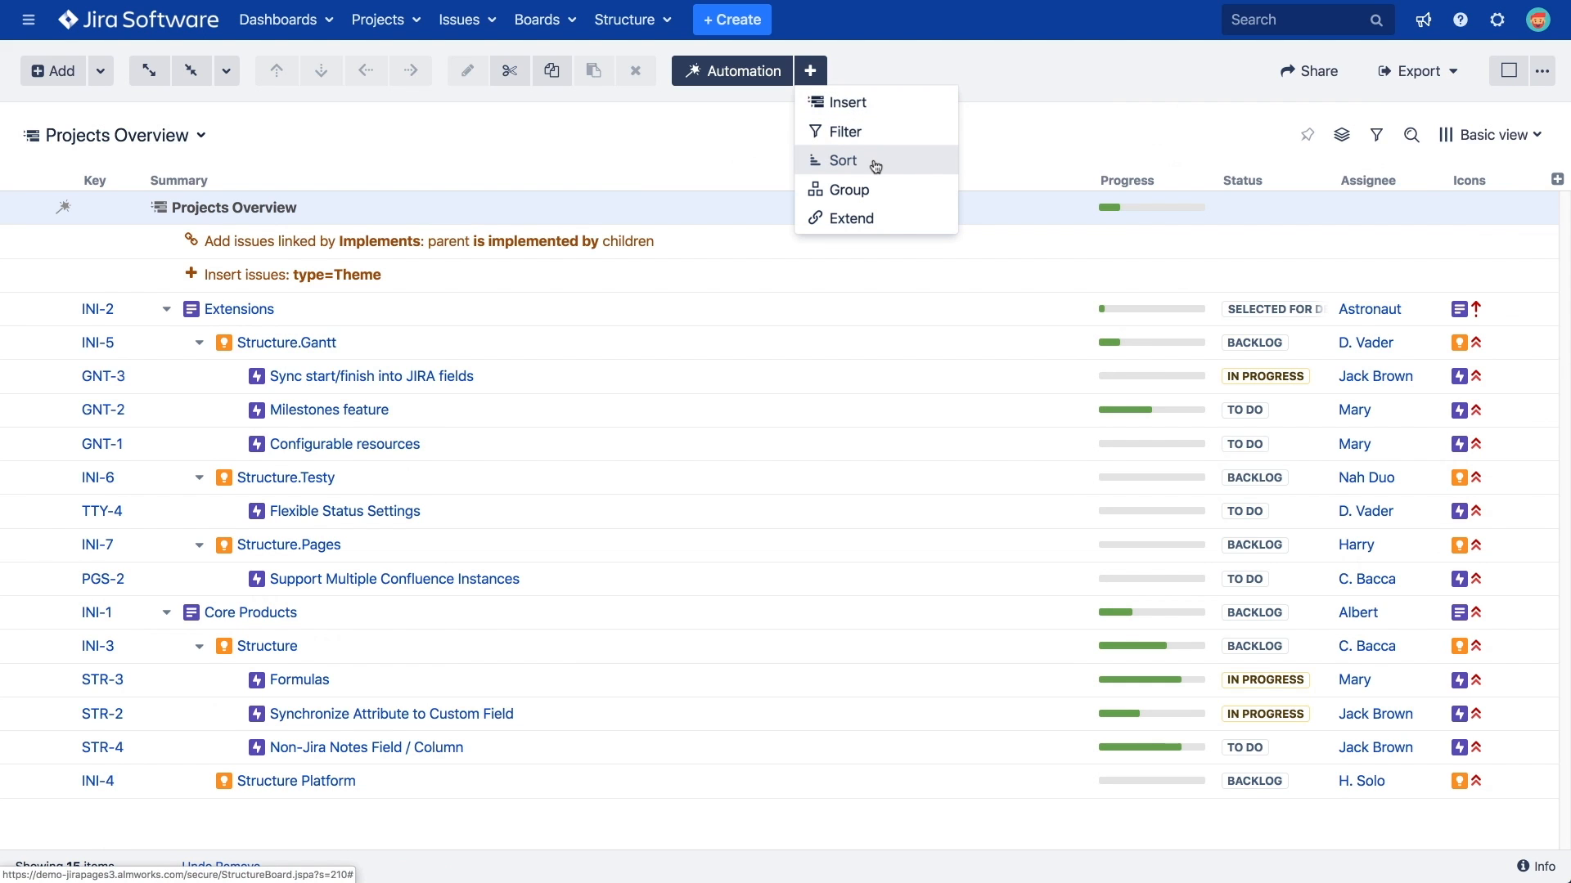
{"action": "left_click", "coordinate": [843, 160]}
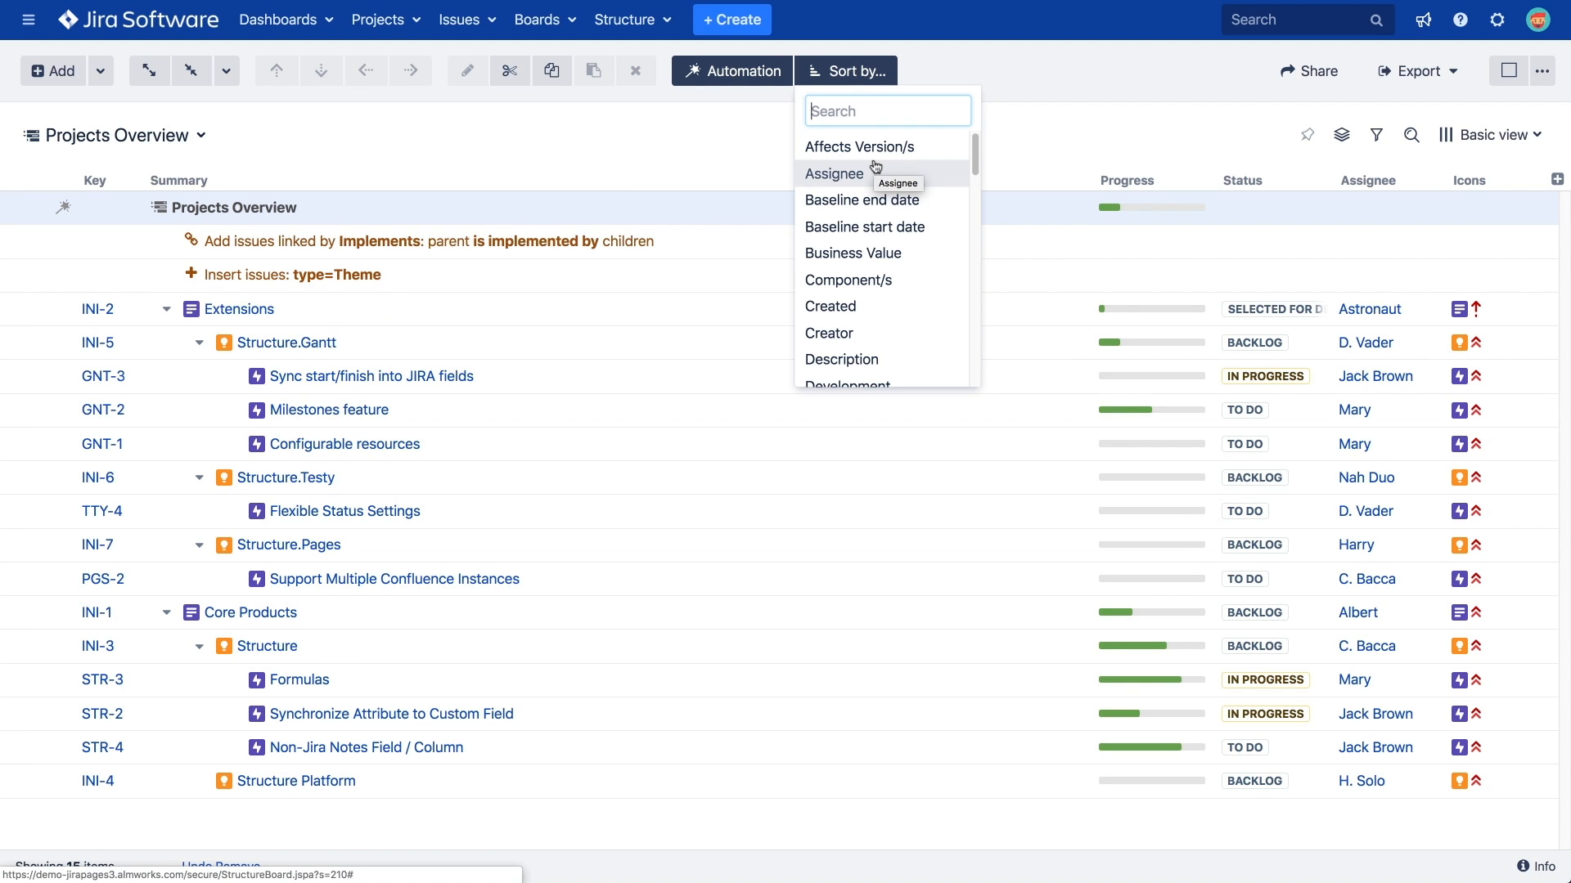
{"action": "type", "text": "r"}
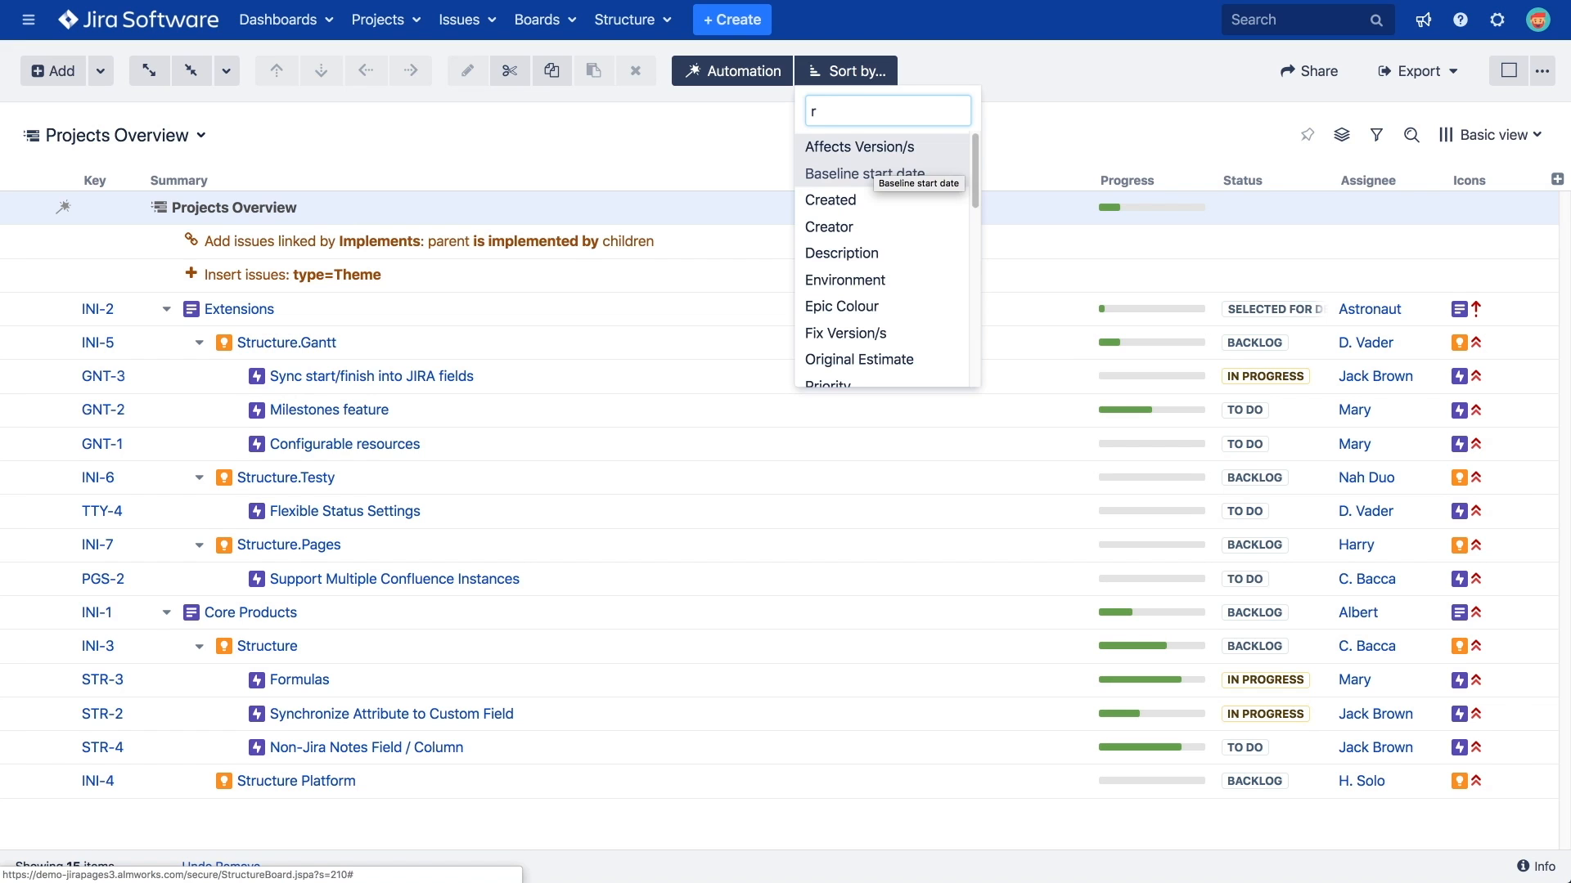
{"action": "type", "text": "a"}
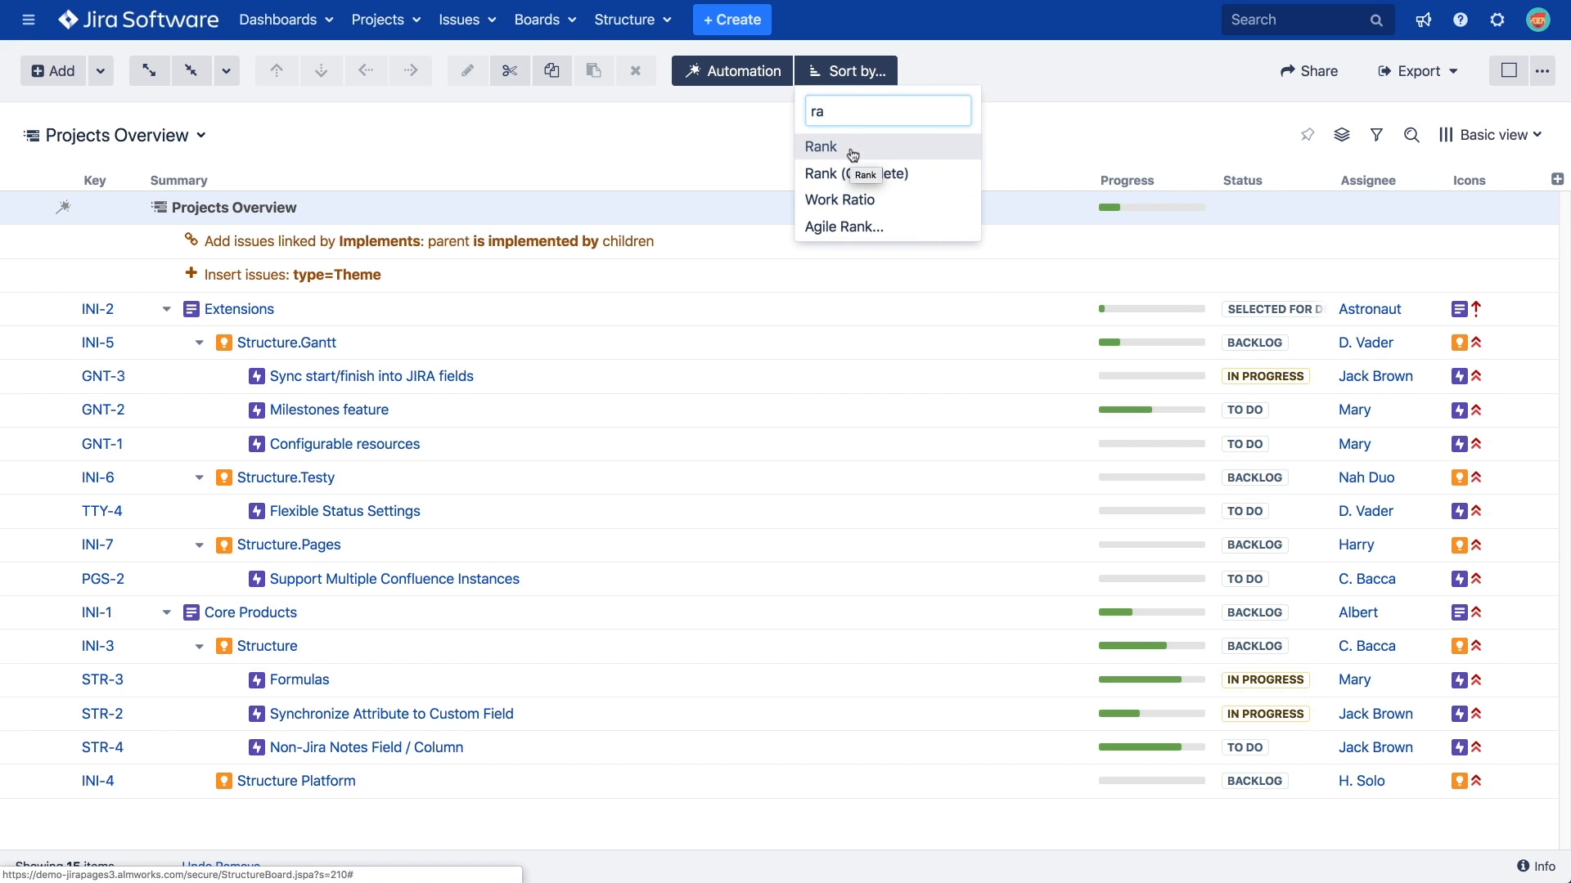
{"action": "left_click", "coordinate": [820, 146]}
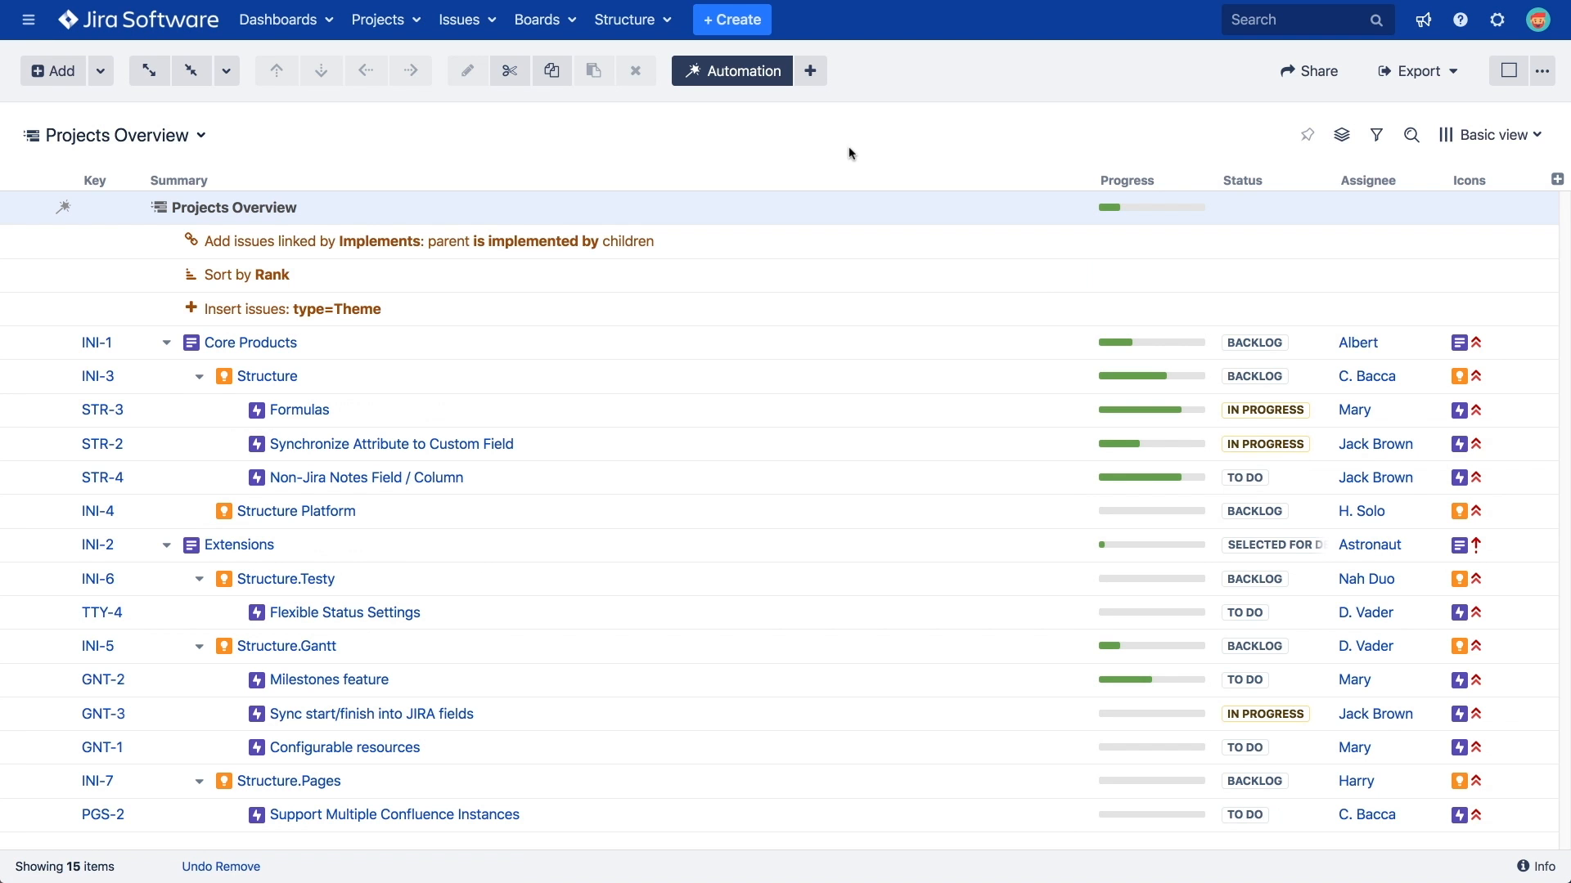
{"action": "mouse_move", "coordinate": [352, 277]}
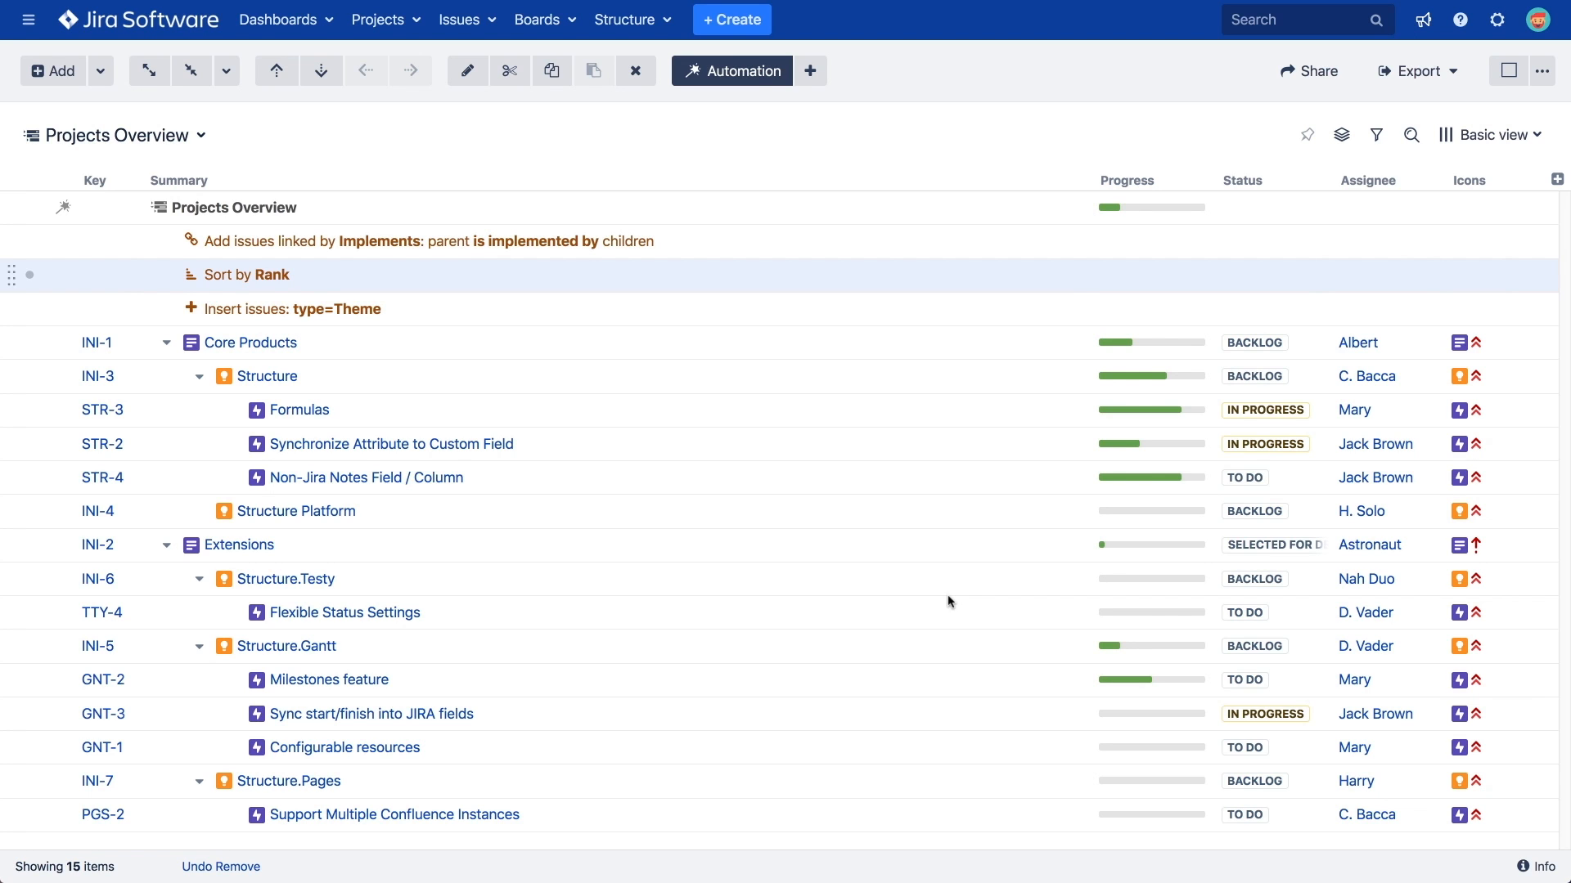
{"action": "mouse_move", "coordinate": [941, 598]}
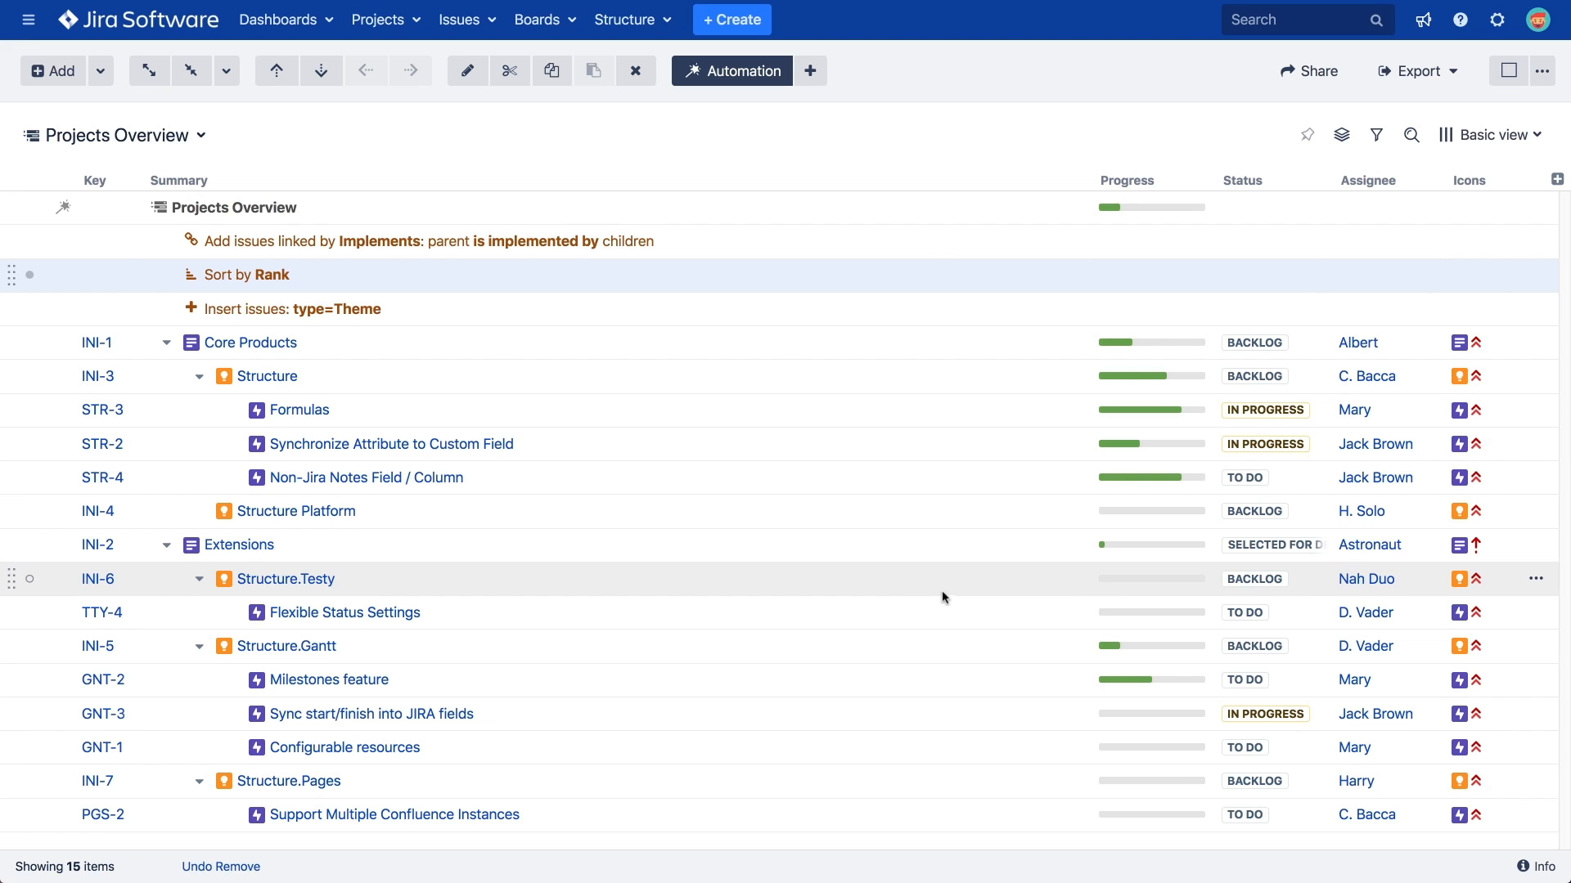
{"action": "mouse_move", "coordinate": [103, 477]}
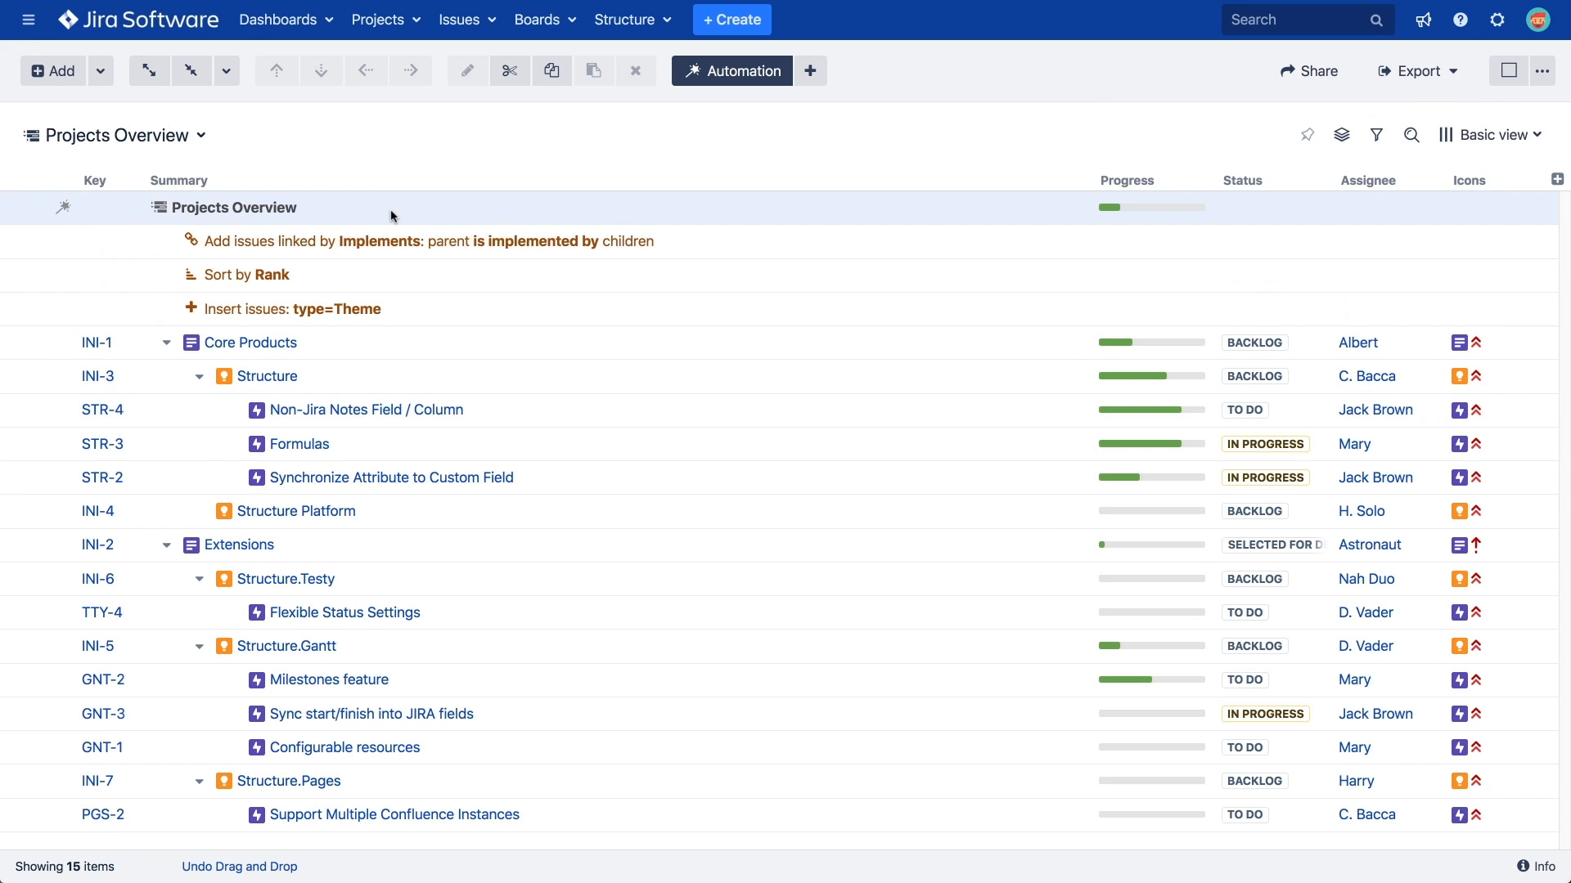
{"action": "mouse_move", "coordinate": [809, 70]}
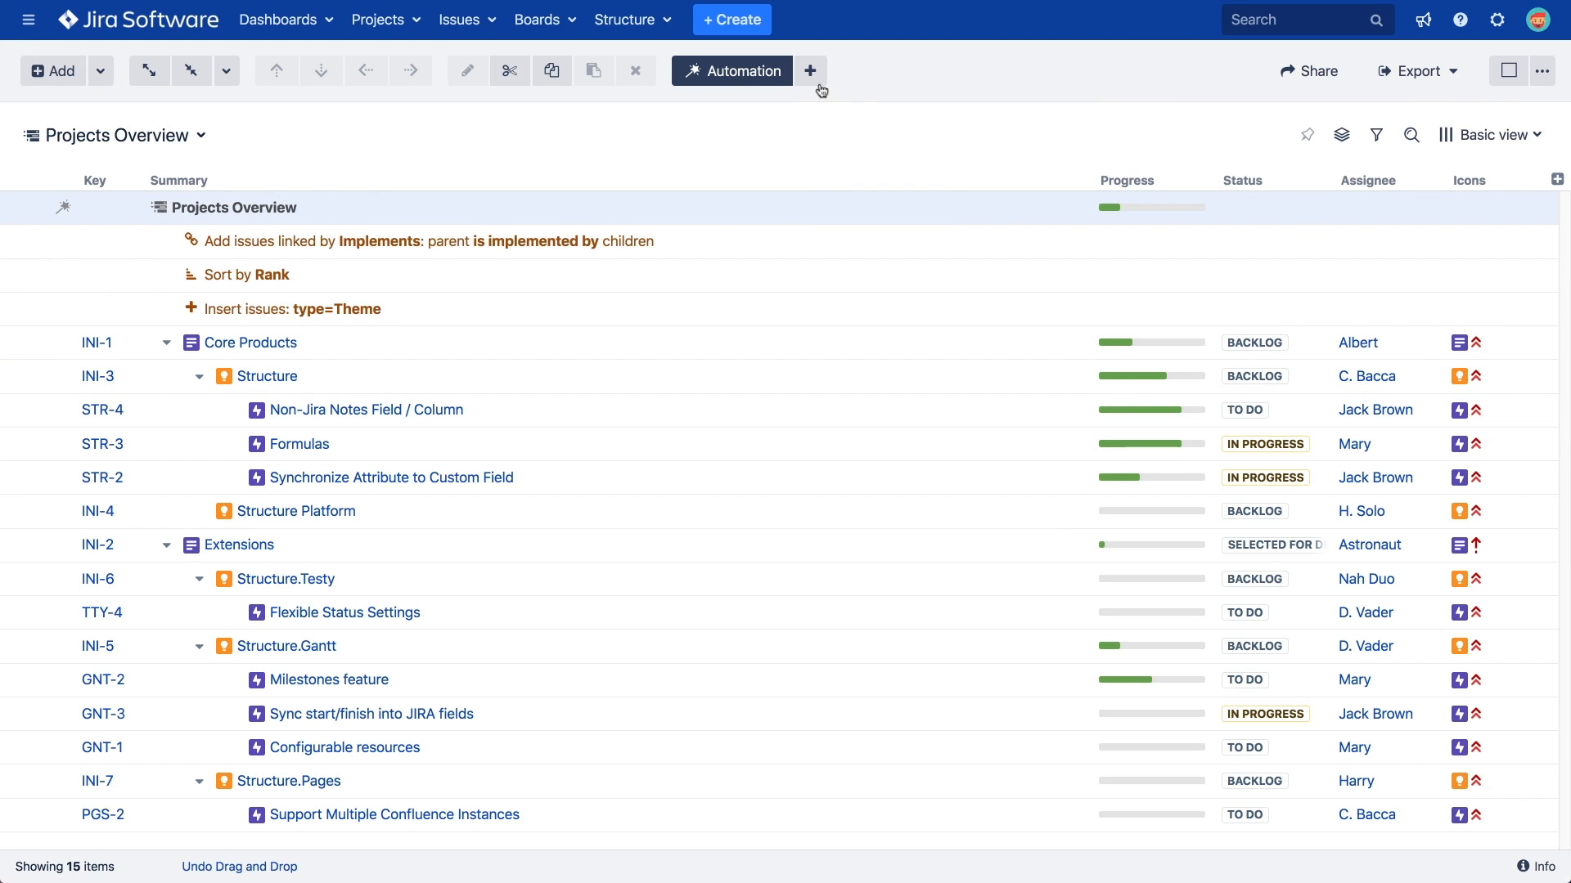
Add a JQL Query filter generator 'assignee=chewbacca' to Projects Overview
{"action": "left_click", "coordinate": [809, 71]}
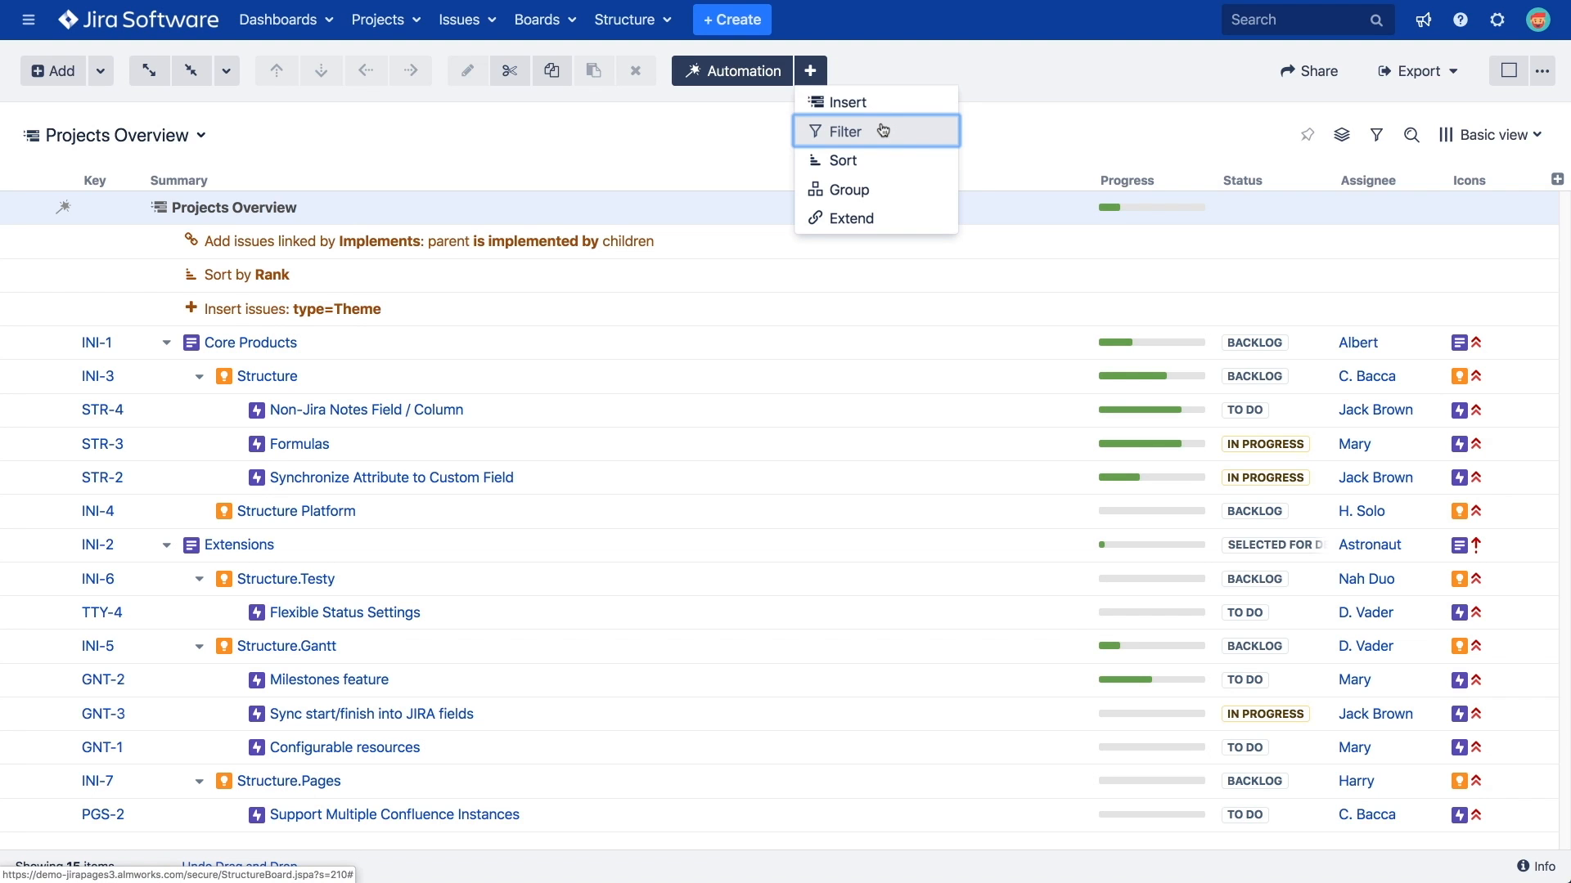
{"action": "left_click", "coordinate": [847, 131]}
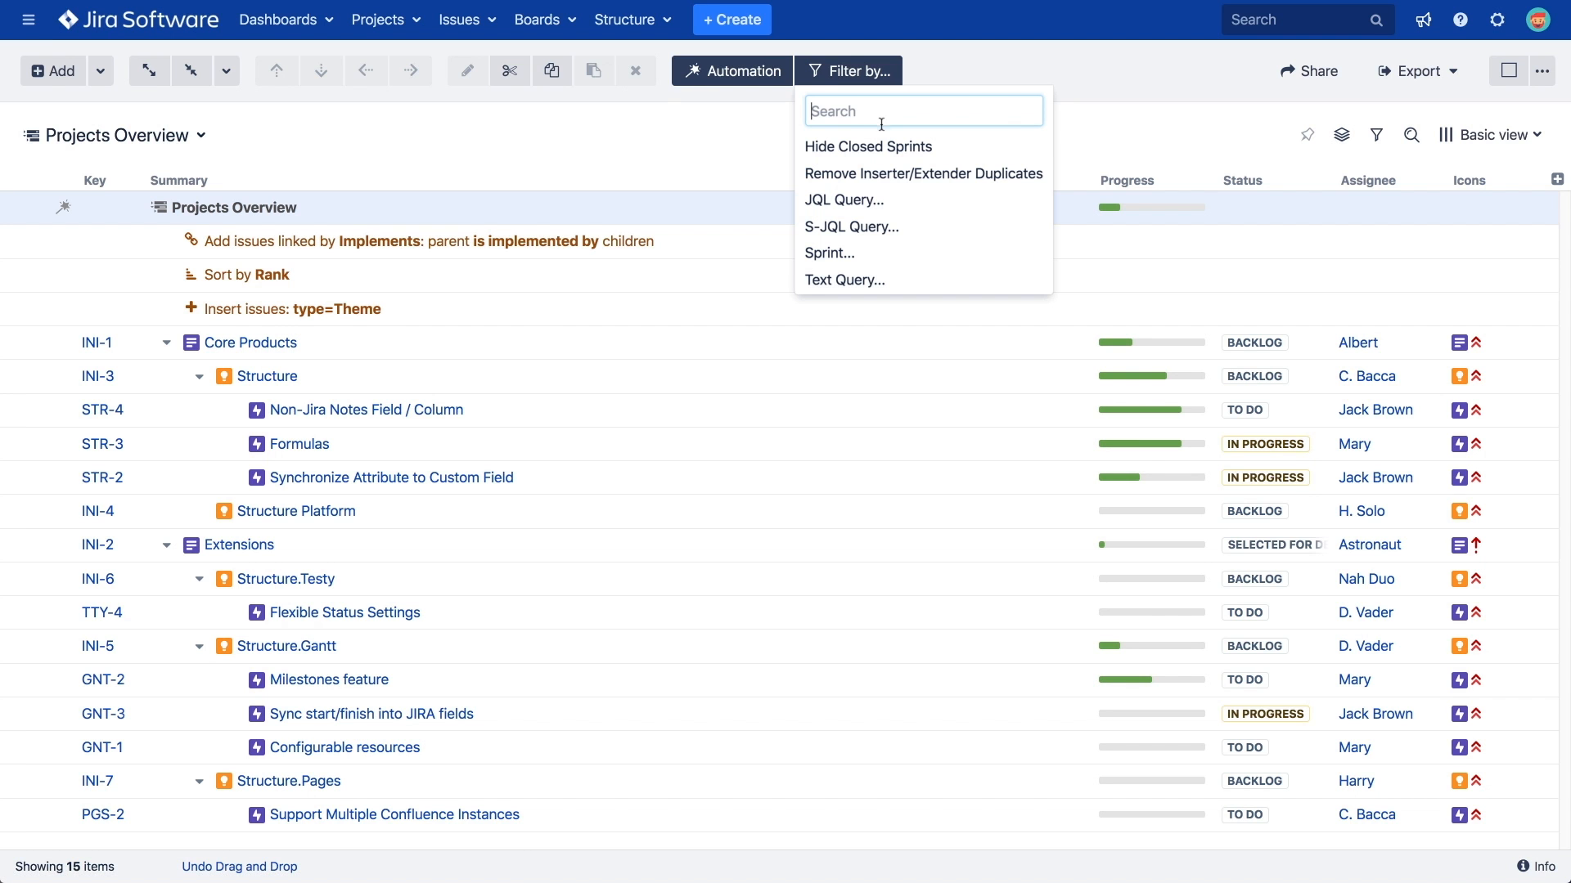
{"action": "left_click", "coordinate": [844, 200]}
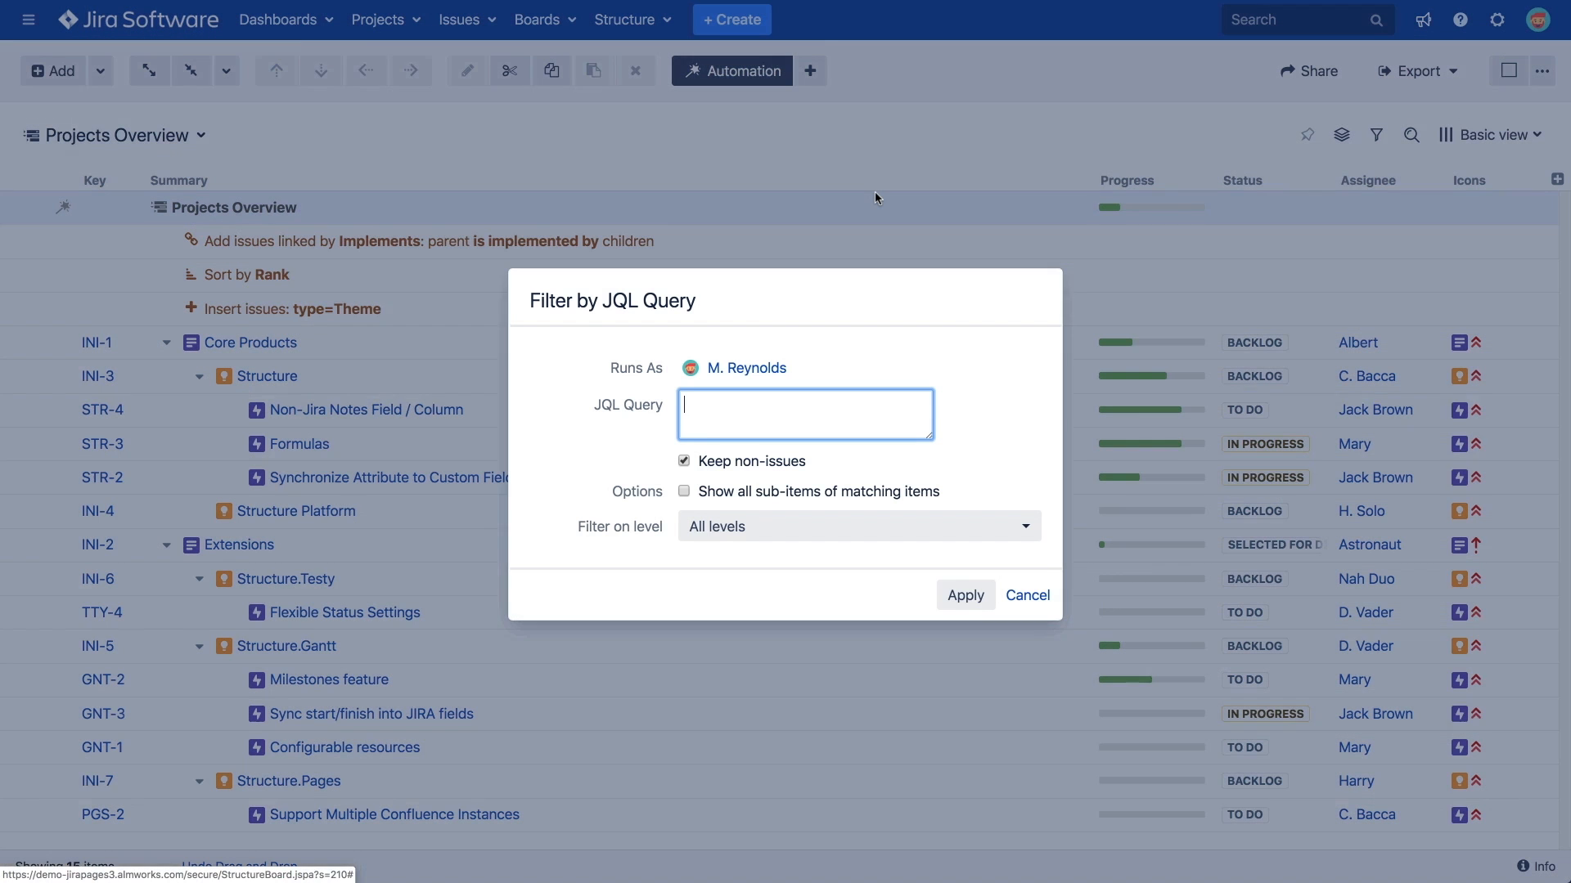
{"action": "type", "text": "assignee"}
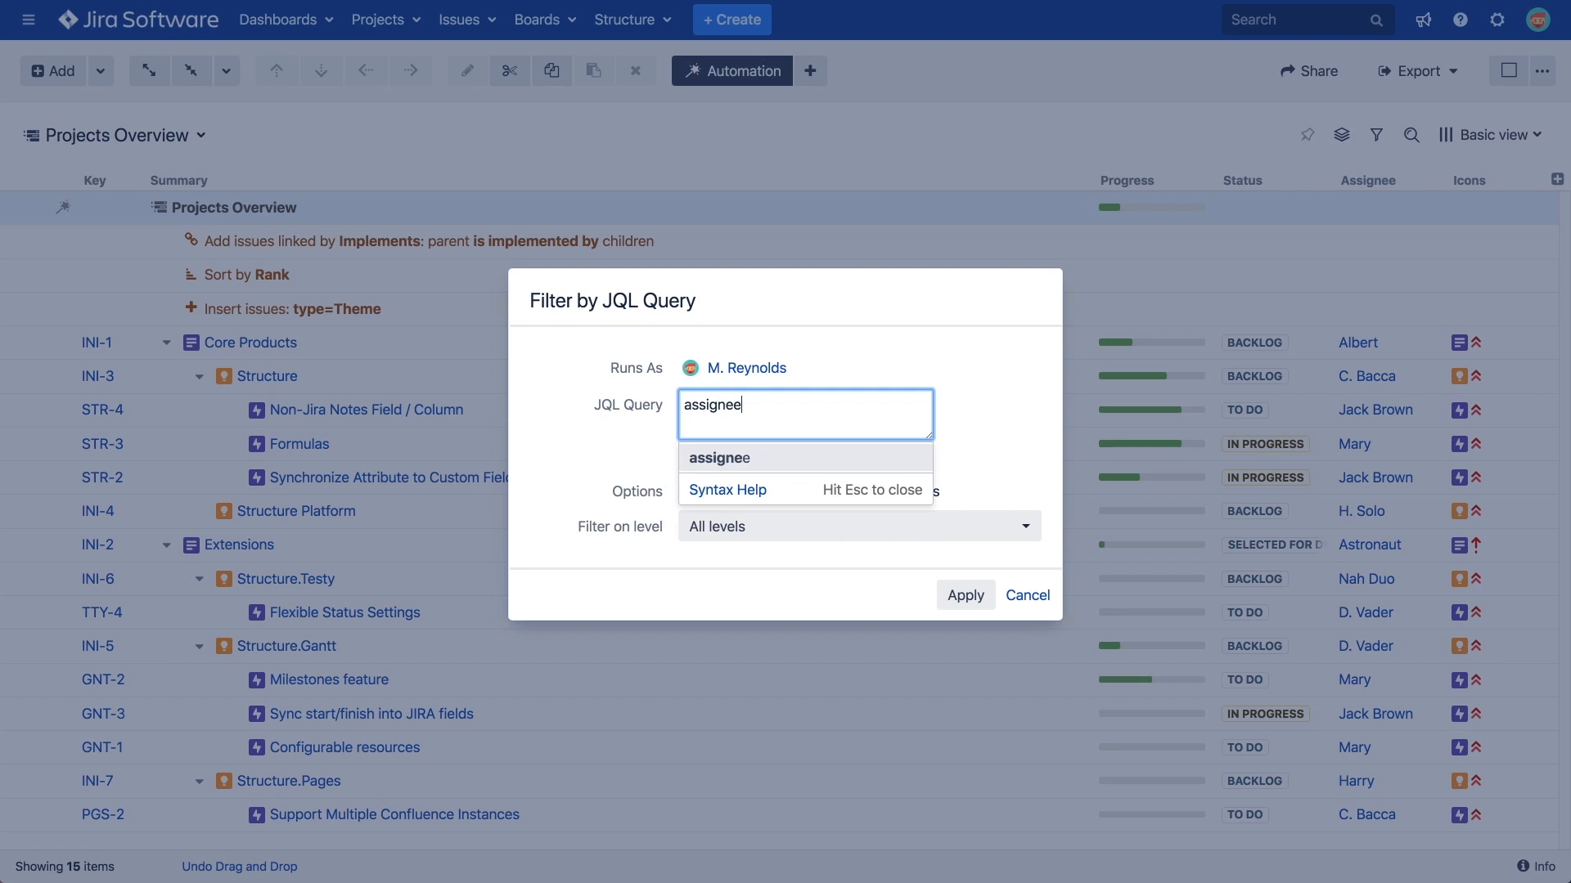
{"action": "type", "text": "=chewbacca"}
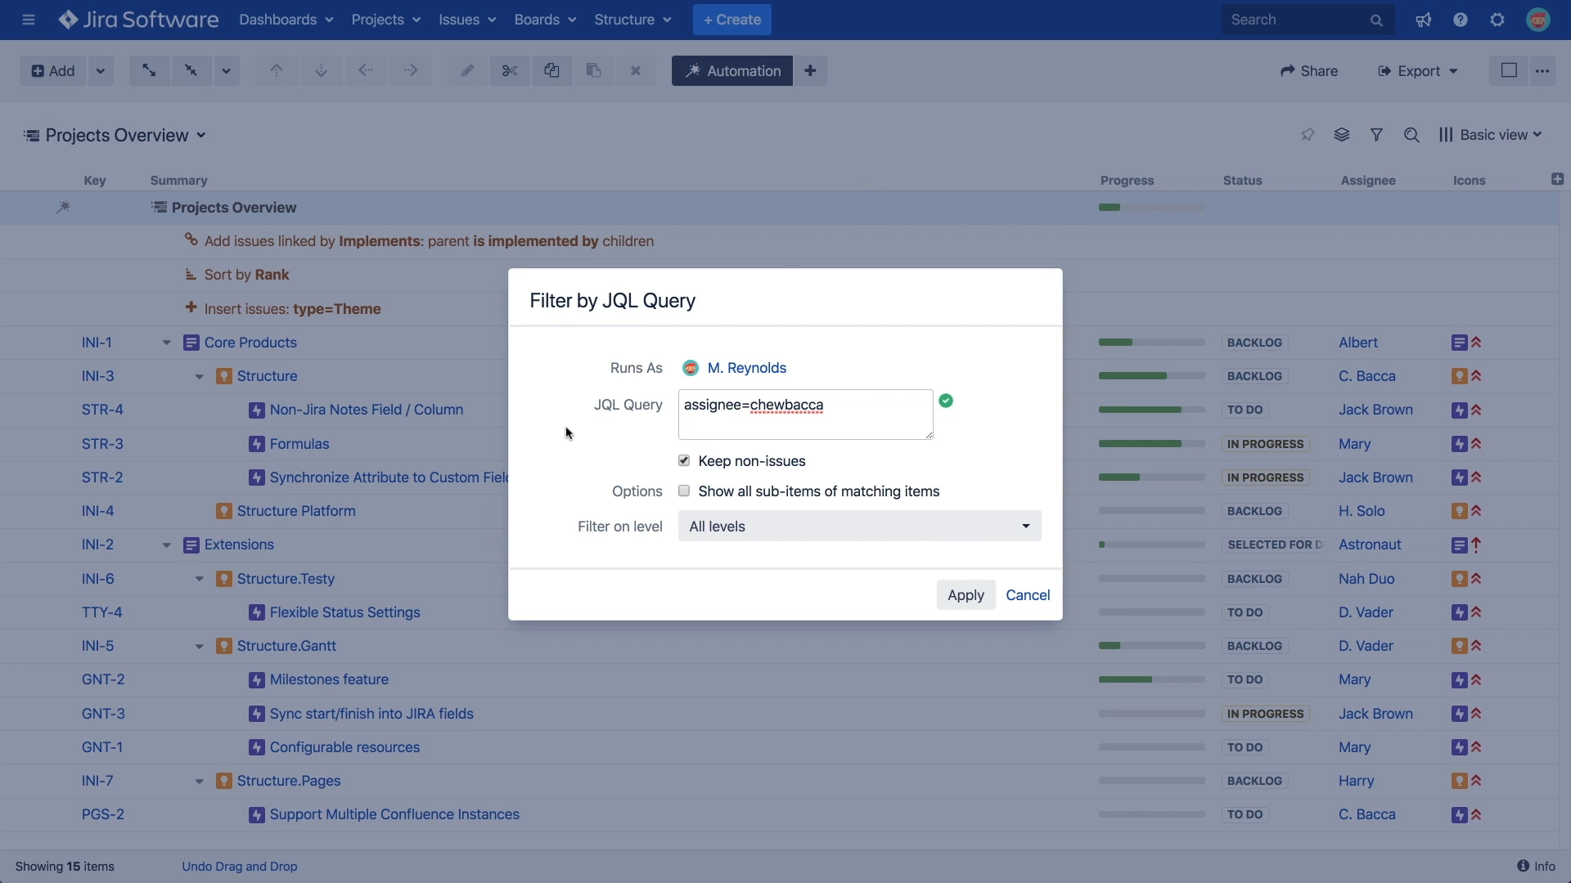
{"action": "mouse_move", "coordinate": [964, 594]}
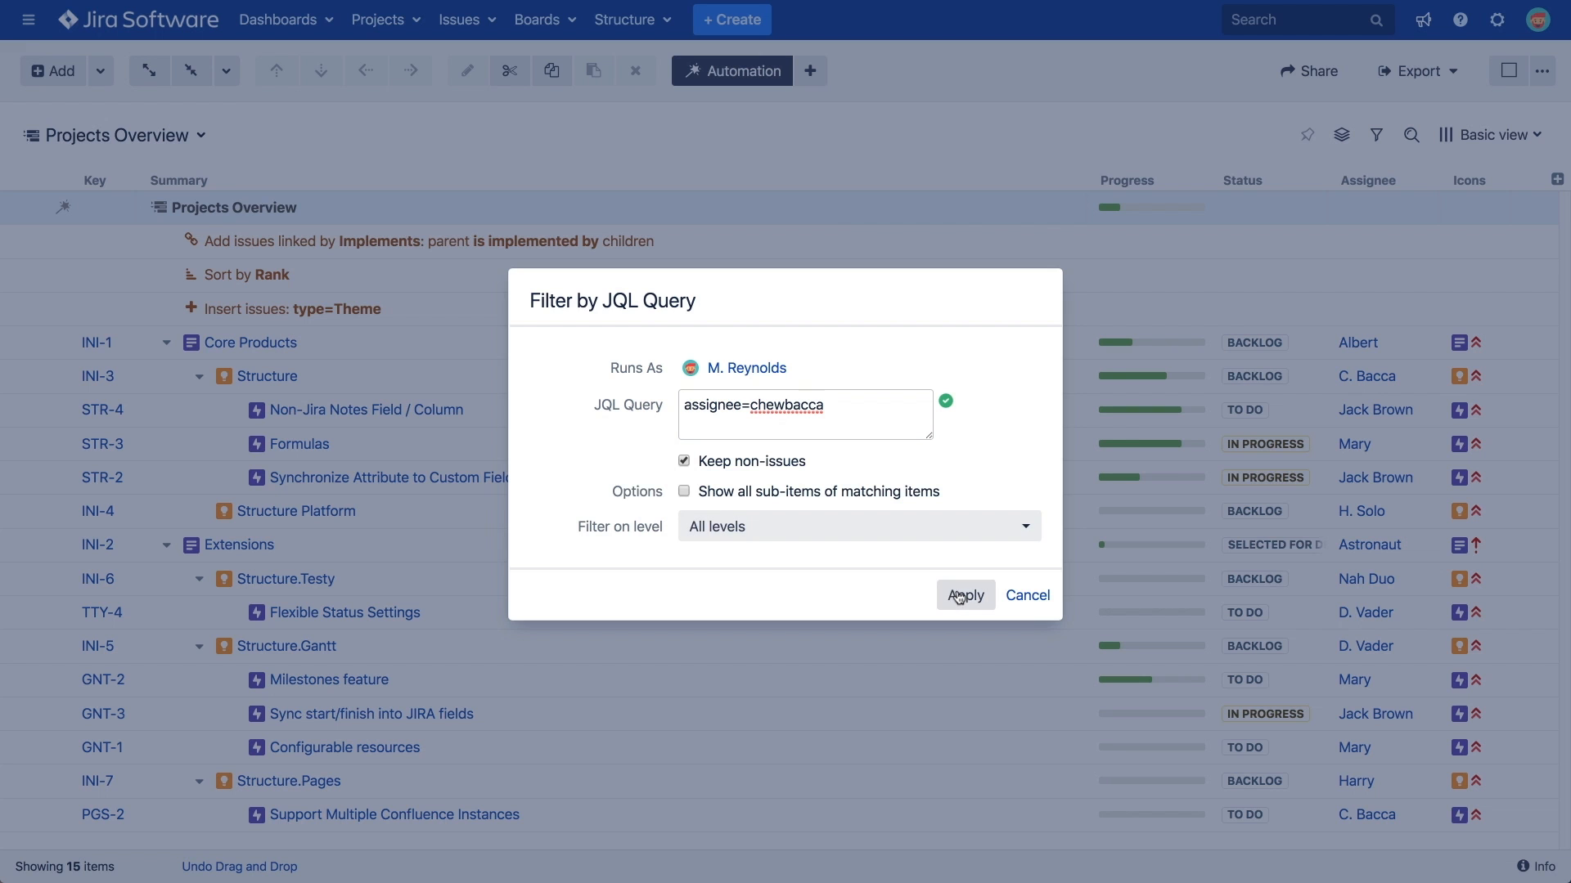
{"action": "left_click", "coordinate": [964, 595]}
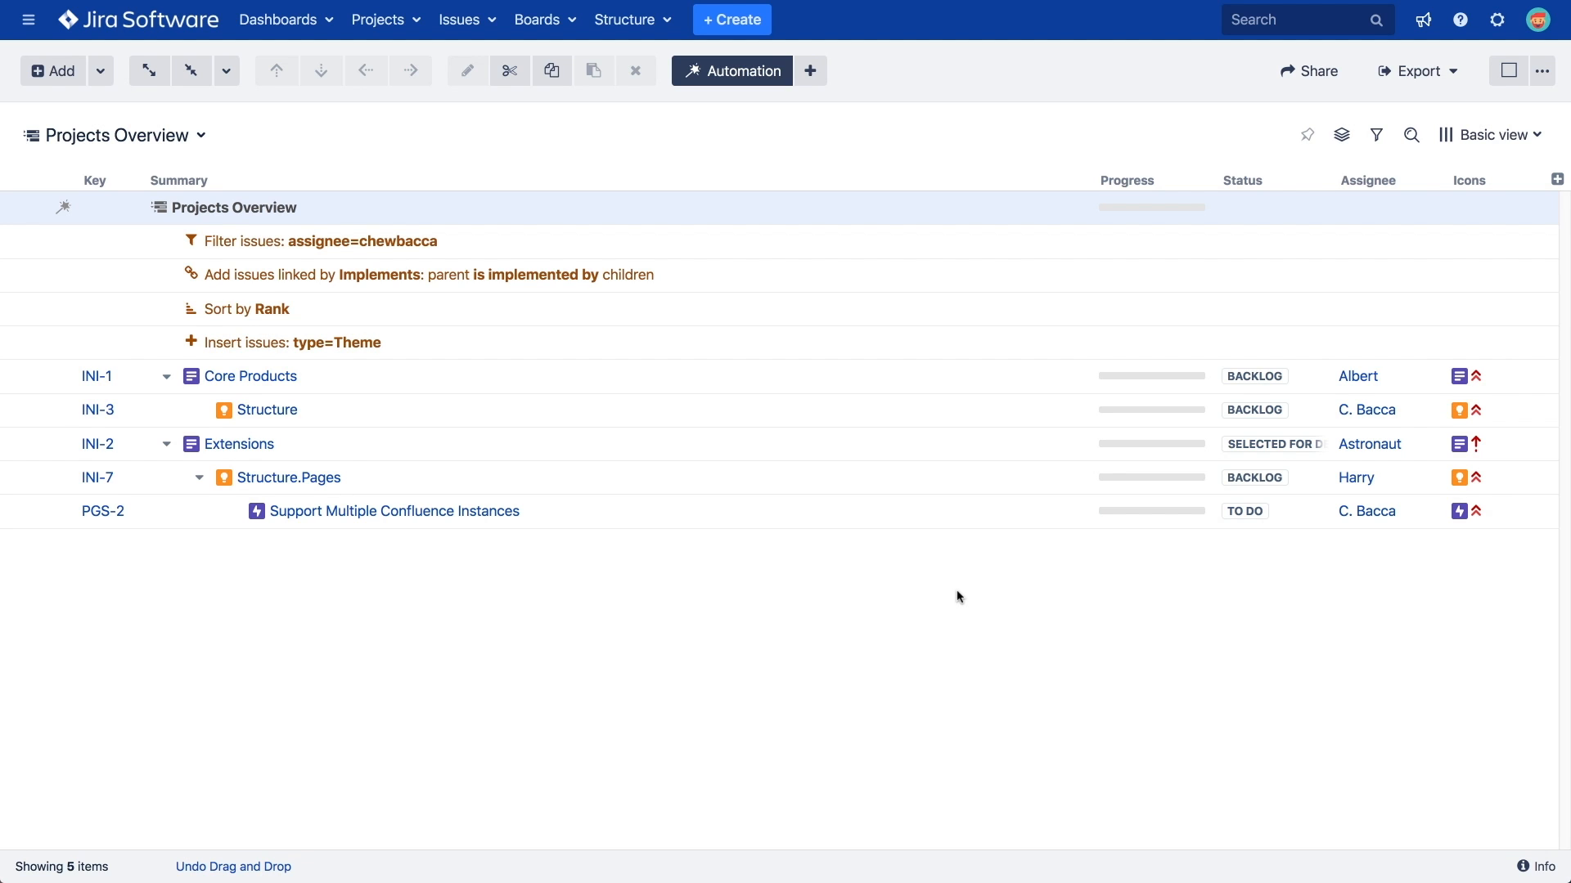
{"action": "mouse_move", "coordinate": [793, 567]}
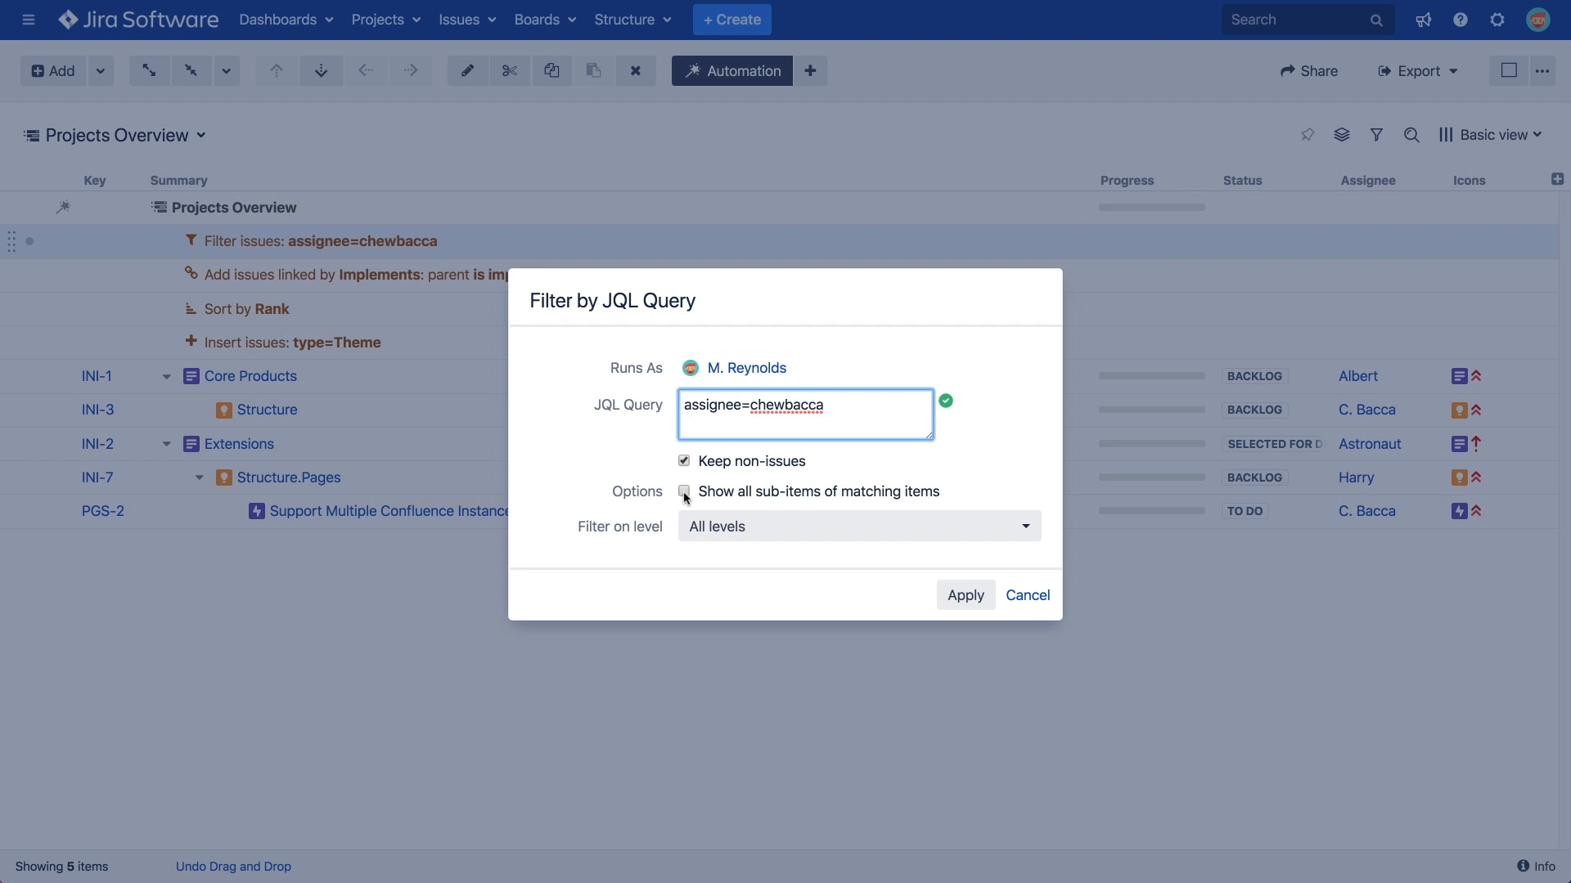
Enable 'Show all sub-items of matching items' on the chewbacca JQL filter
{"action": "left_click", "coordinate": [683, 492]}
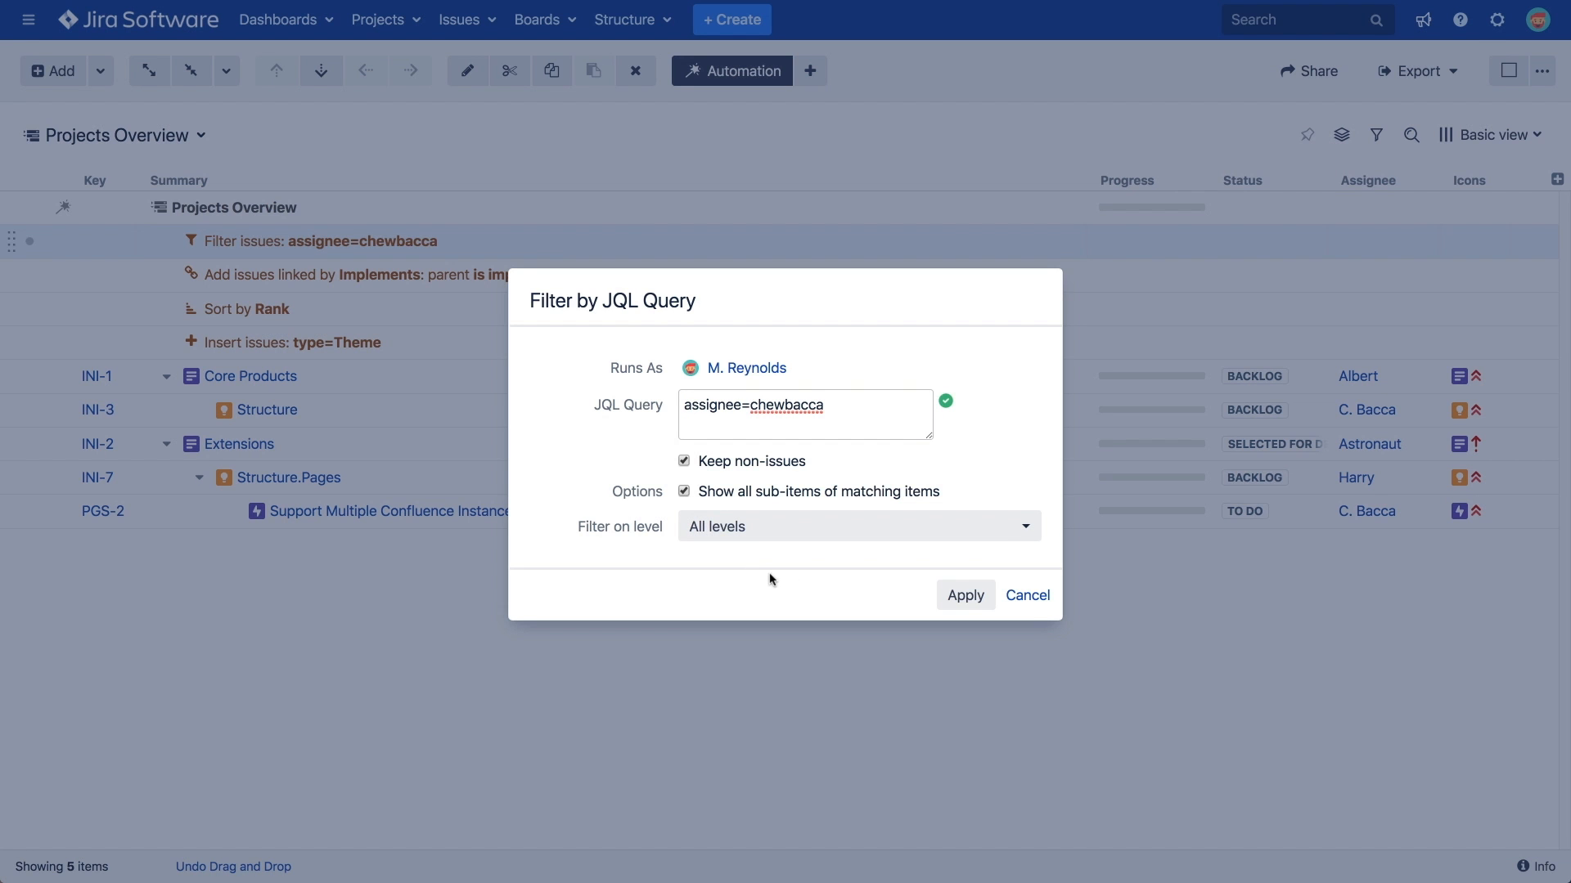
{"action": "left_click", "coordinate": [964, 594]}
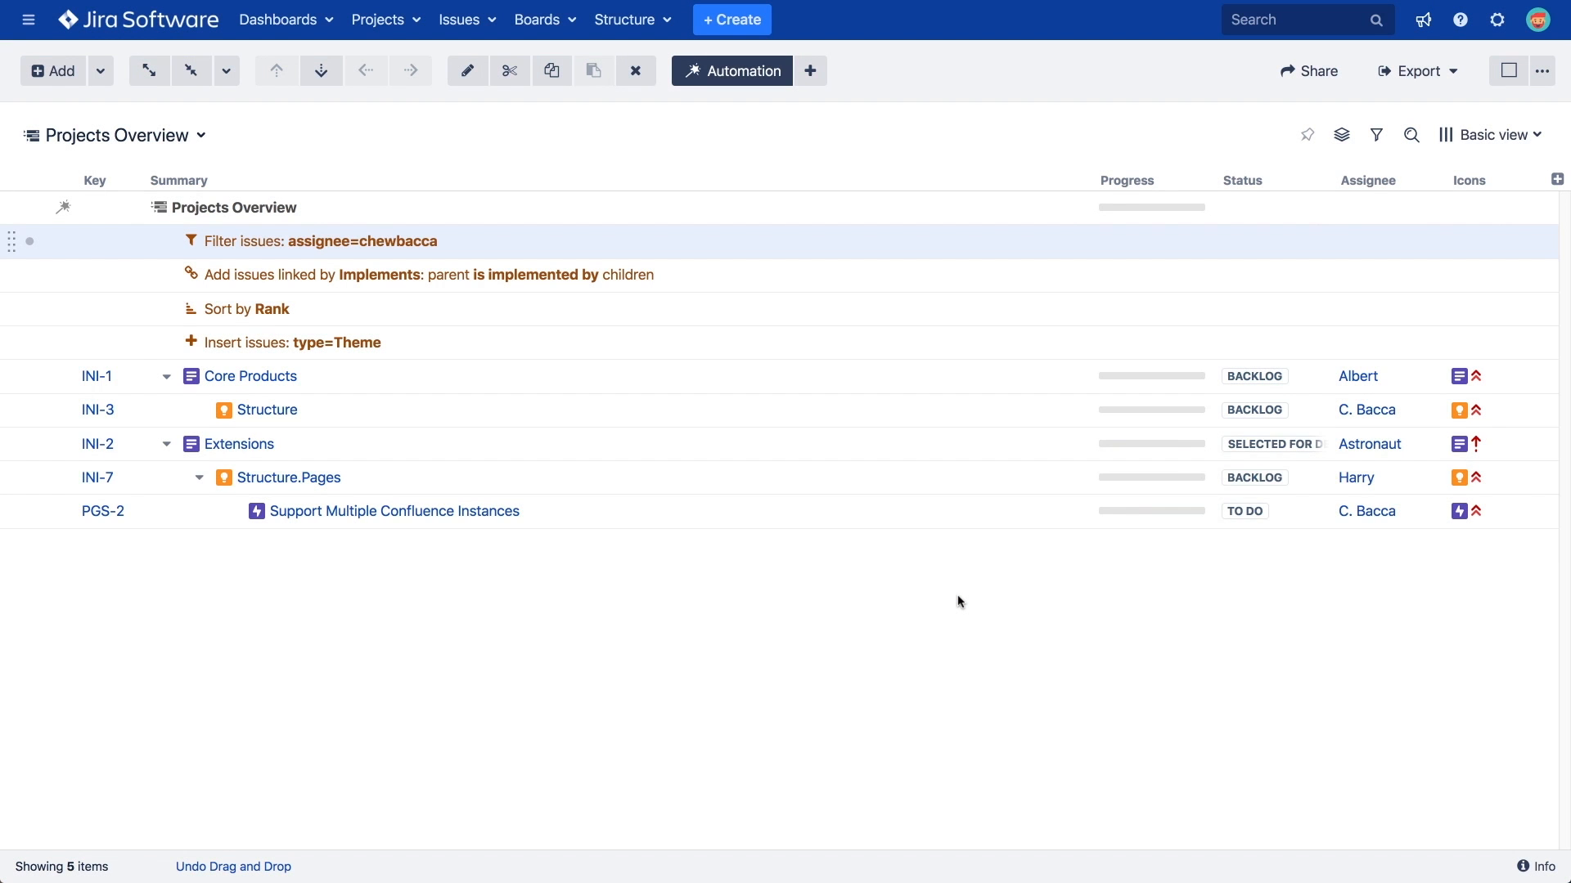
{"action": "left_click", "coordinate": [197, 410]}
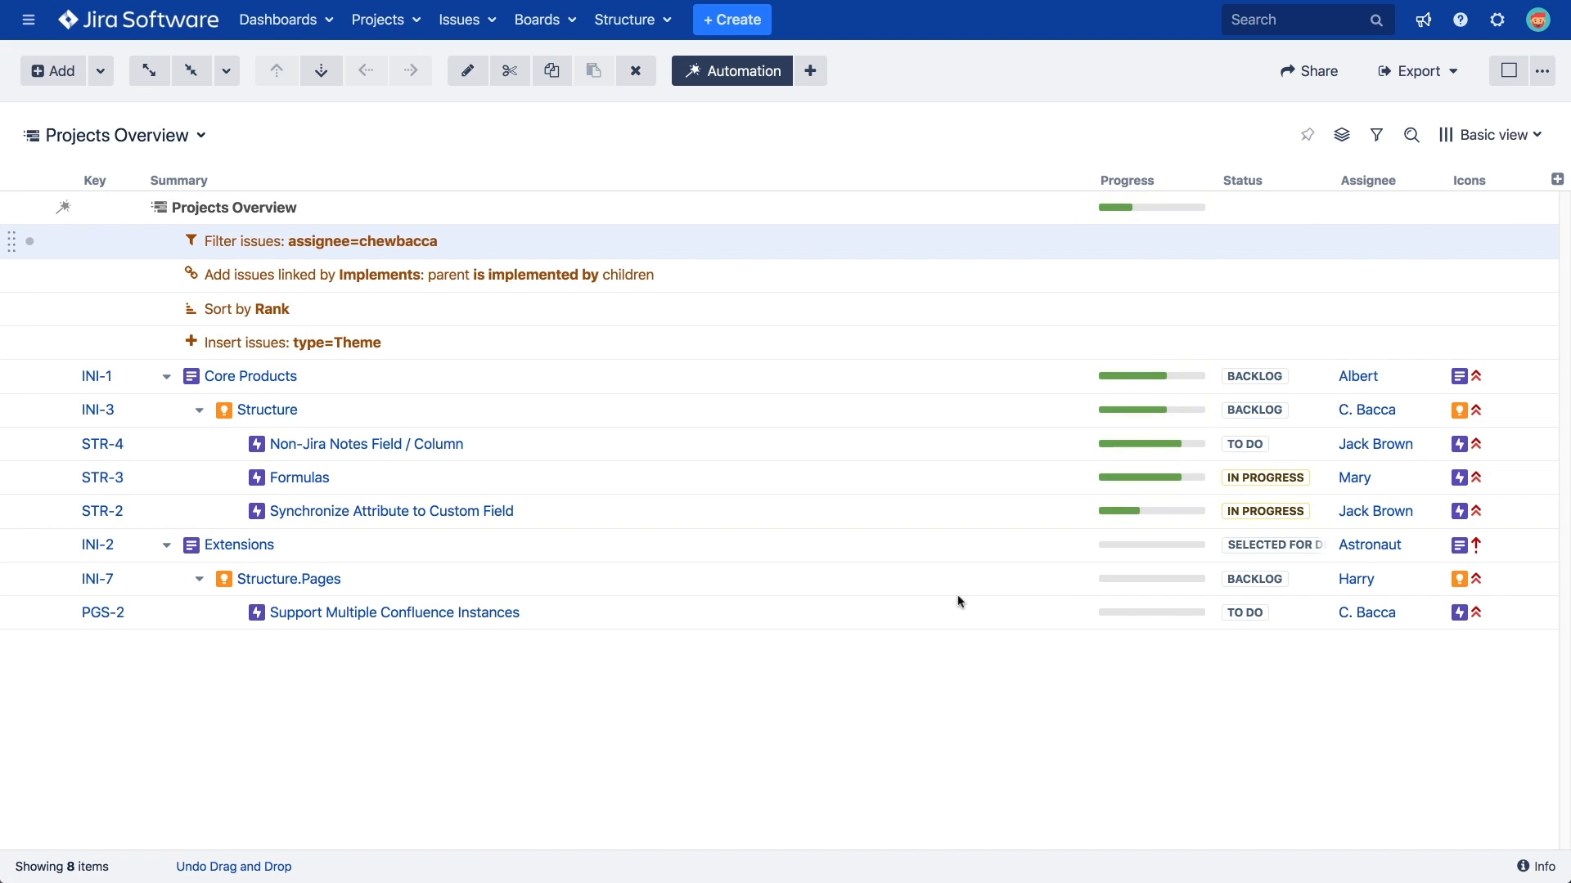